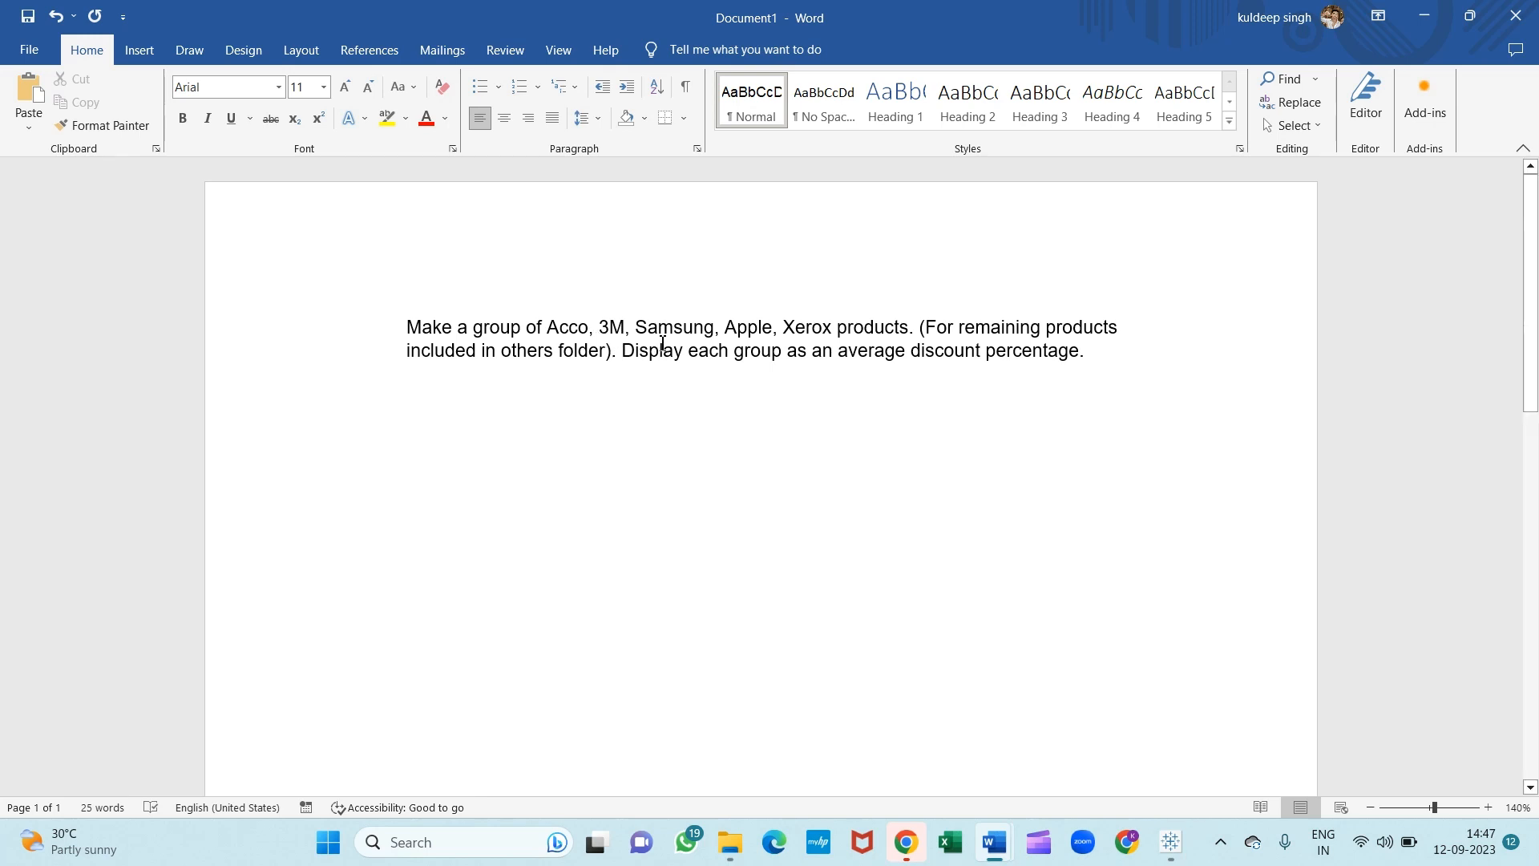
pyautogui.moveTo(807, 341)
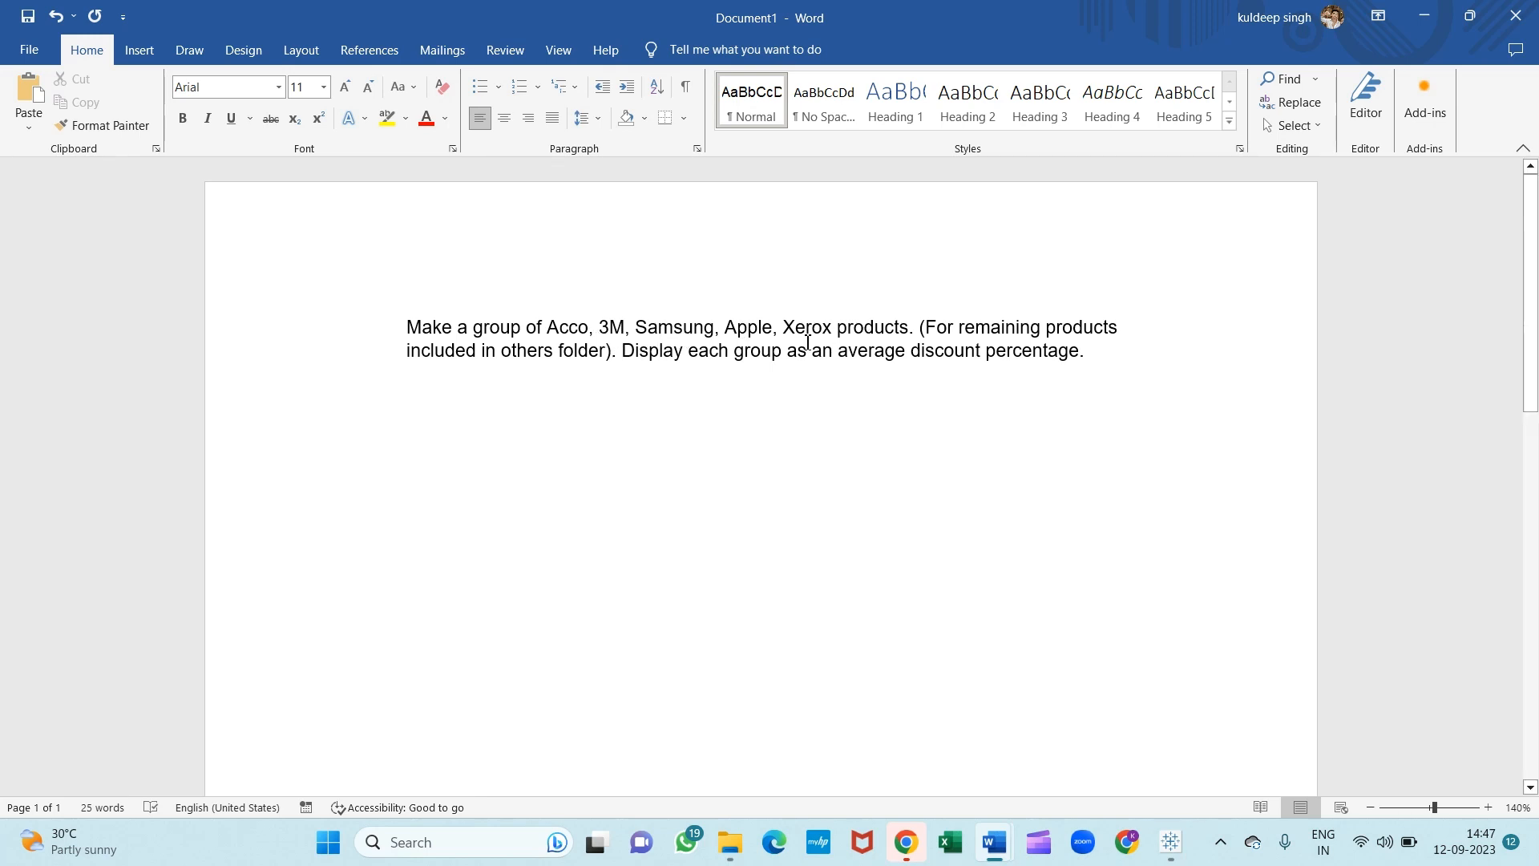
pyautogui.moveTo(675, 377)
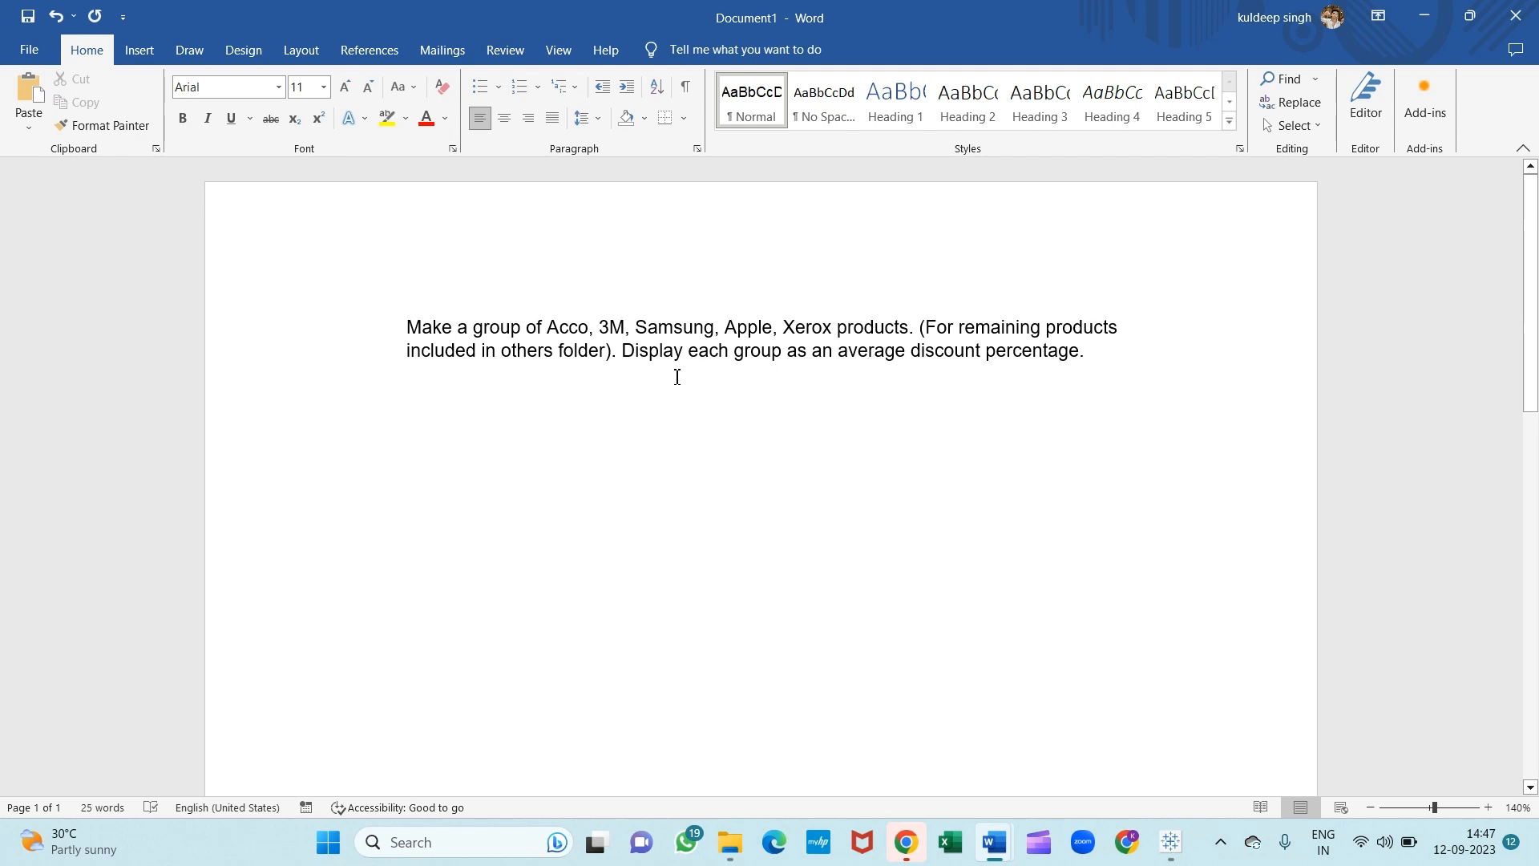
pyautogui.moveTo(624, 375)
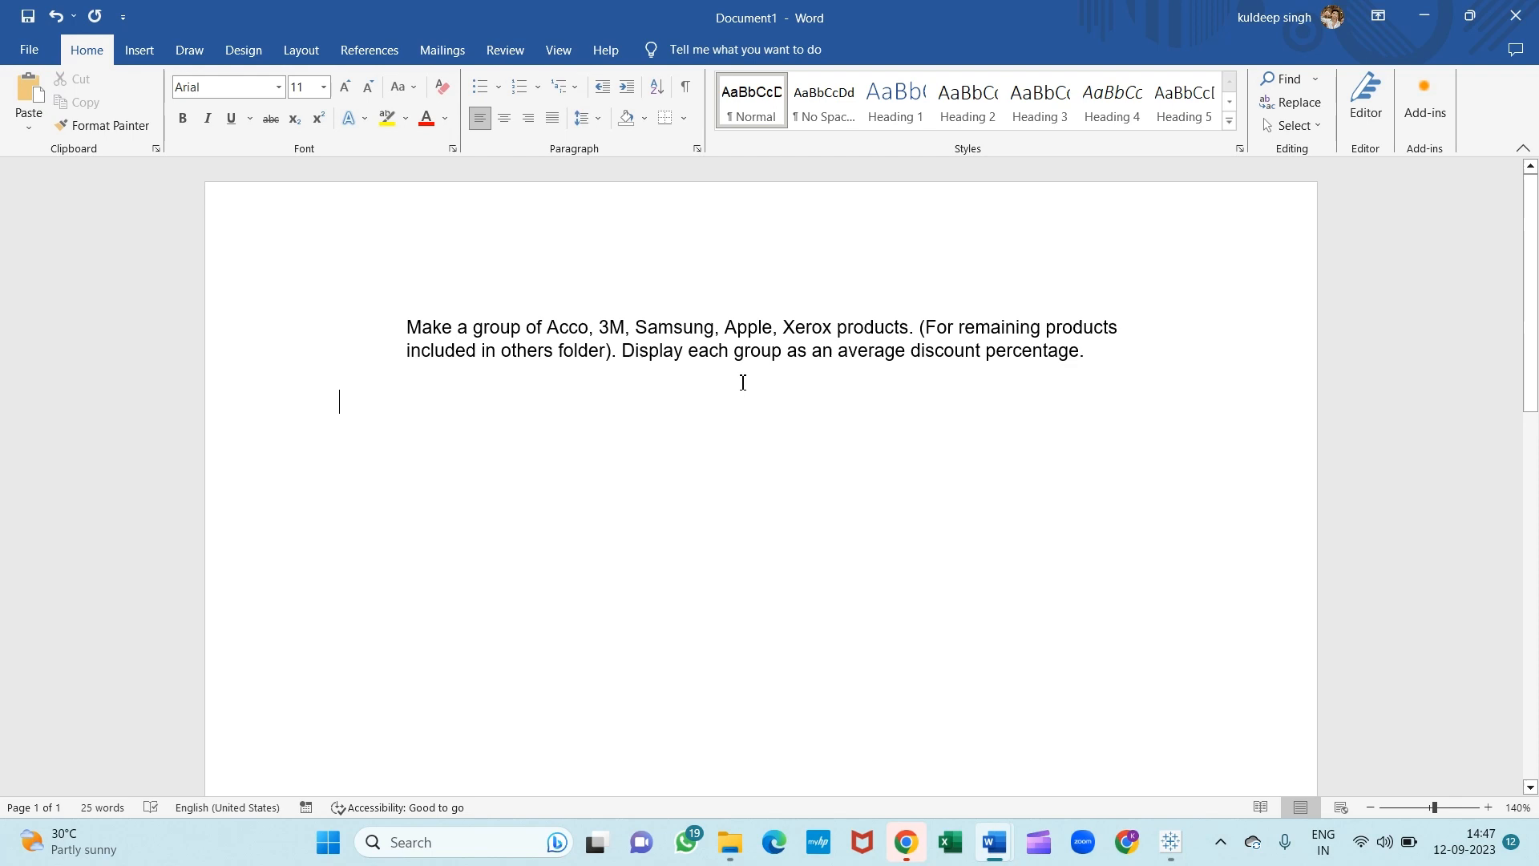
pyautogui.moveTo(961, 526)
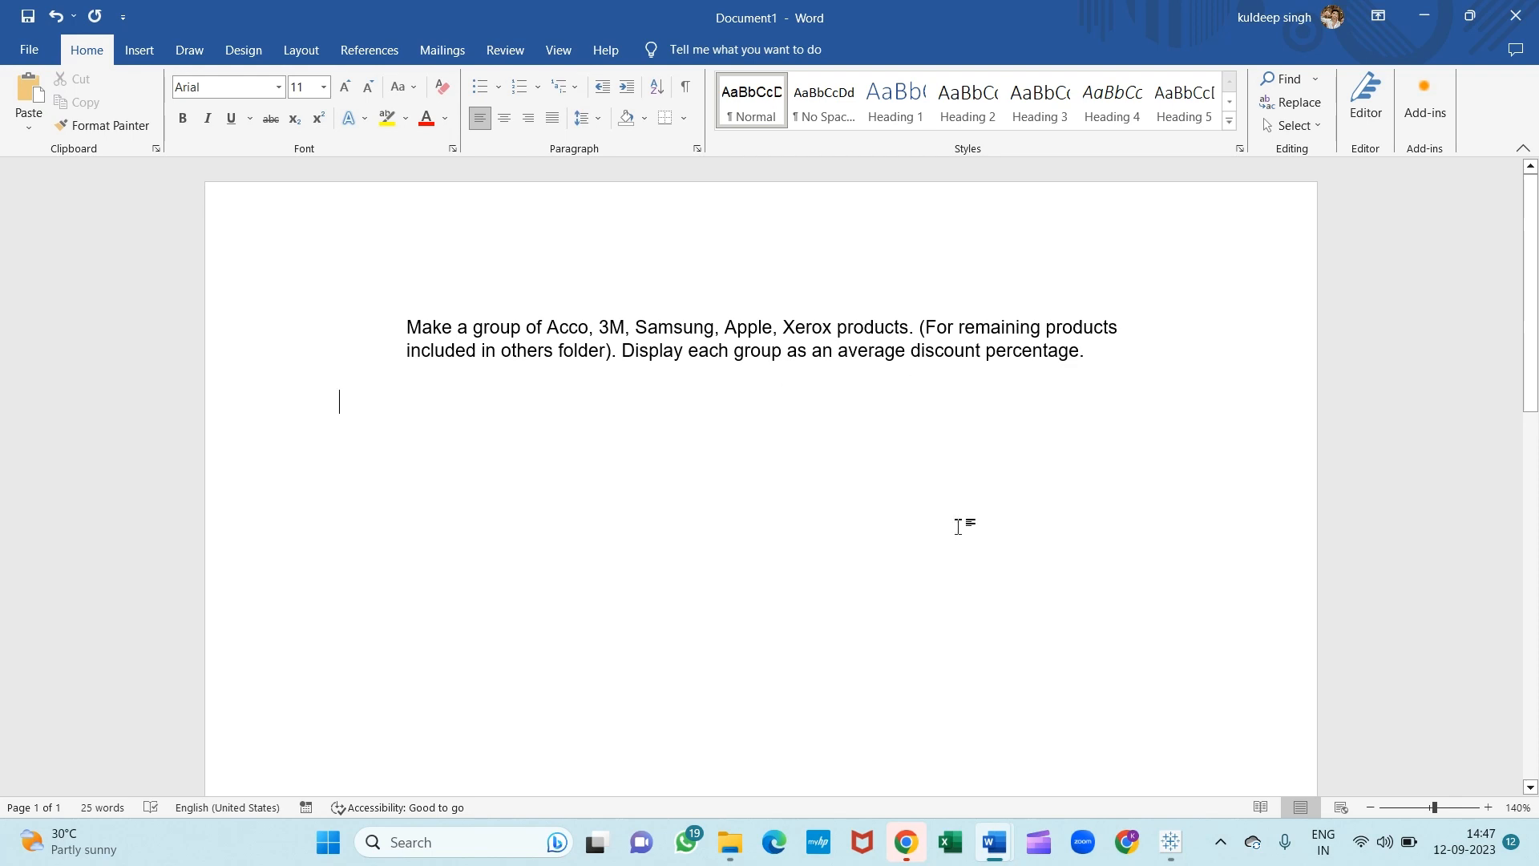
# Show the Create options (calculated field, group, set, parameter) for the Product Name dimension.
pyautogui.click(1168, 842)
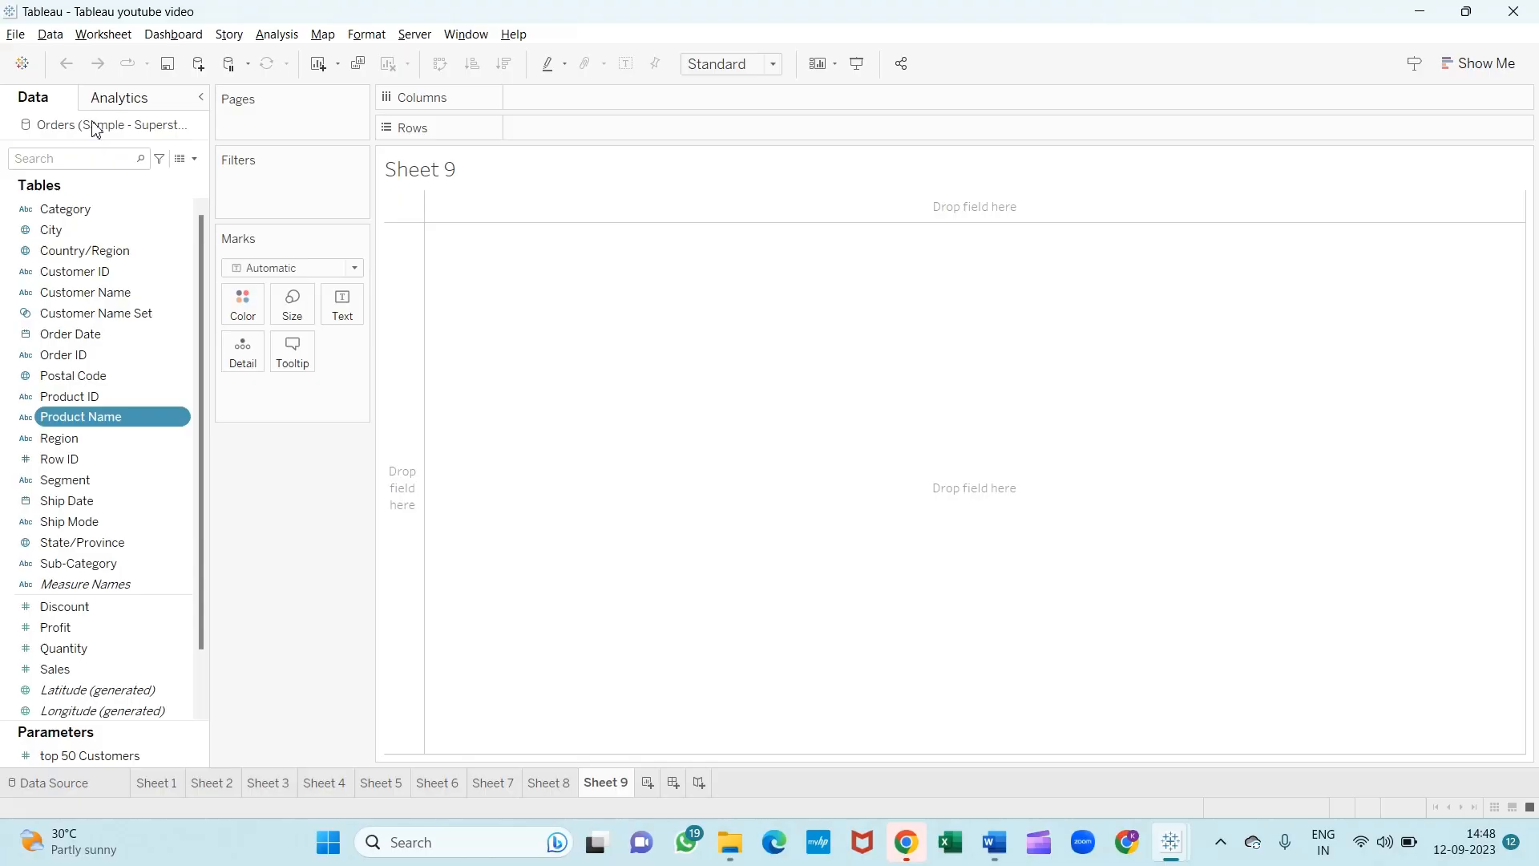
pyautogui.moveTo(301, 246)
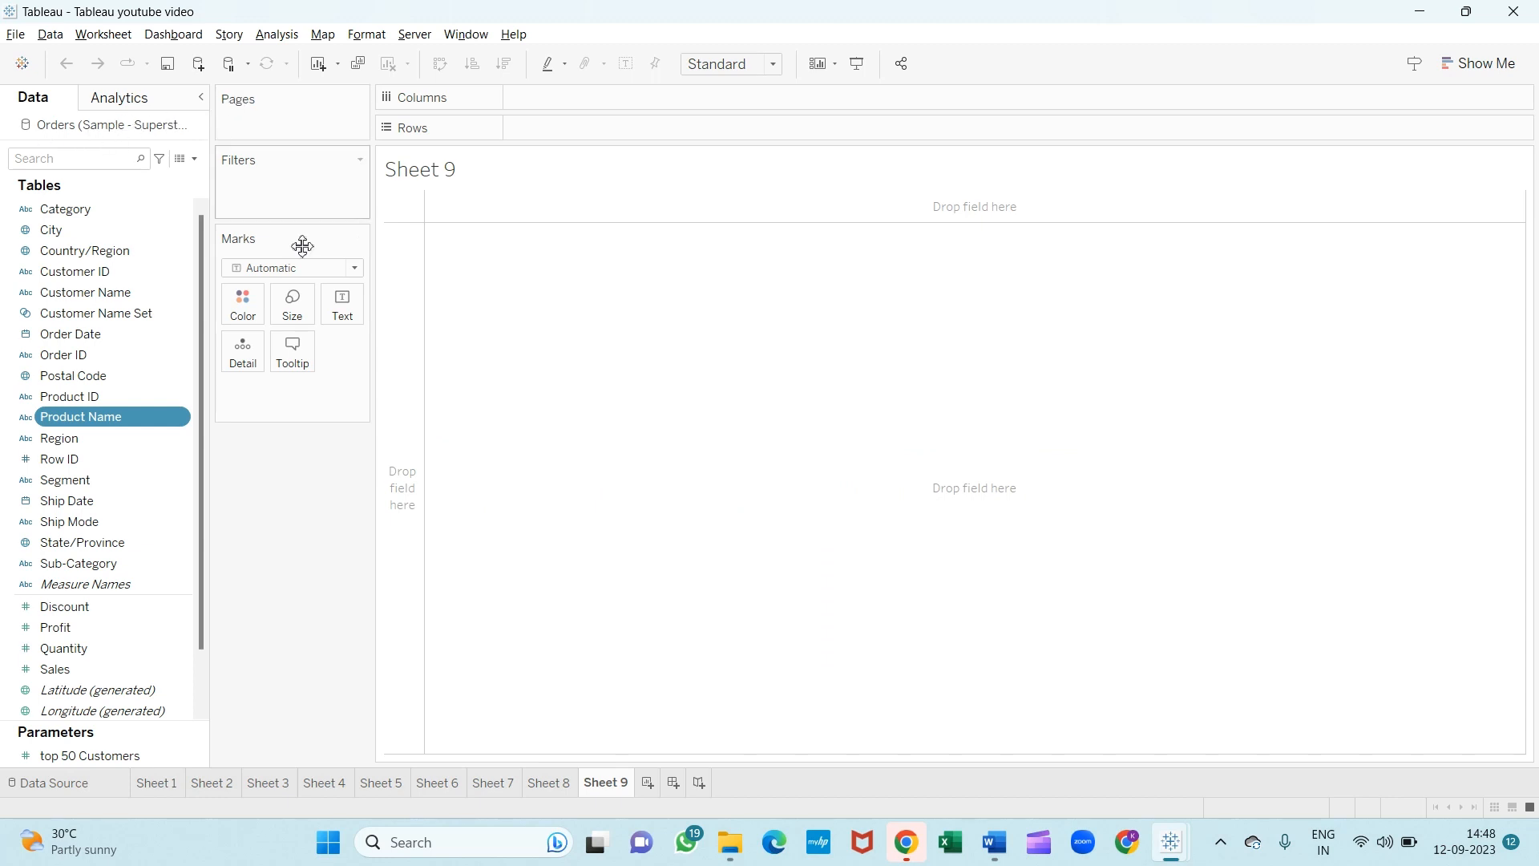
pyautogui.moveTo(623, 305)
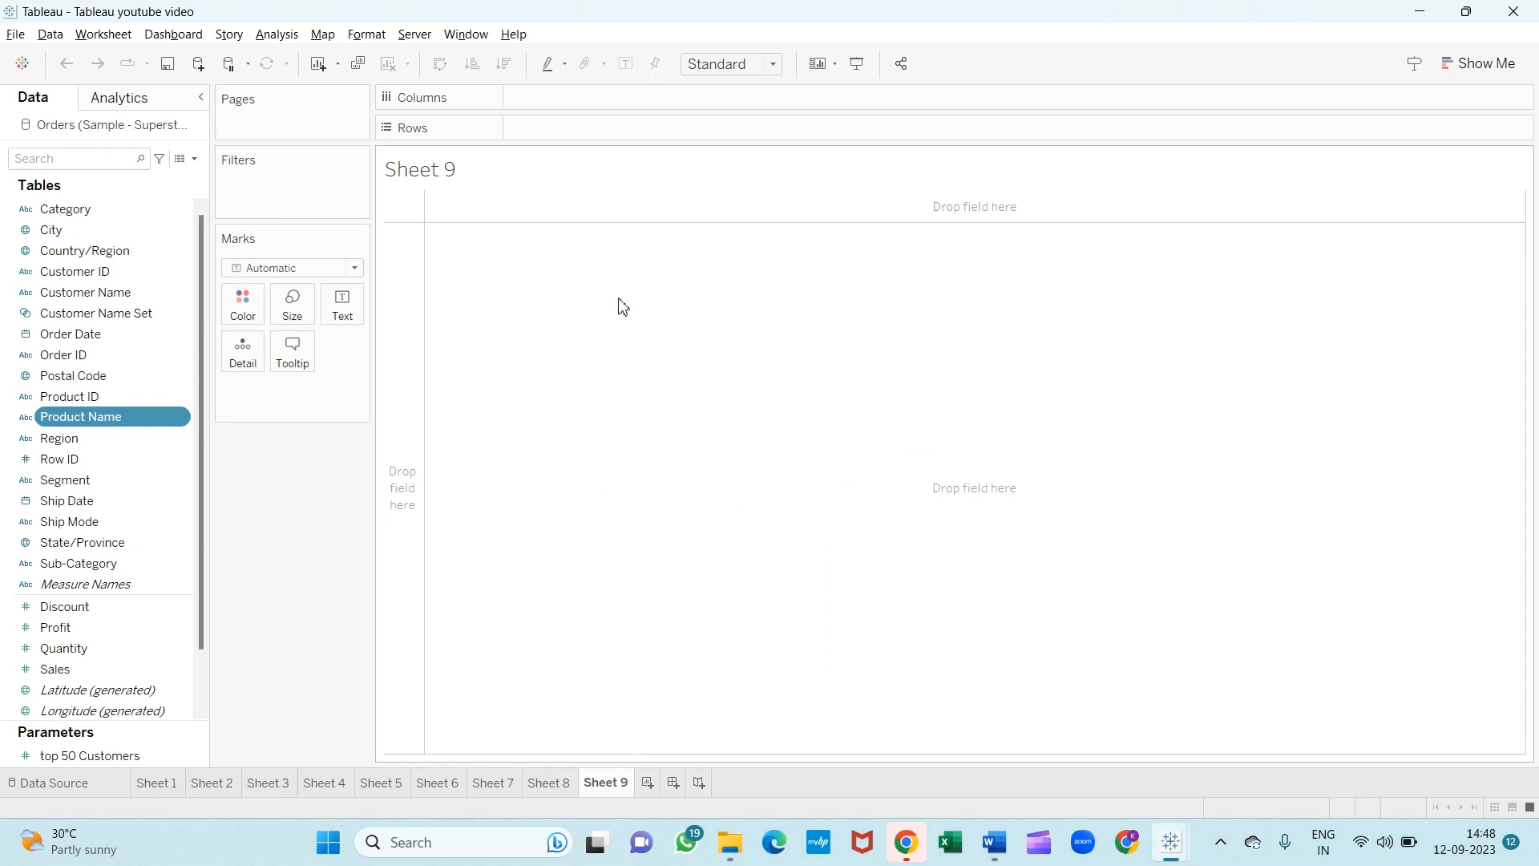
pyautogui.moveTo(537, 418)
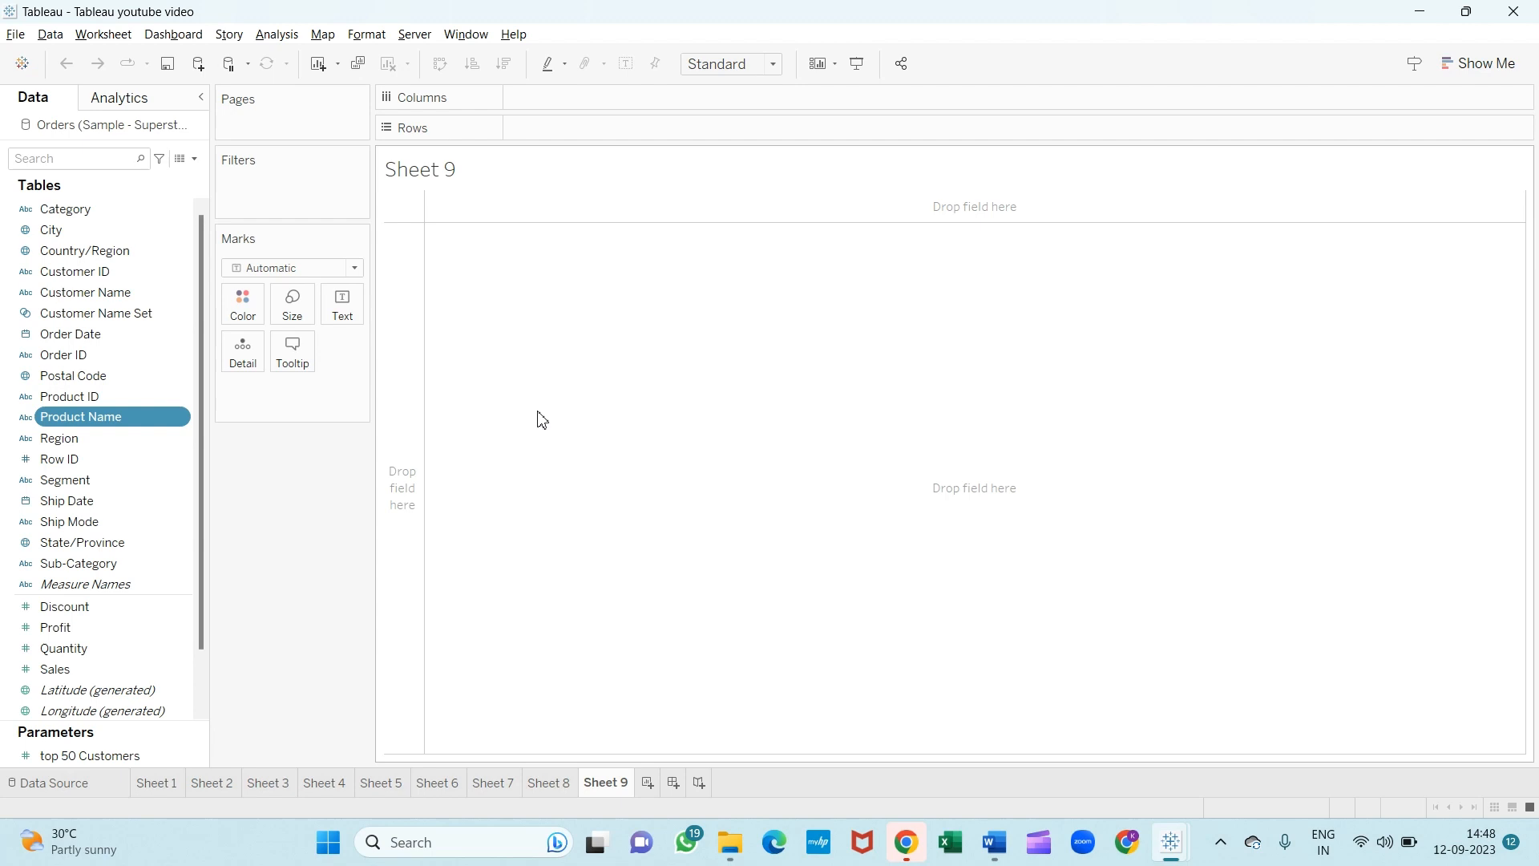
pyautogui.moveTo(498, 419)
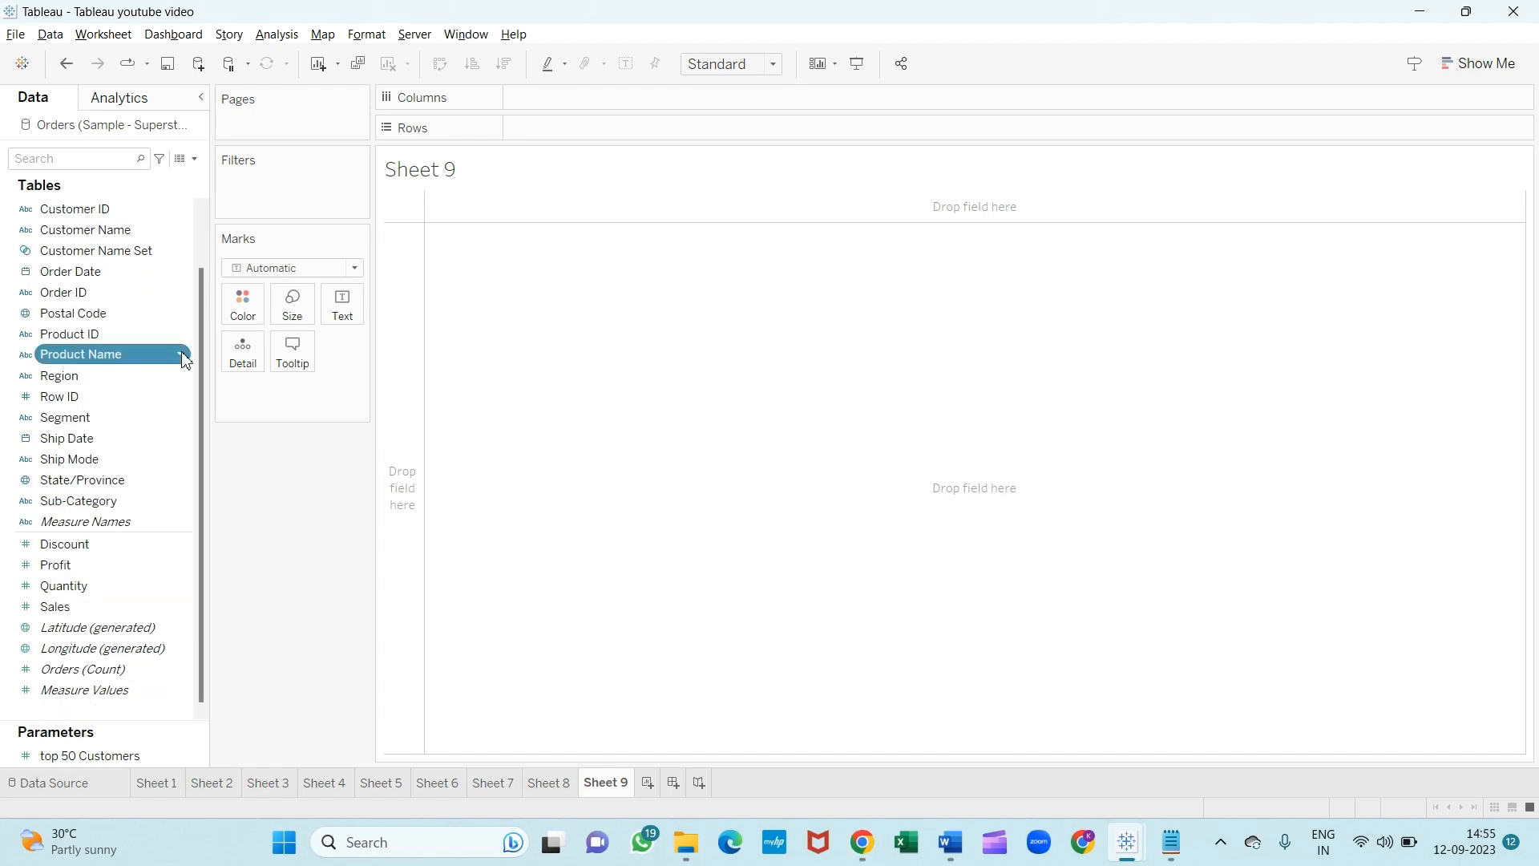
pyautogui.rightClick(82, 352)
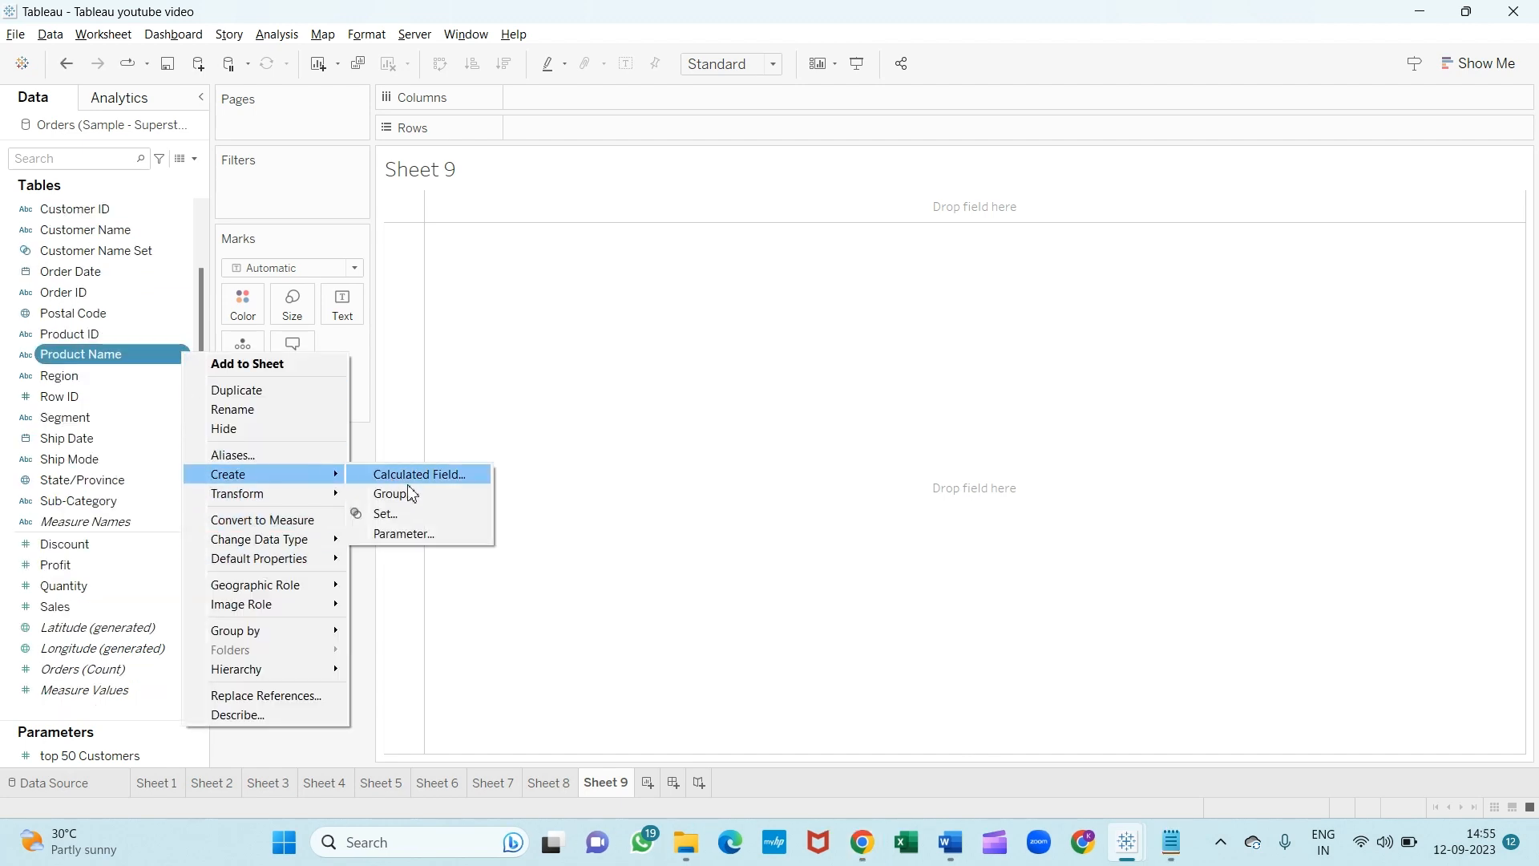
# Start a group from Product Name and group all products containing 'acco'.
pyautogui.click(391, 494)
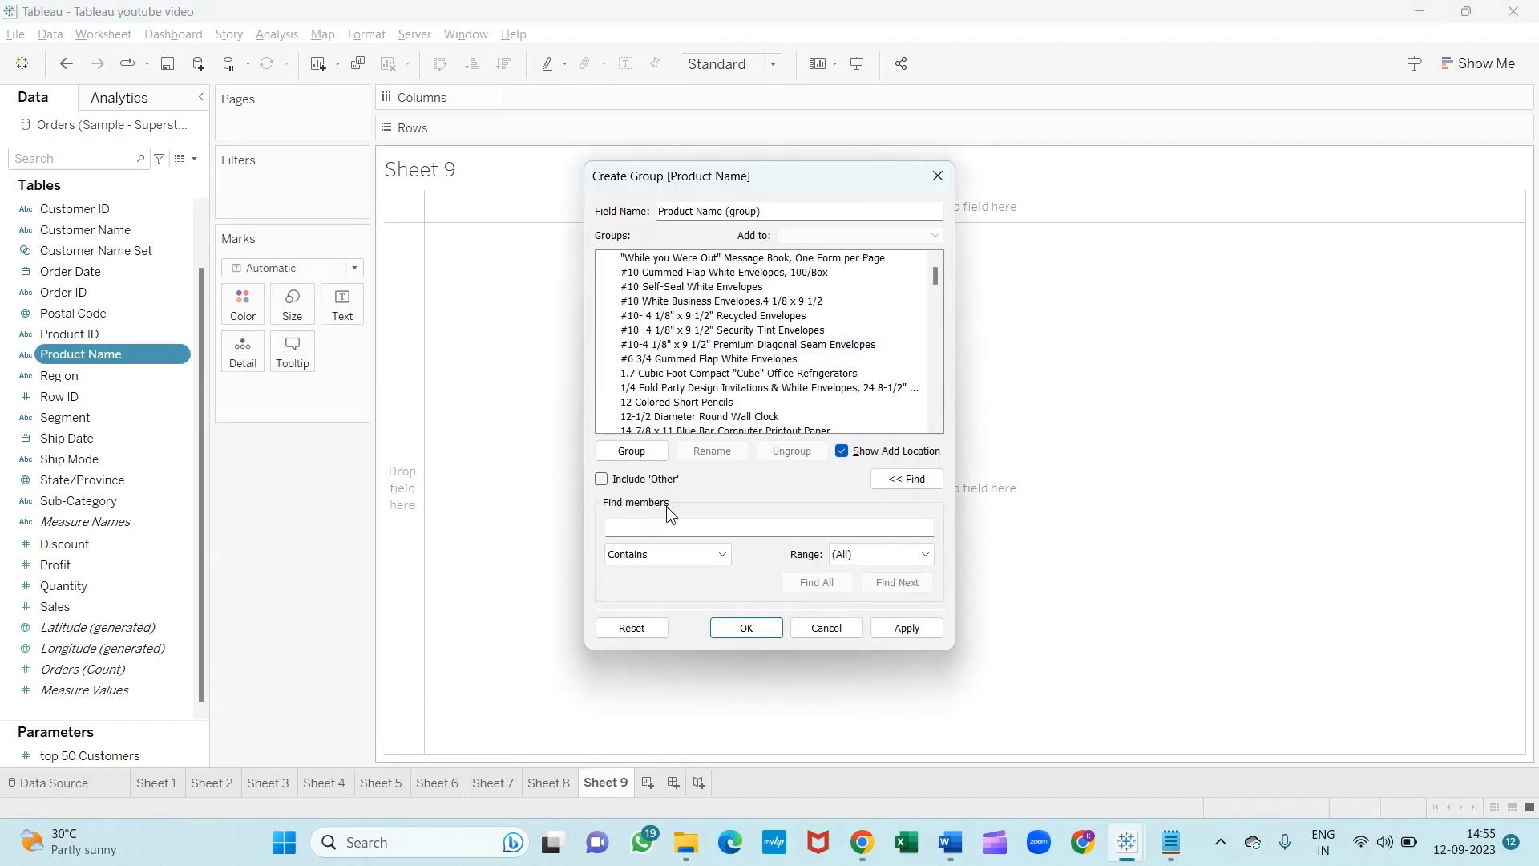
pyautogui.click(766, 527)
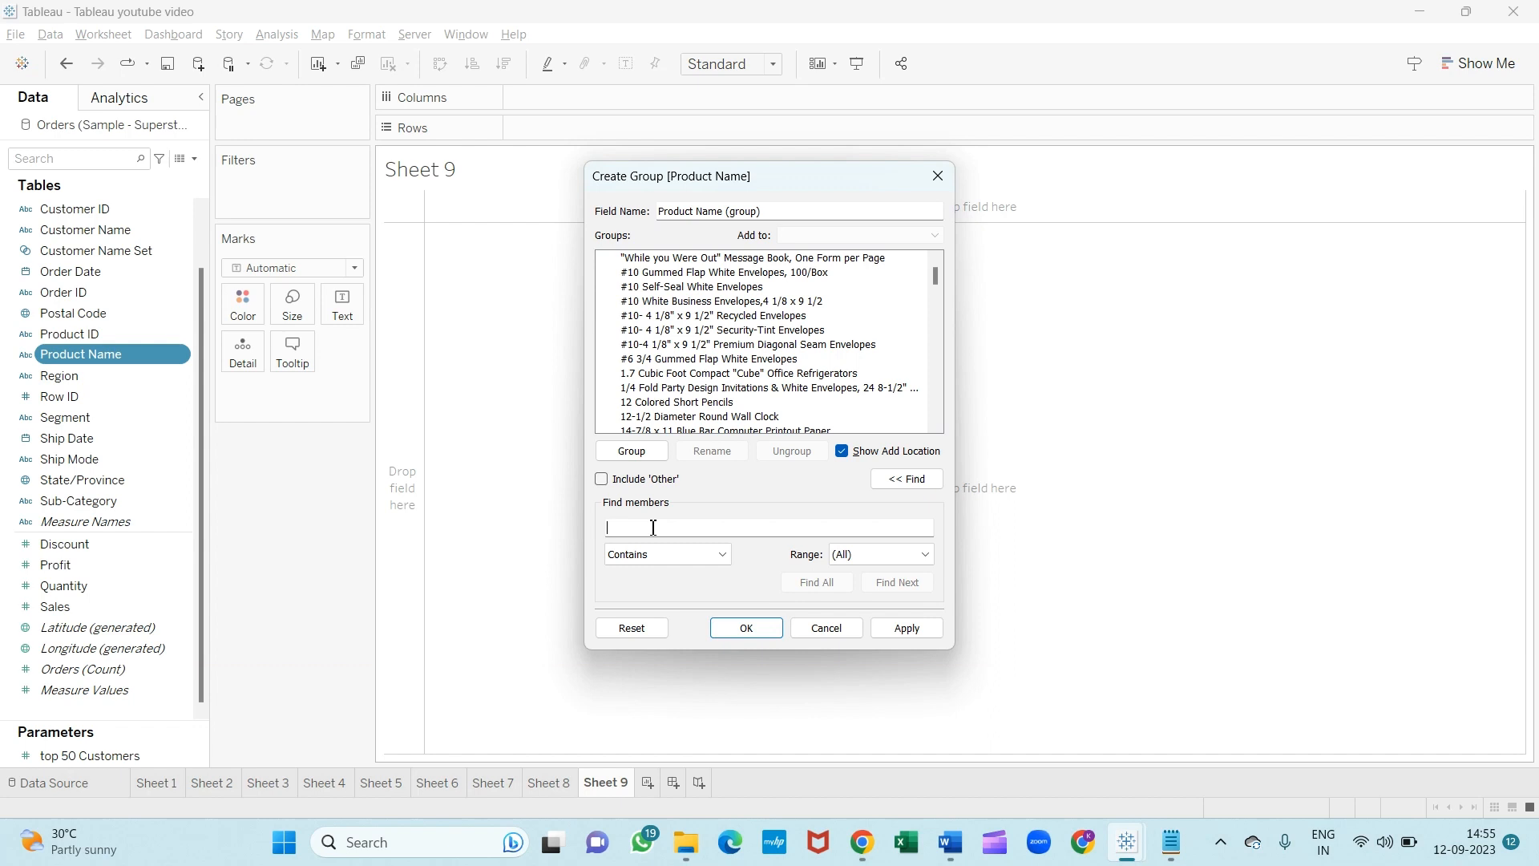
pyautogui.write('ad')
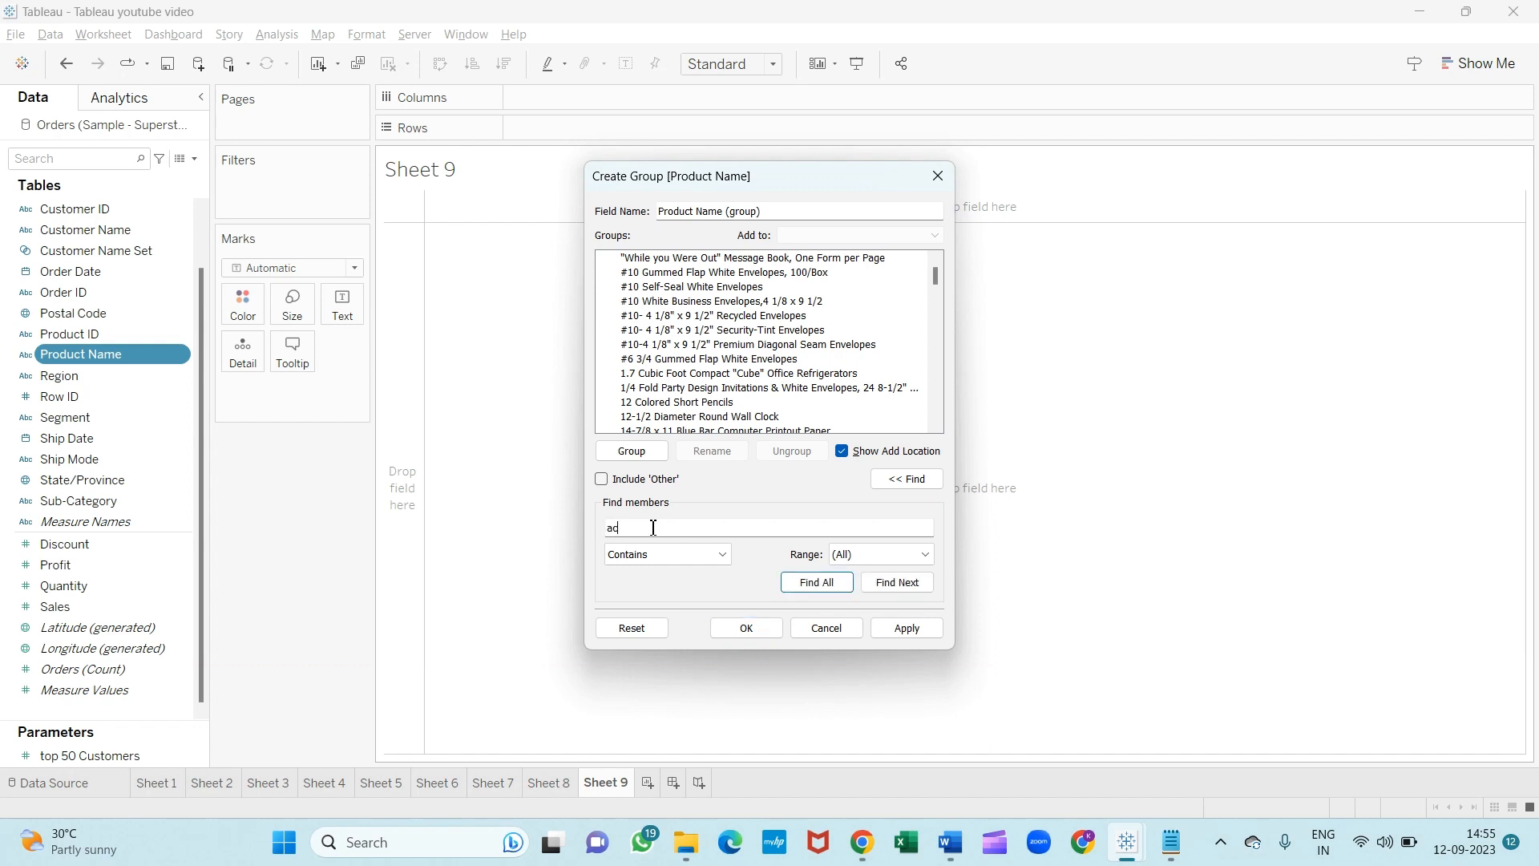
pyautogui.write('cco')
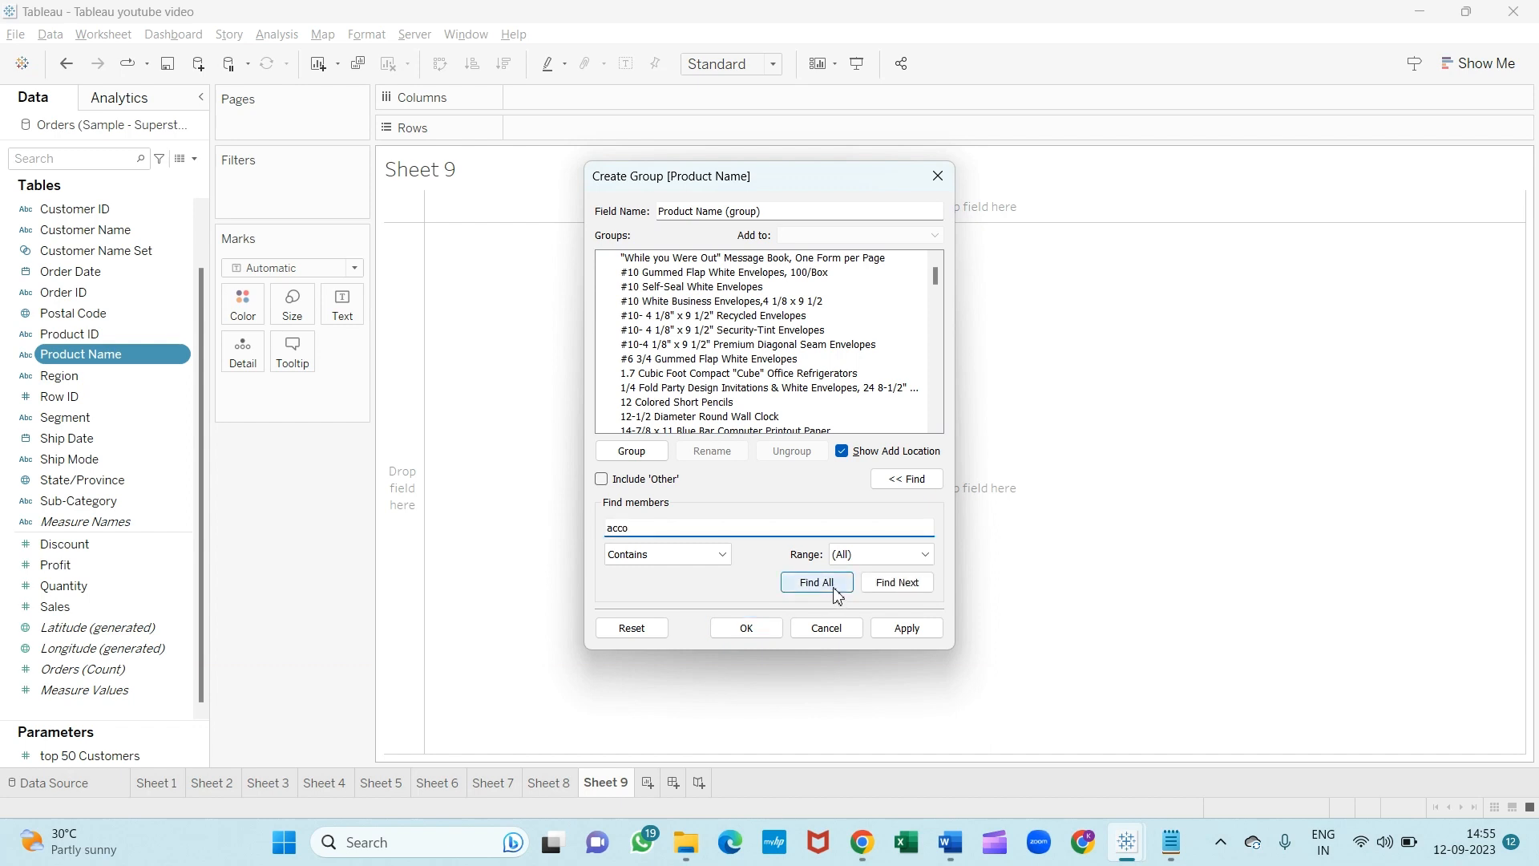
pyautogui.click(817, 582)
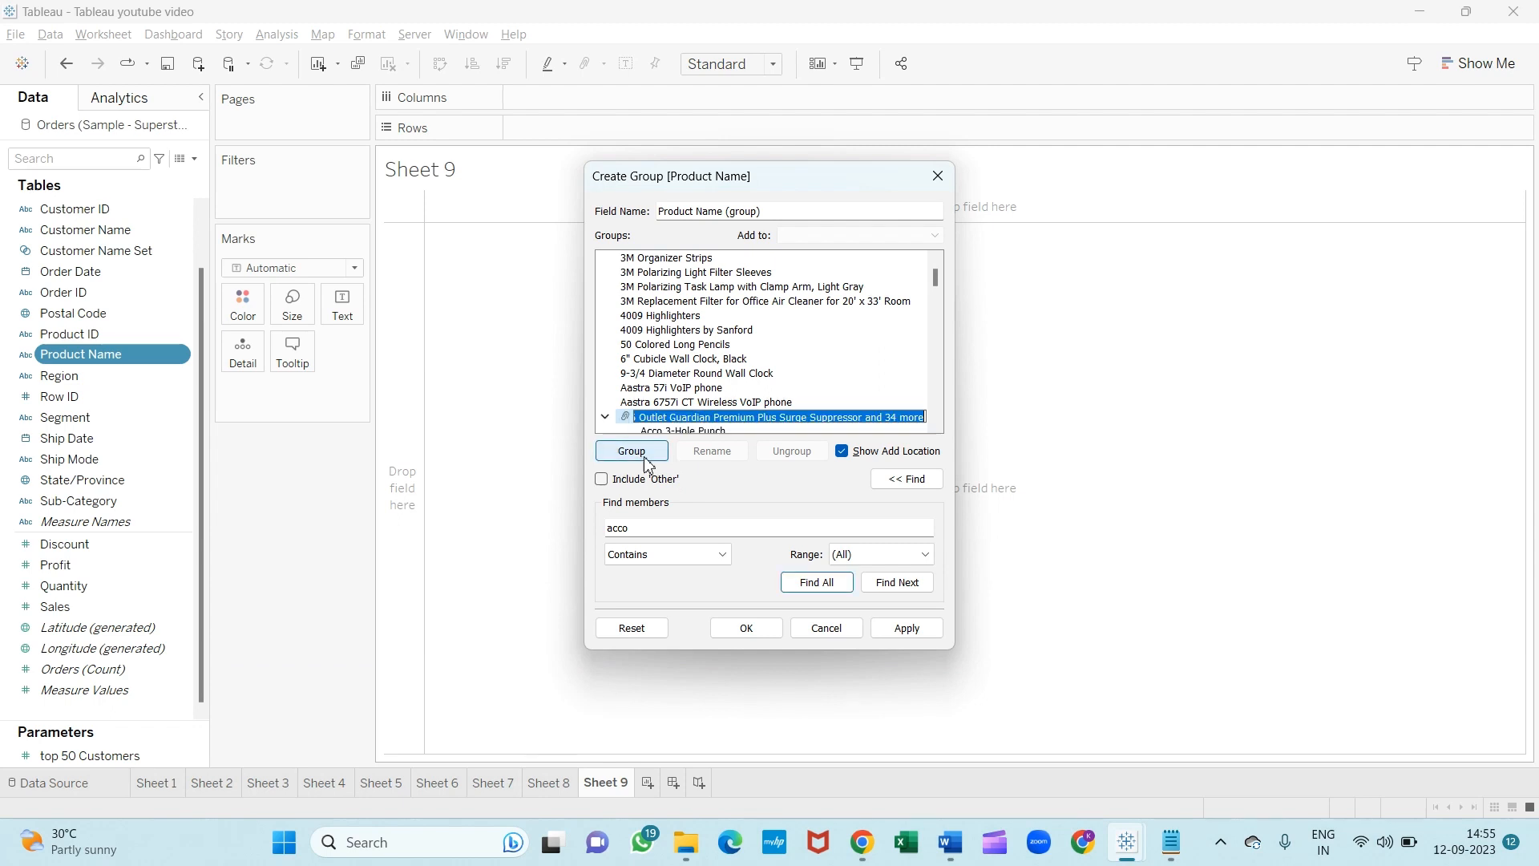
pyautogui.click(632, 450)
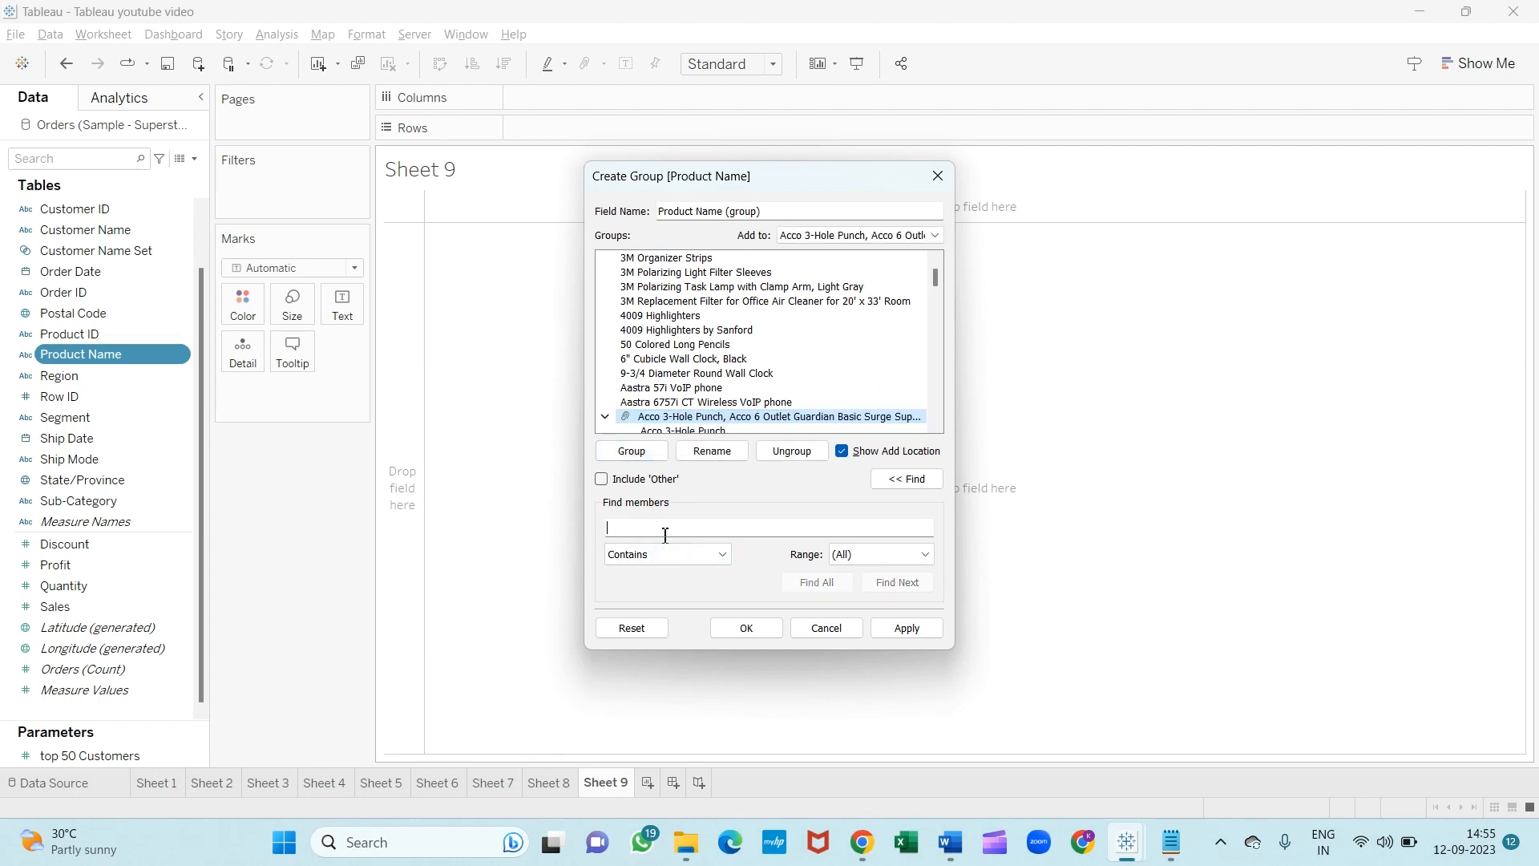
# Group the products matching '3m' and then those matching 'apple'.
pyautogui.write('3m')
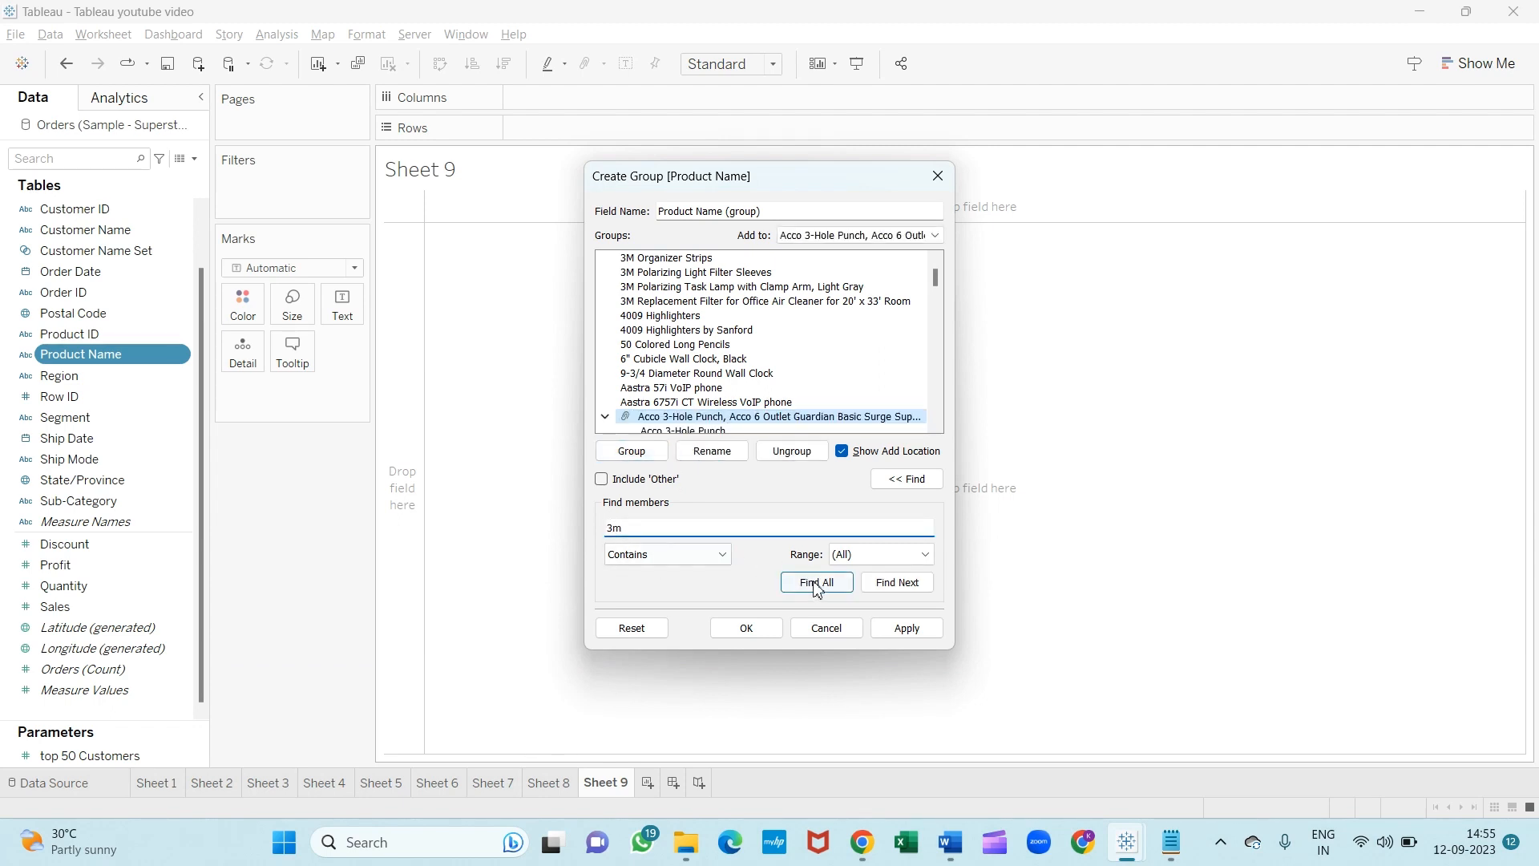
pyautogui.click(816, 580)
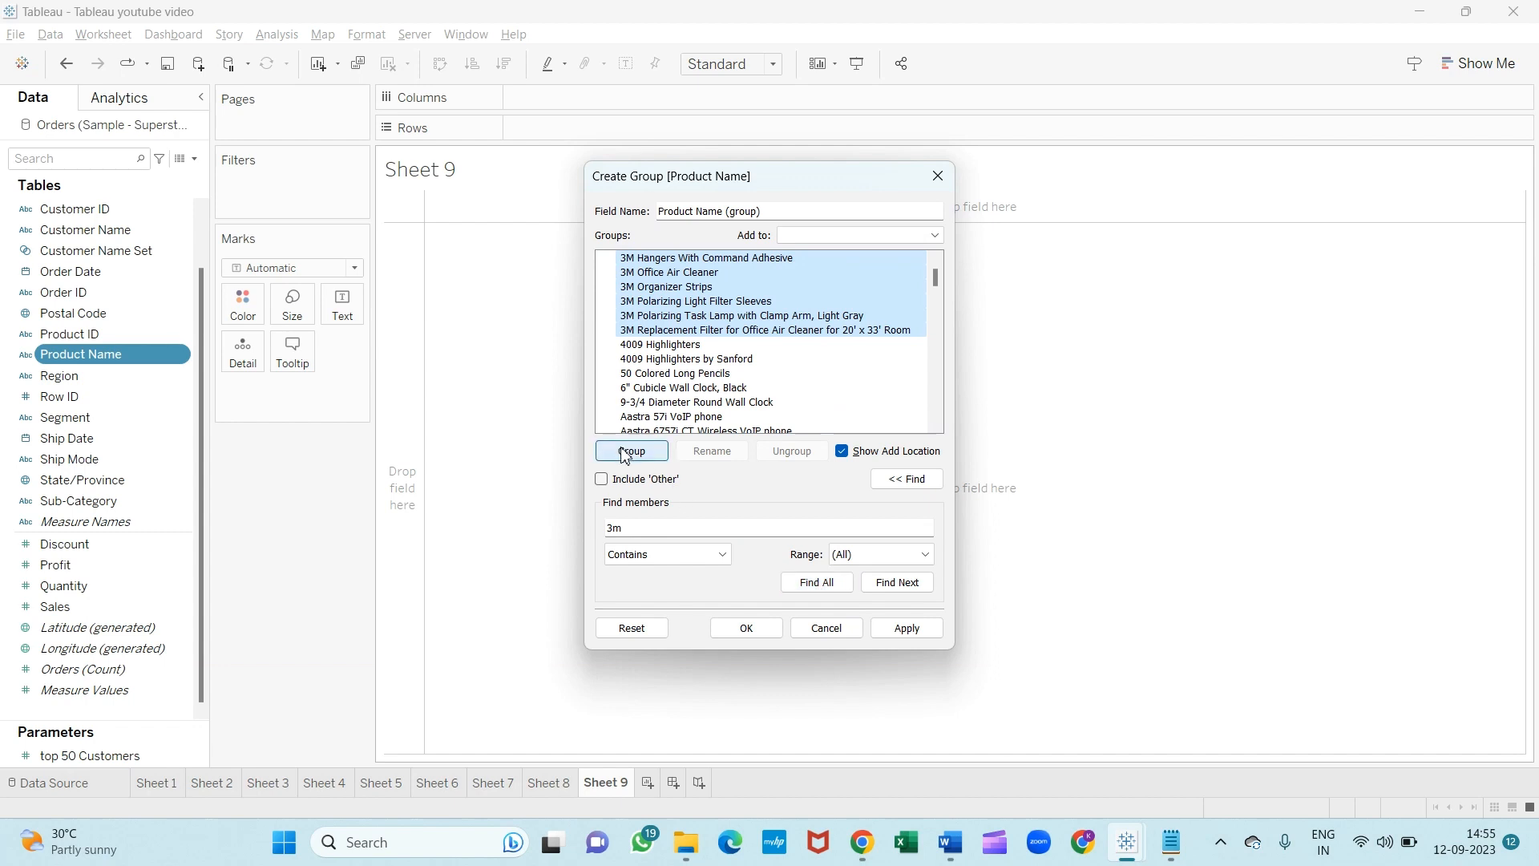
pyautogui.click(630, 451)
pyautogui.write('samsung')
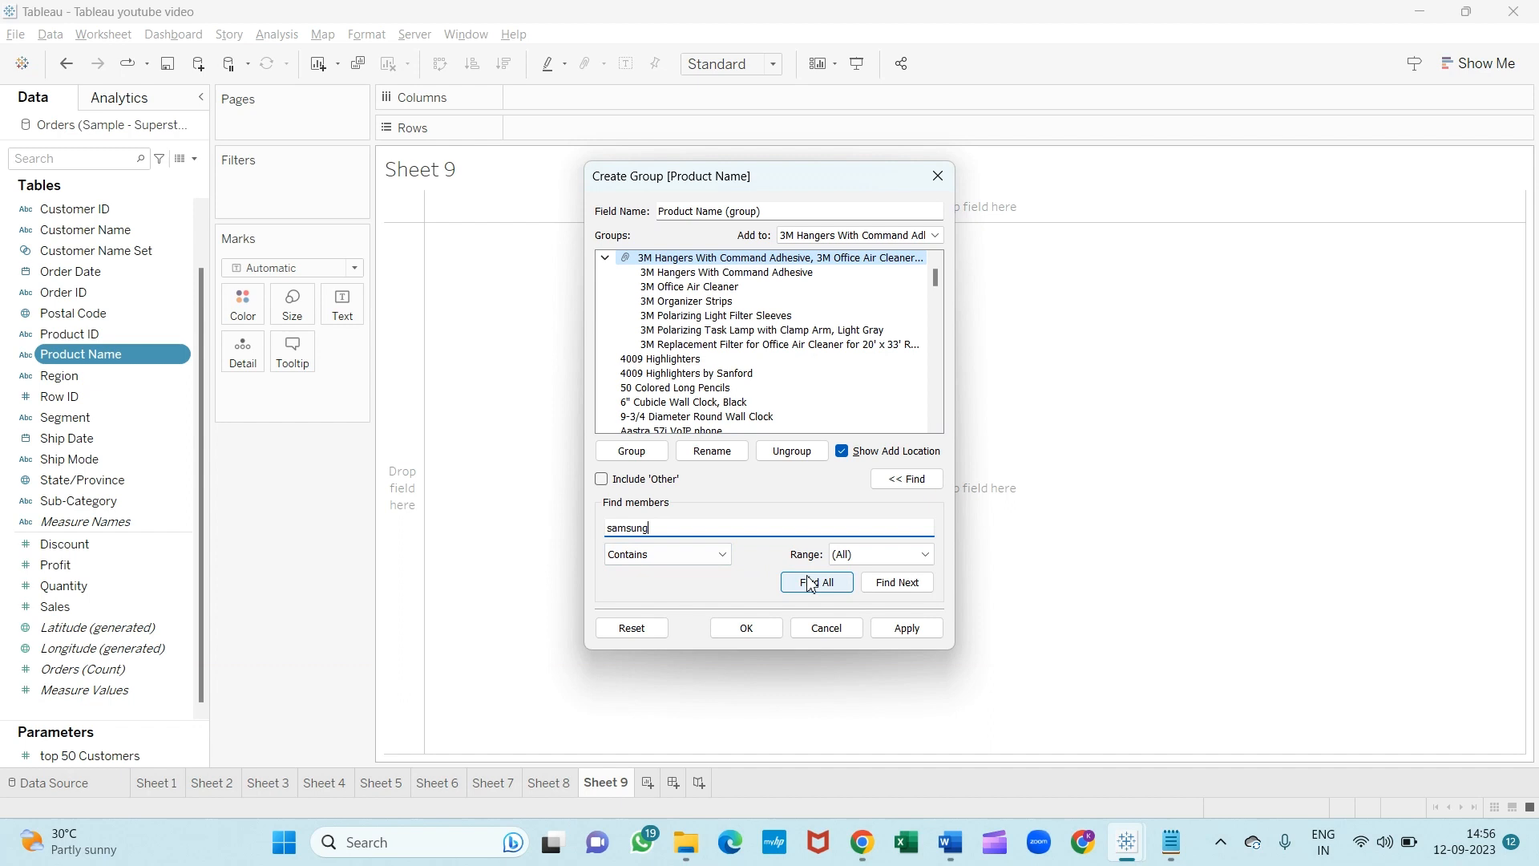
pyautogui.click(817, 580)
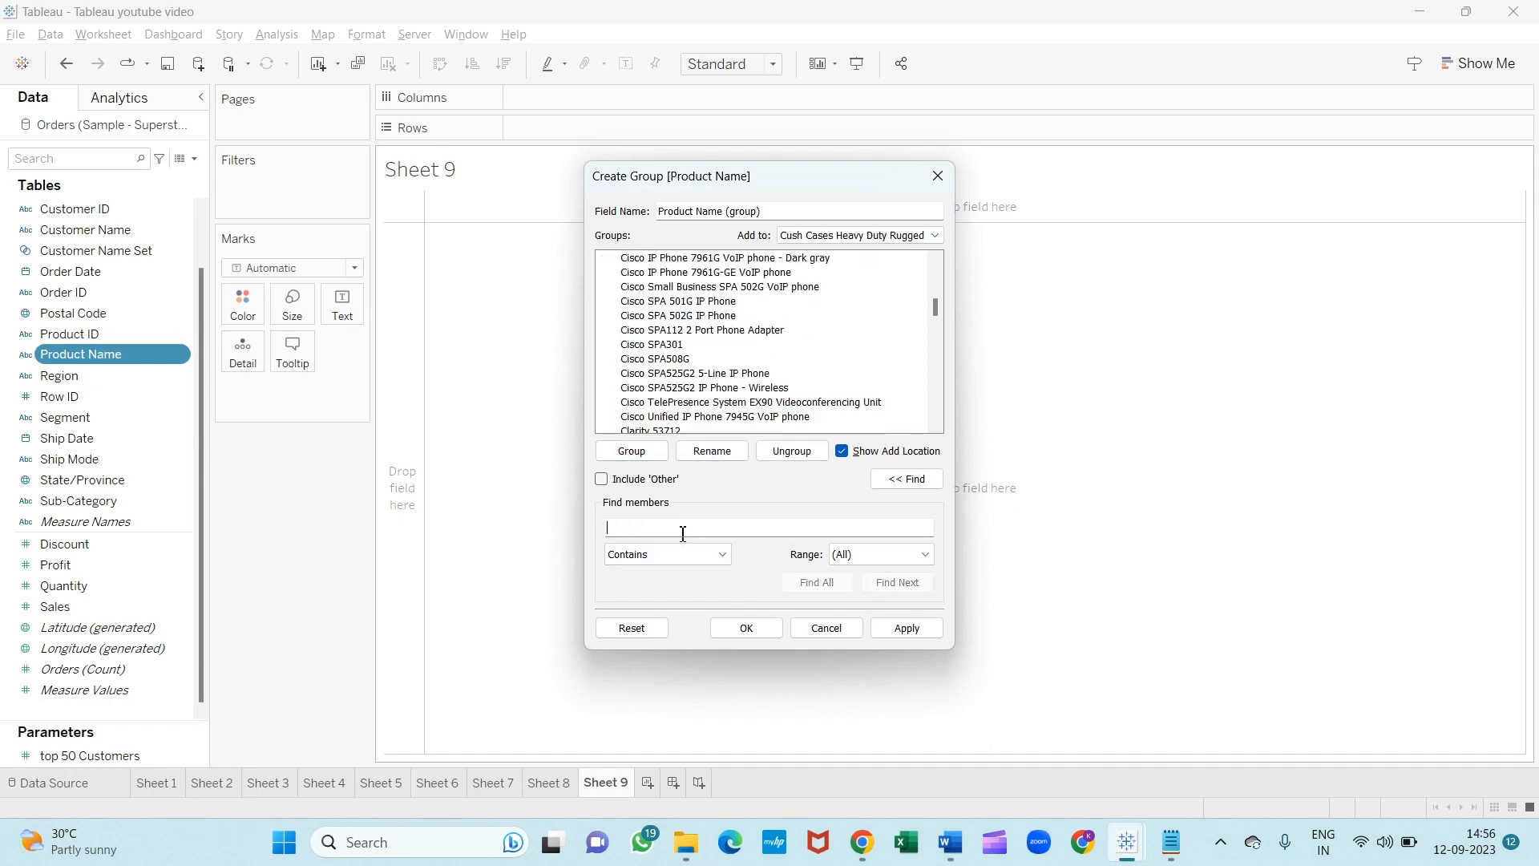
pyautogui.write('apple')
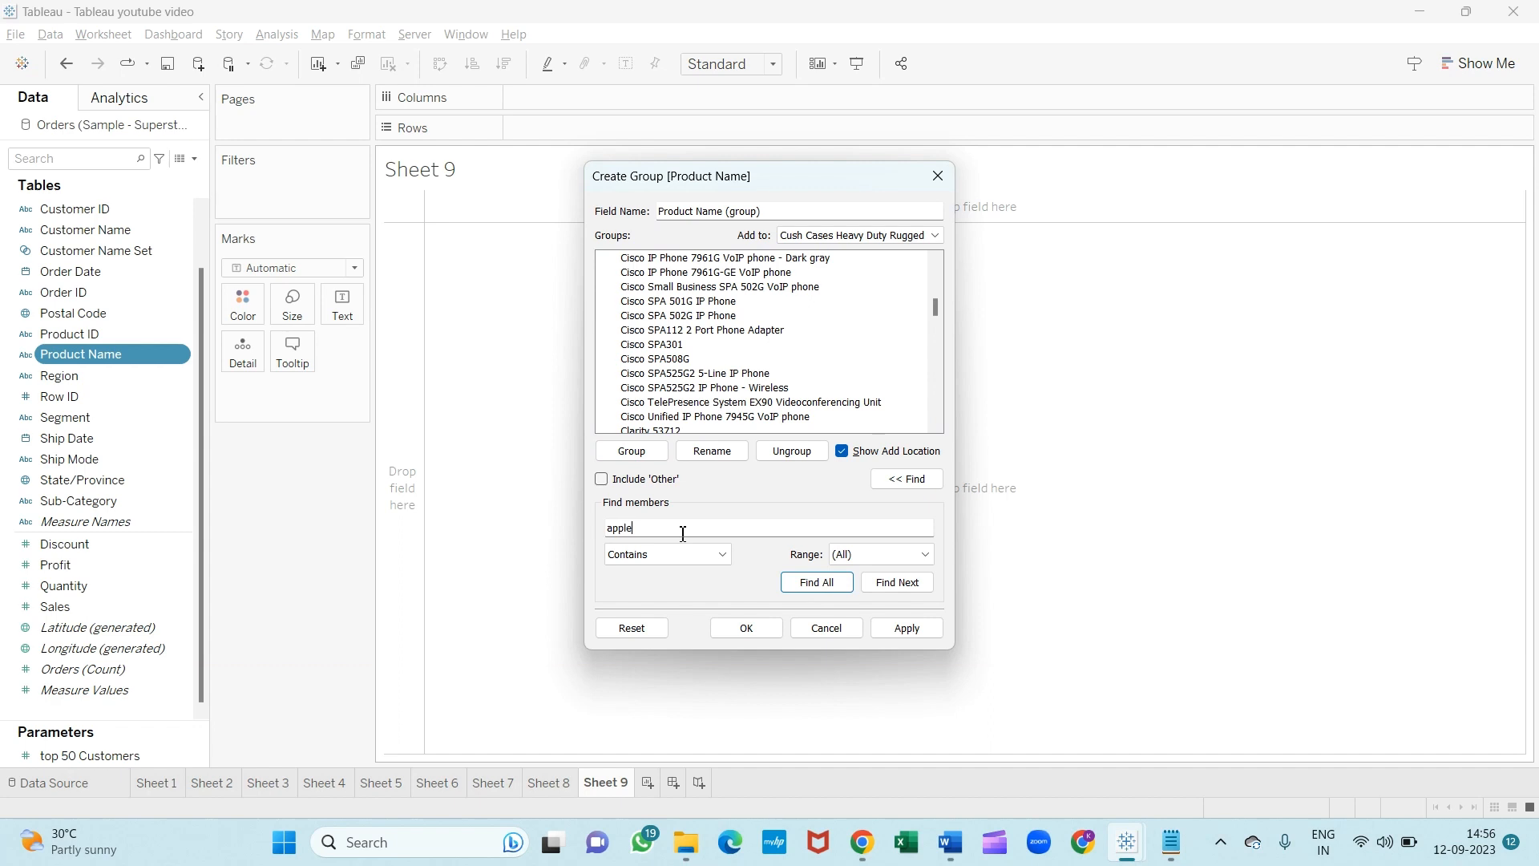
pyautogui.click(816, 580)
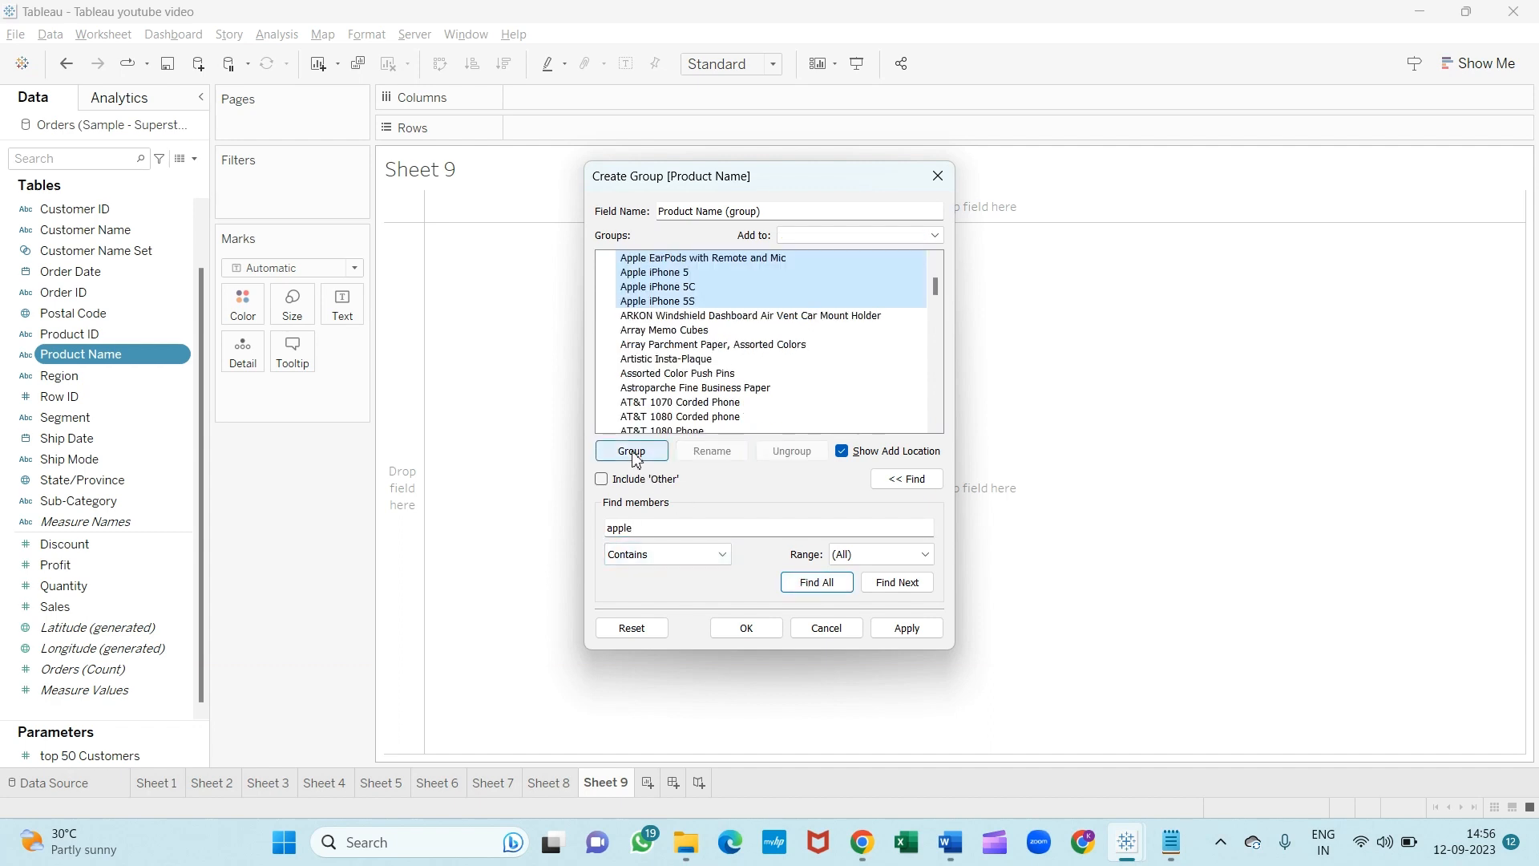
pyautogui.click(632, 450)
pyautogui.write('x')
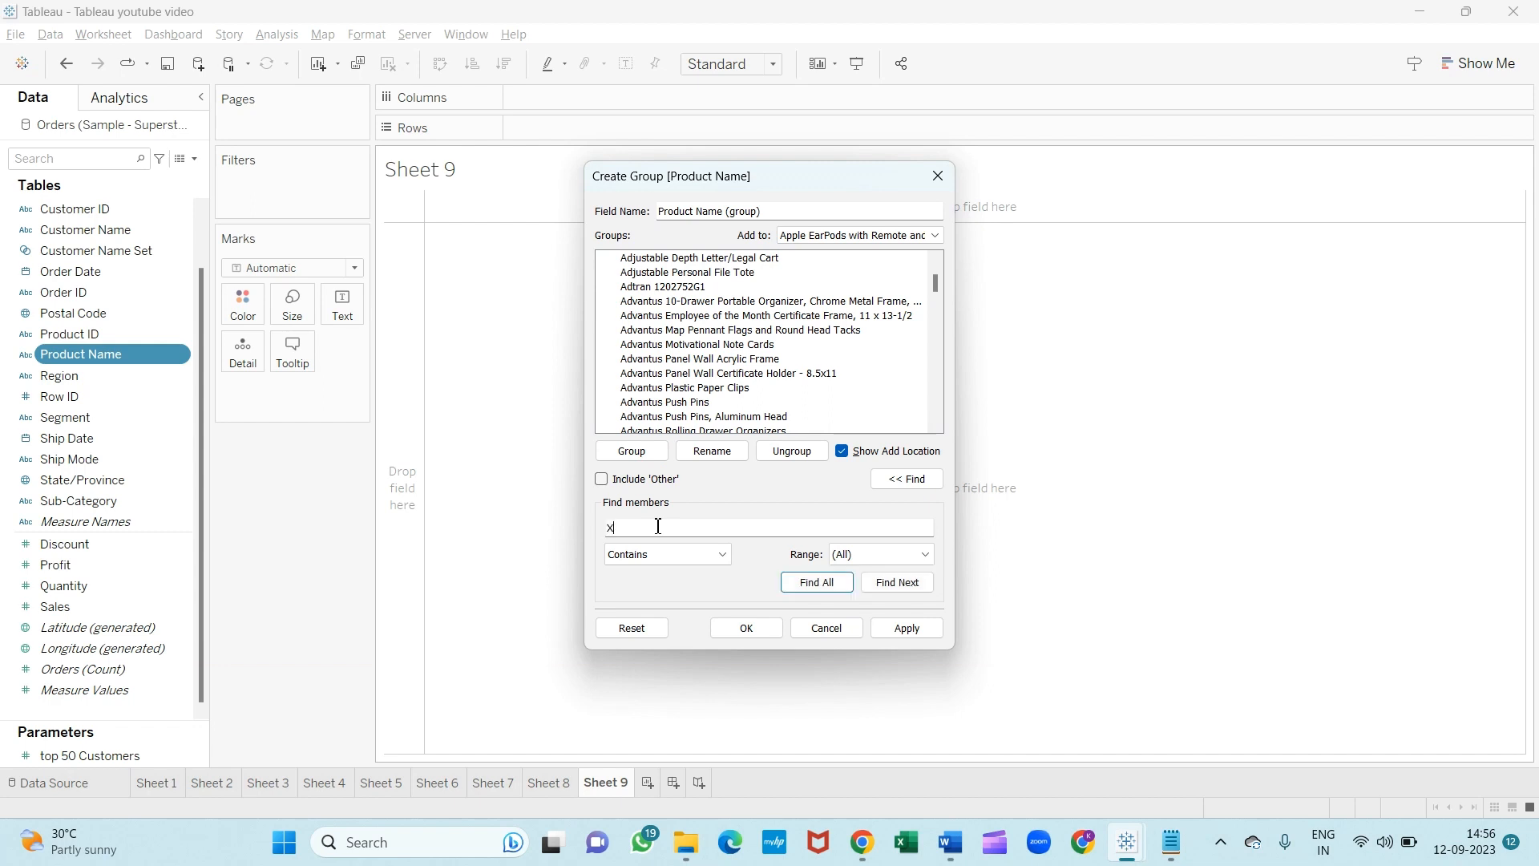
# Group the Xerox products, include an 'Other' group for the rest, and create the grouped field.
pyautogui.write('Xerox')
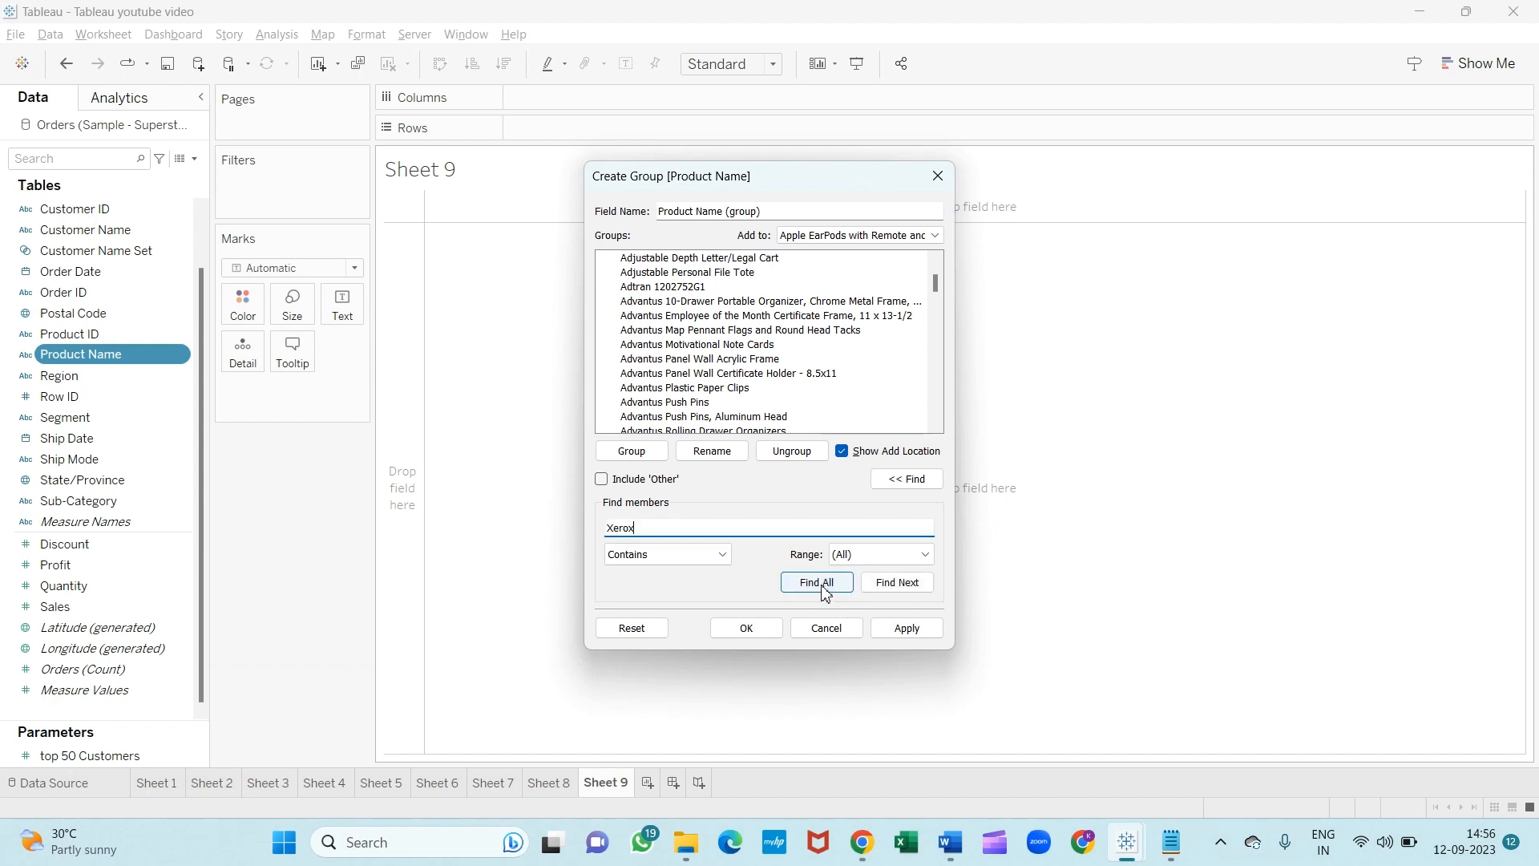
pyautogui.click(816, 580)
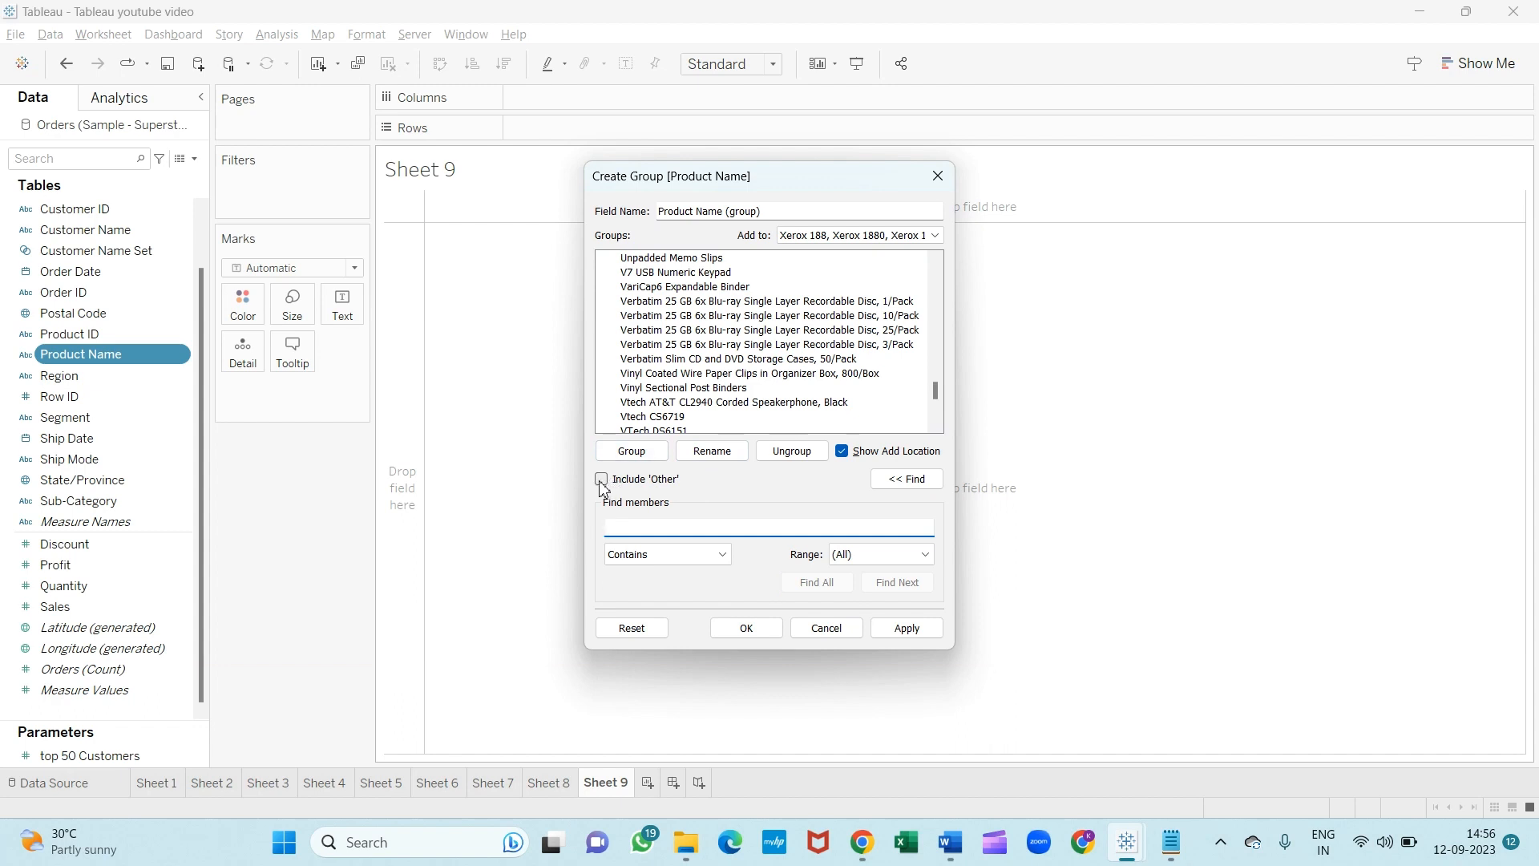
pyautogui.click(600, 480)
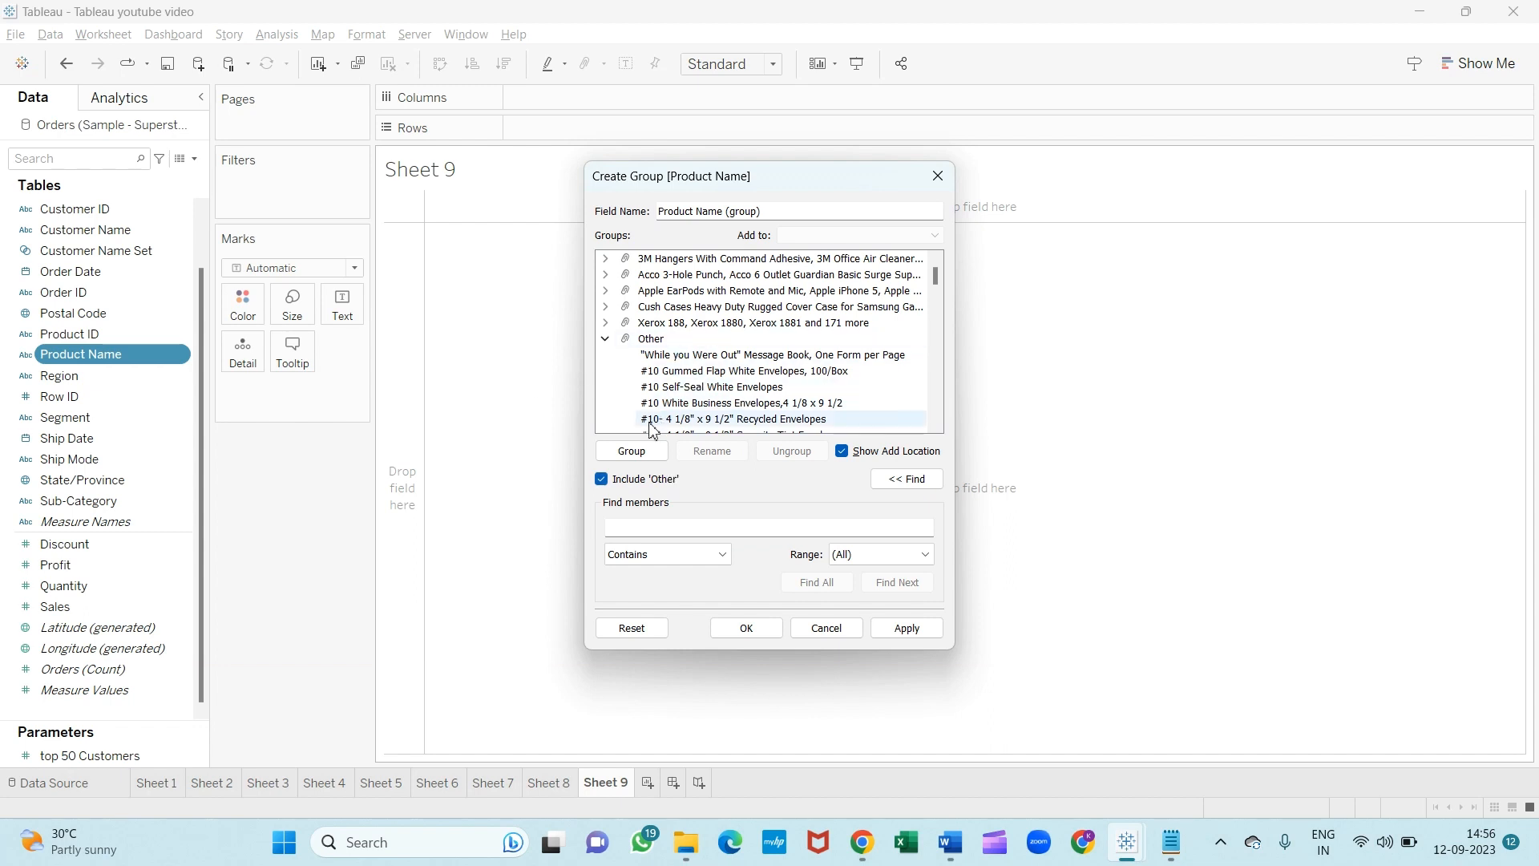
pyautogui.click(605, 339)
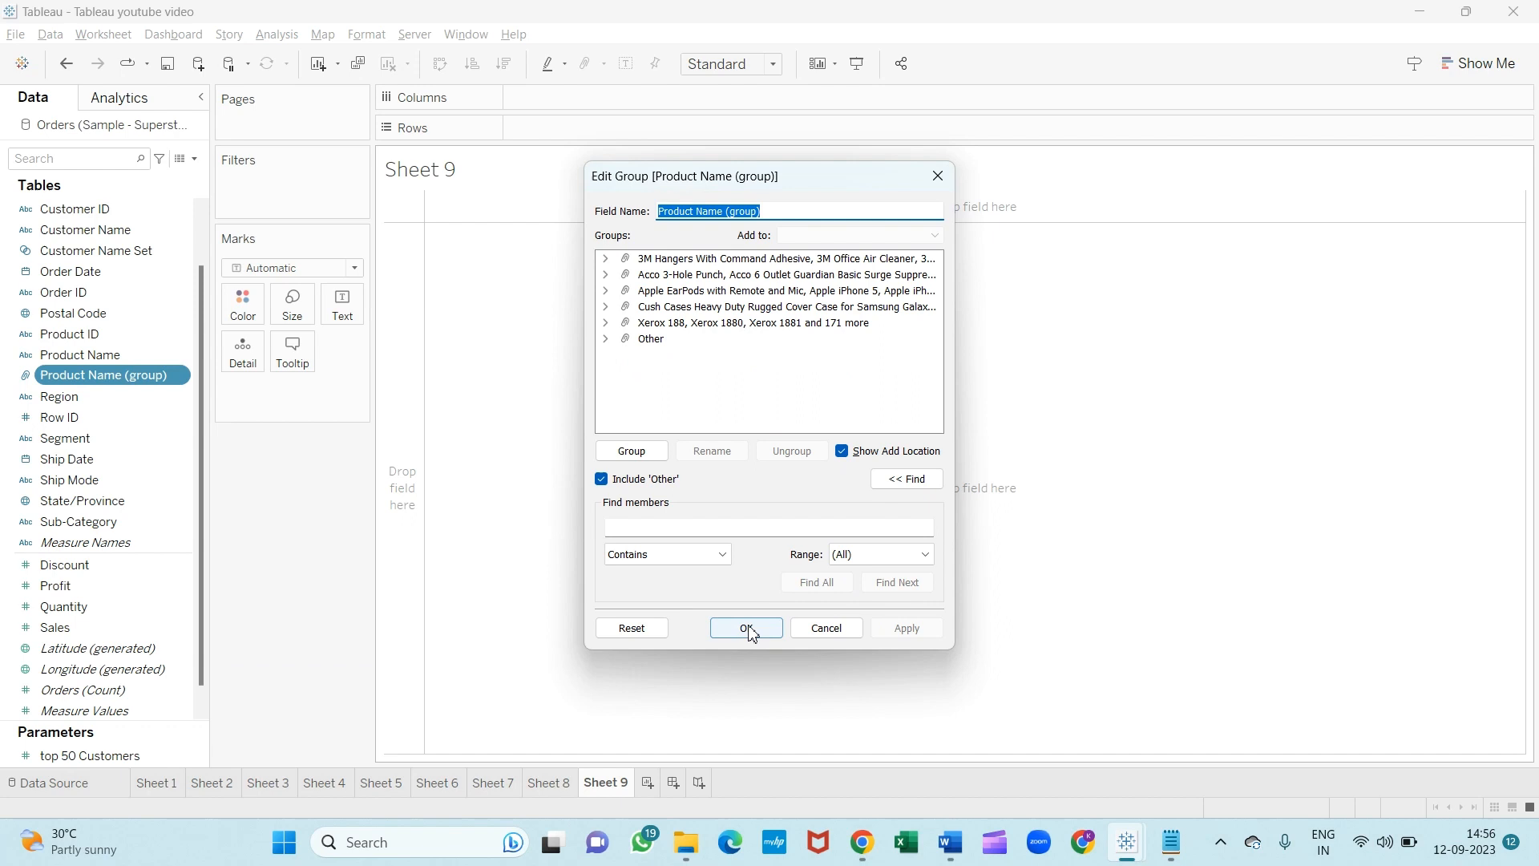
pyautogui.click(745, 627)
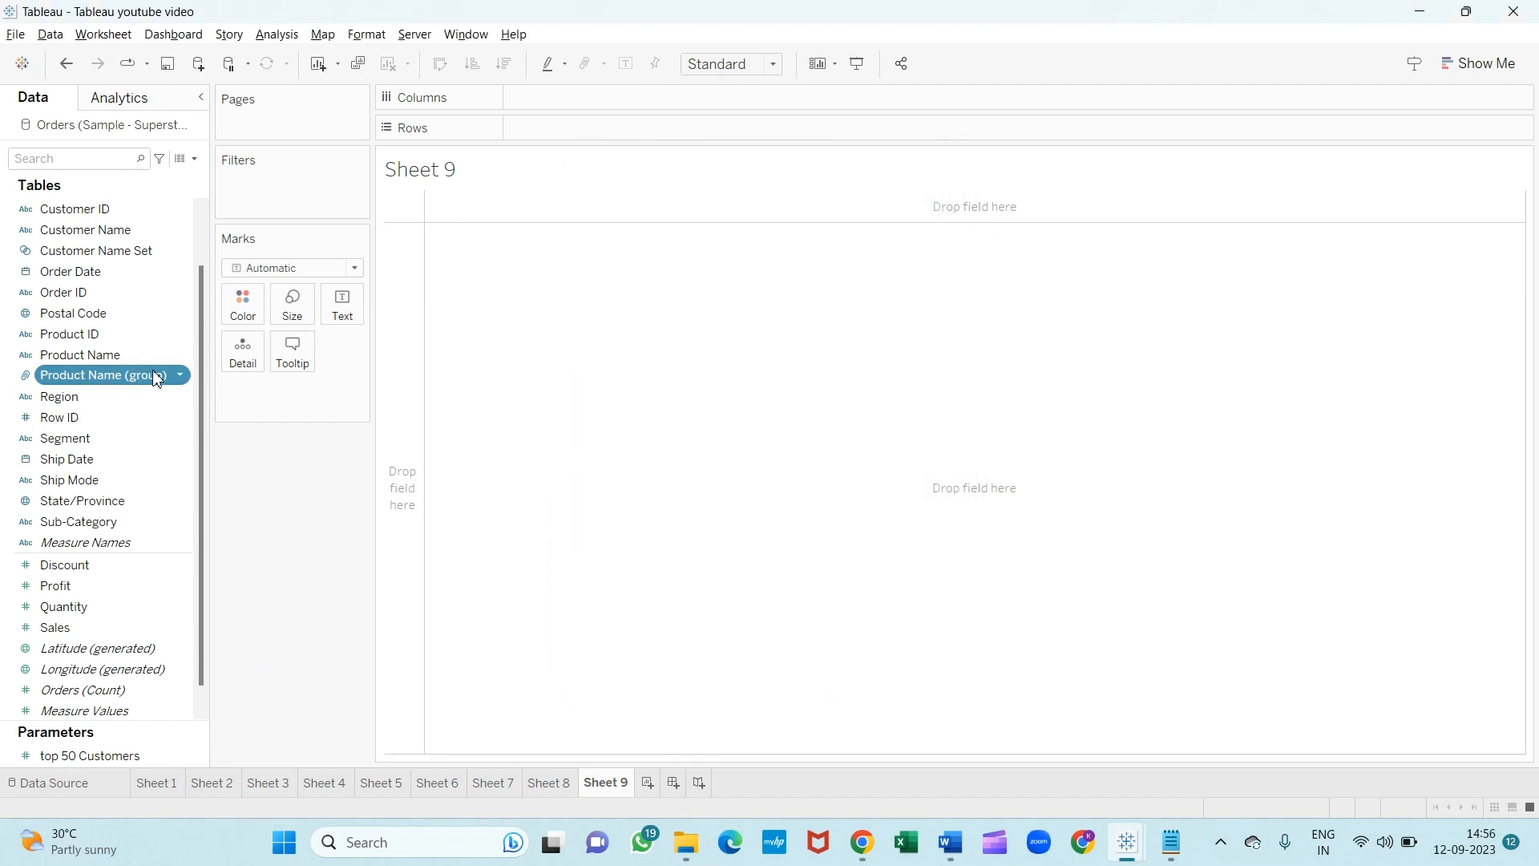
pyautogui.moveTo(87, 383)
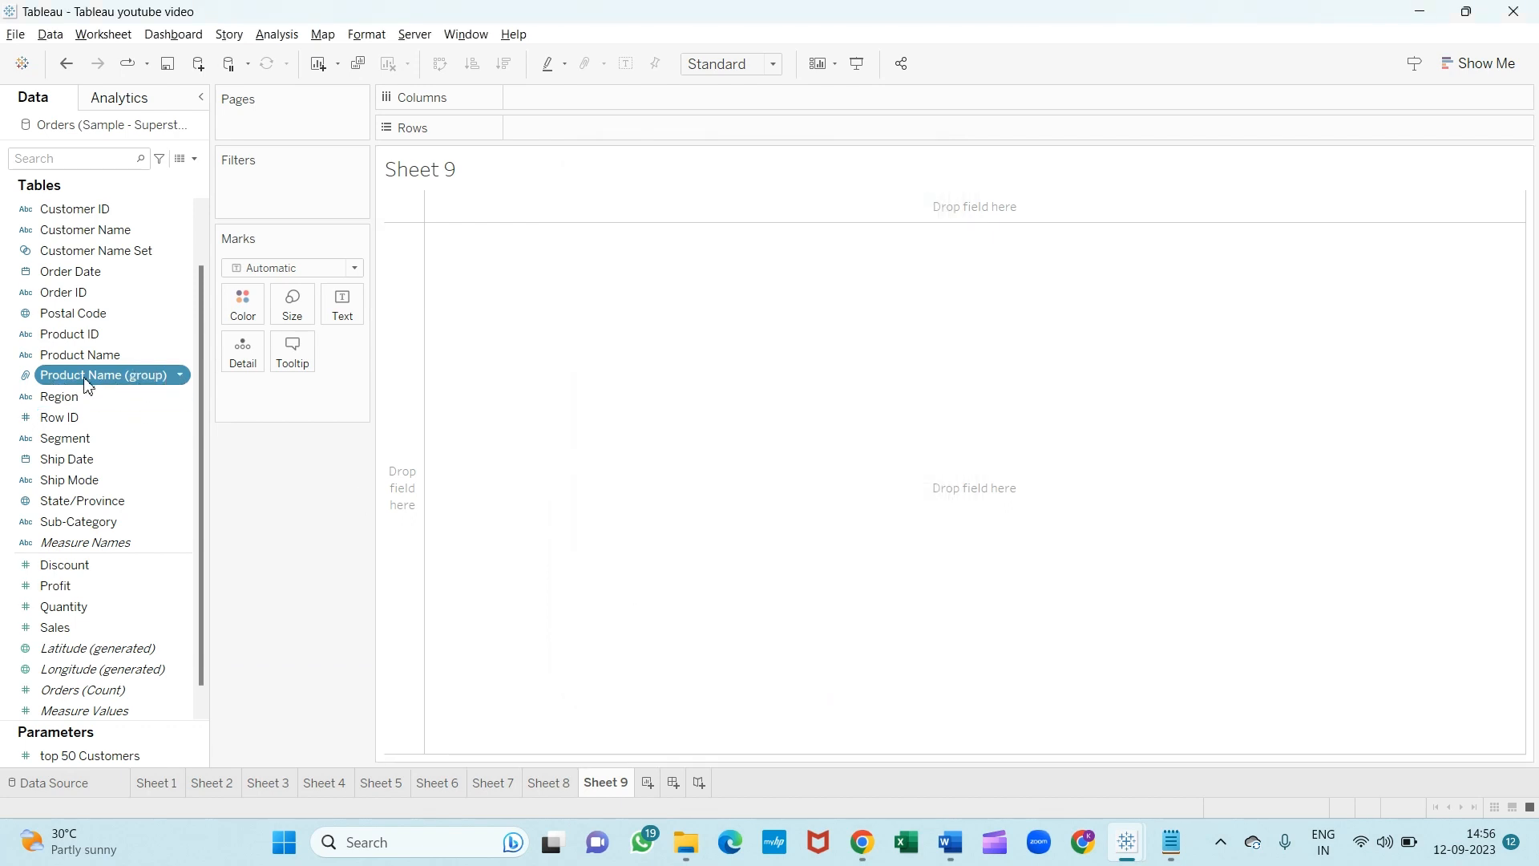
pyautogui.moveTo(133, 382)
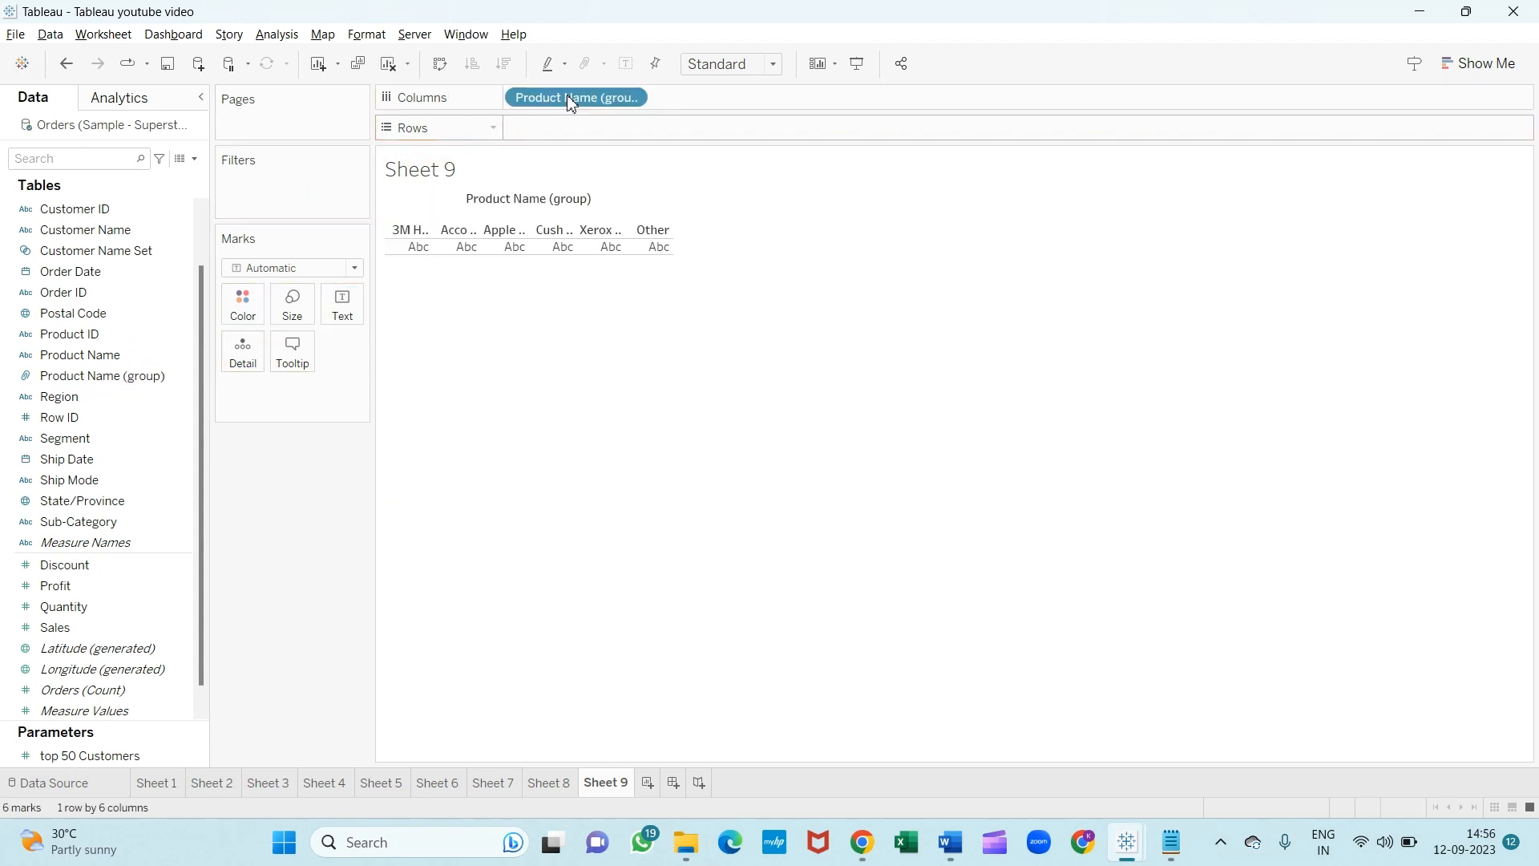
# Plot SUM(Discount) by Product Name (group) as bars, Other reaching 1,425.
pyautogui.click(946, 842)
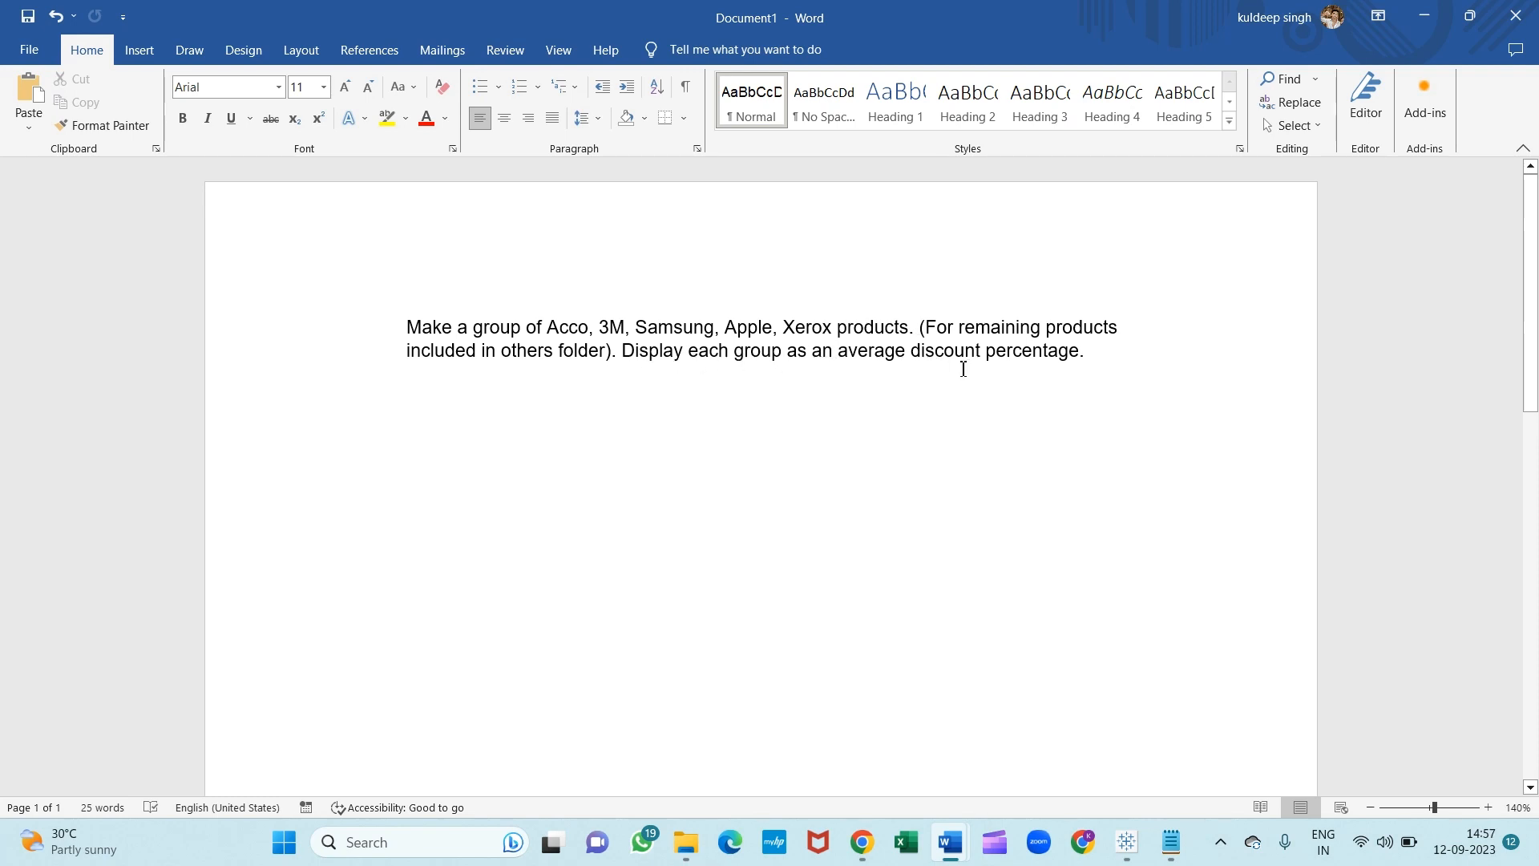
pyautogui.click(1123, 841)
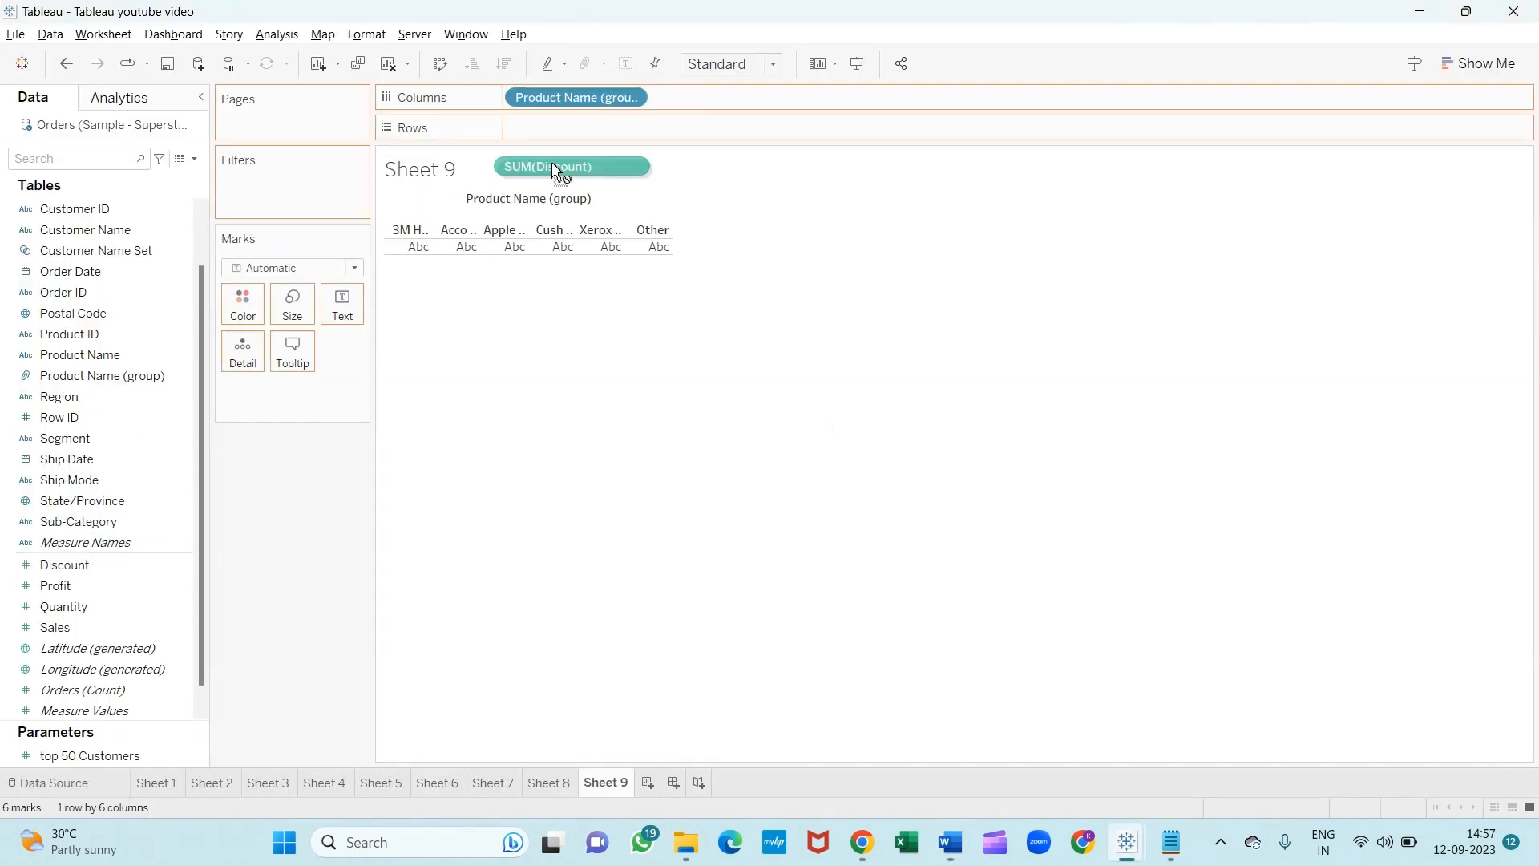
pyautogui.moveTo(555, 165); pyautogui.dragTo(348, 290)
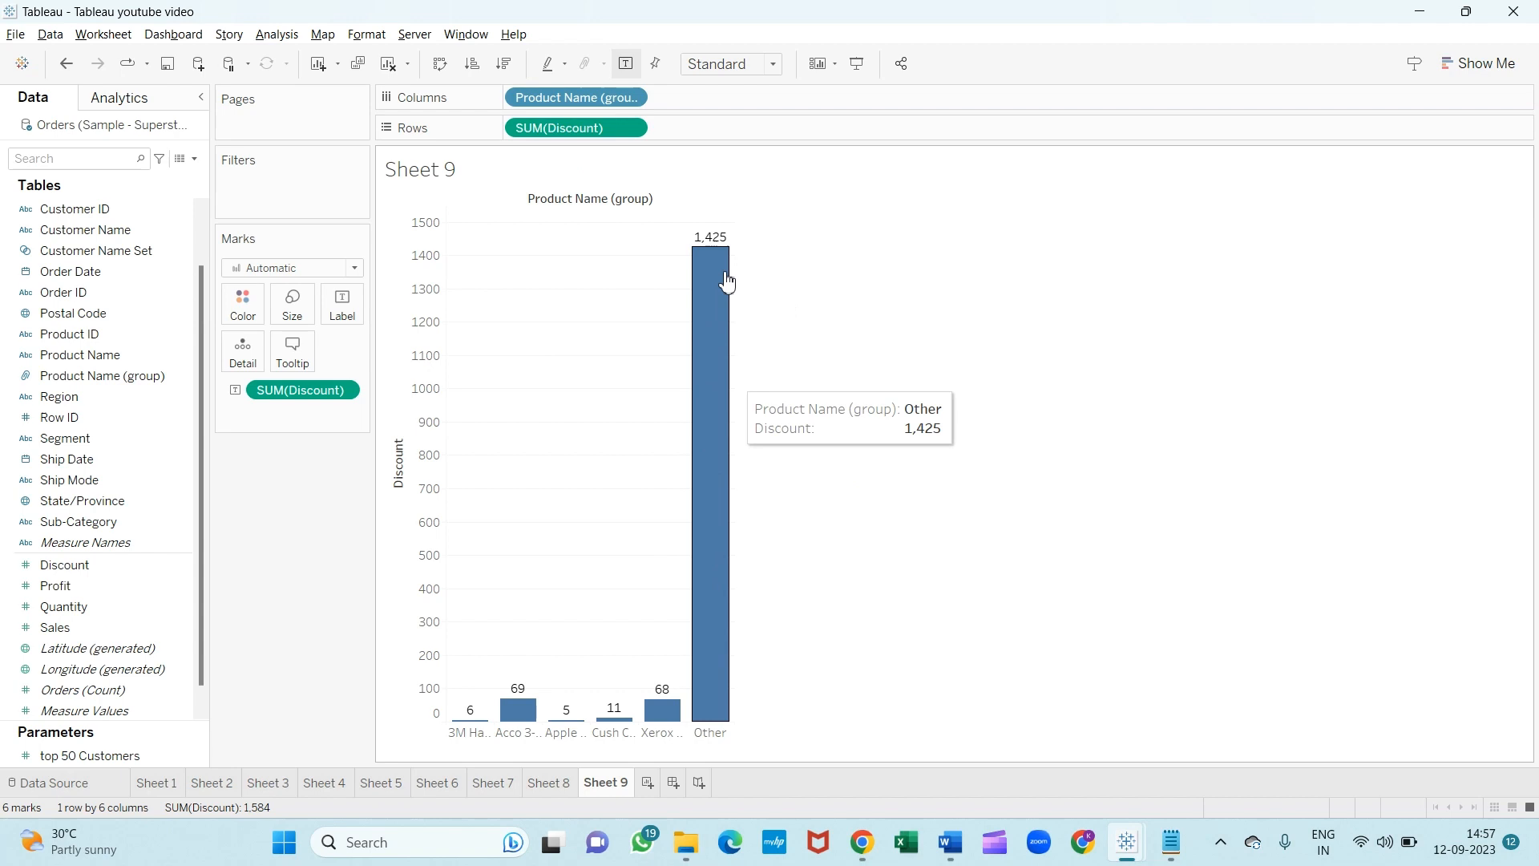
pyautogui.moveTo(487, 253)
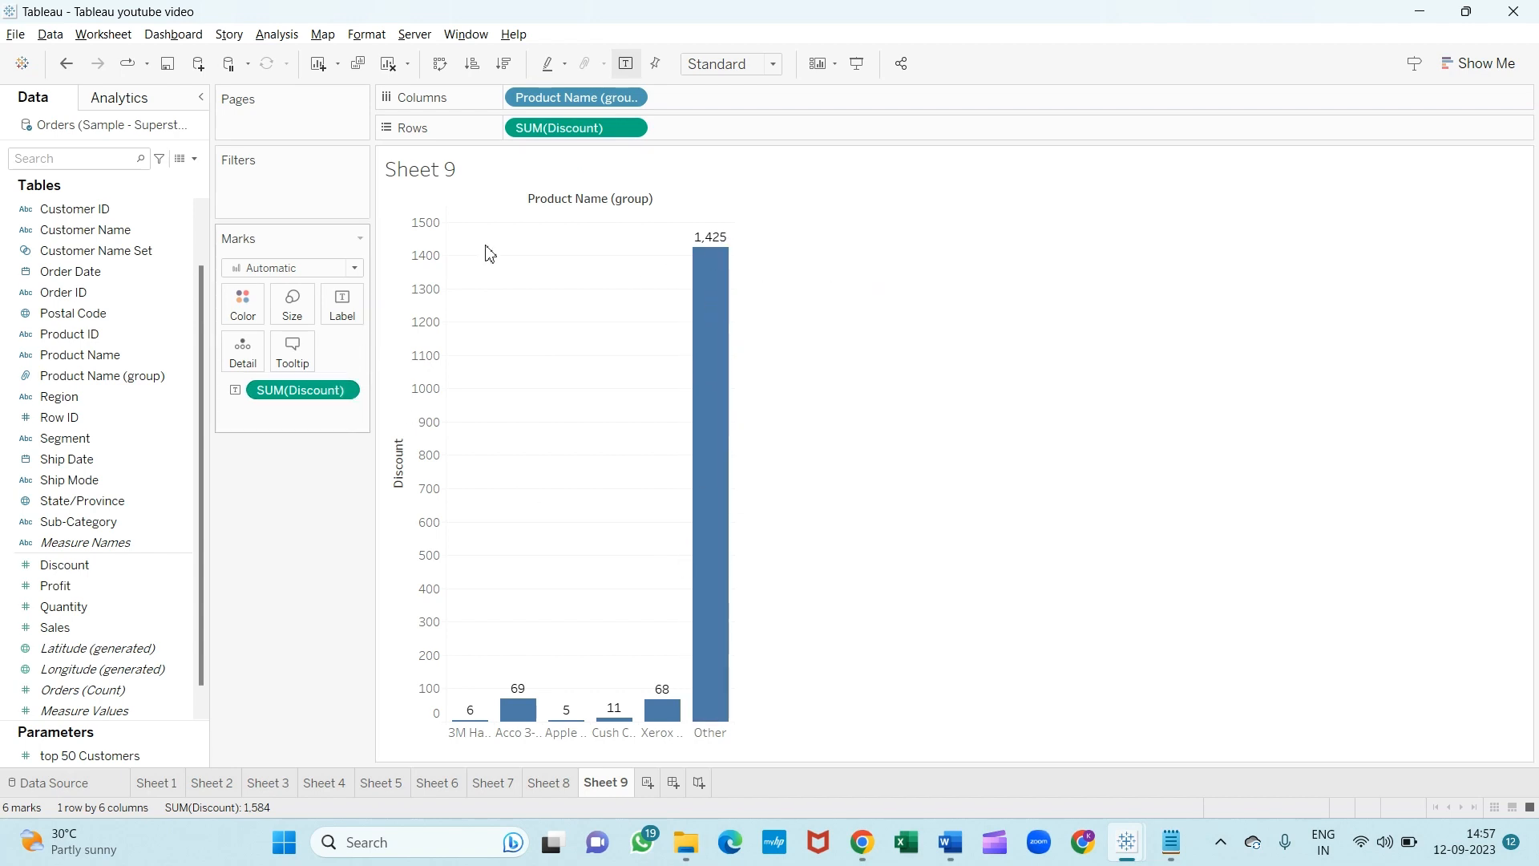
pyautogui.click(574, 129)
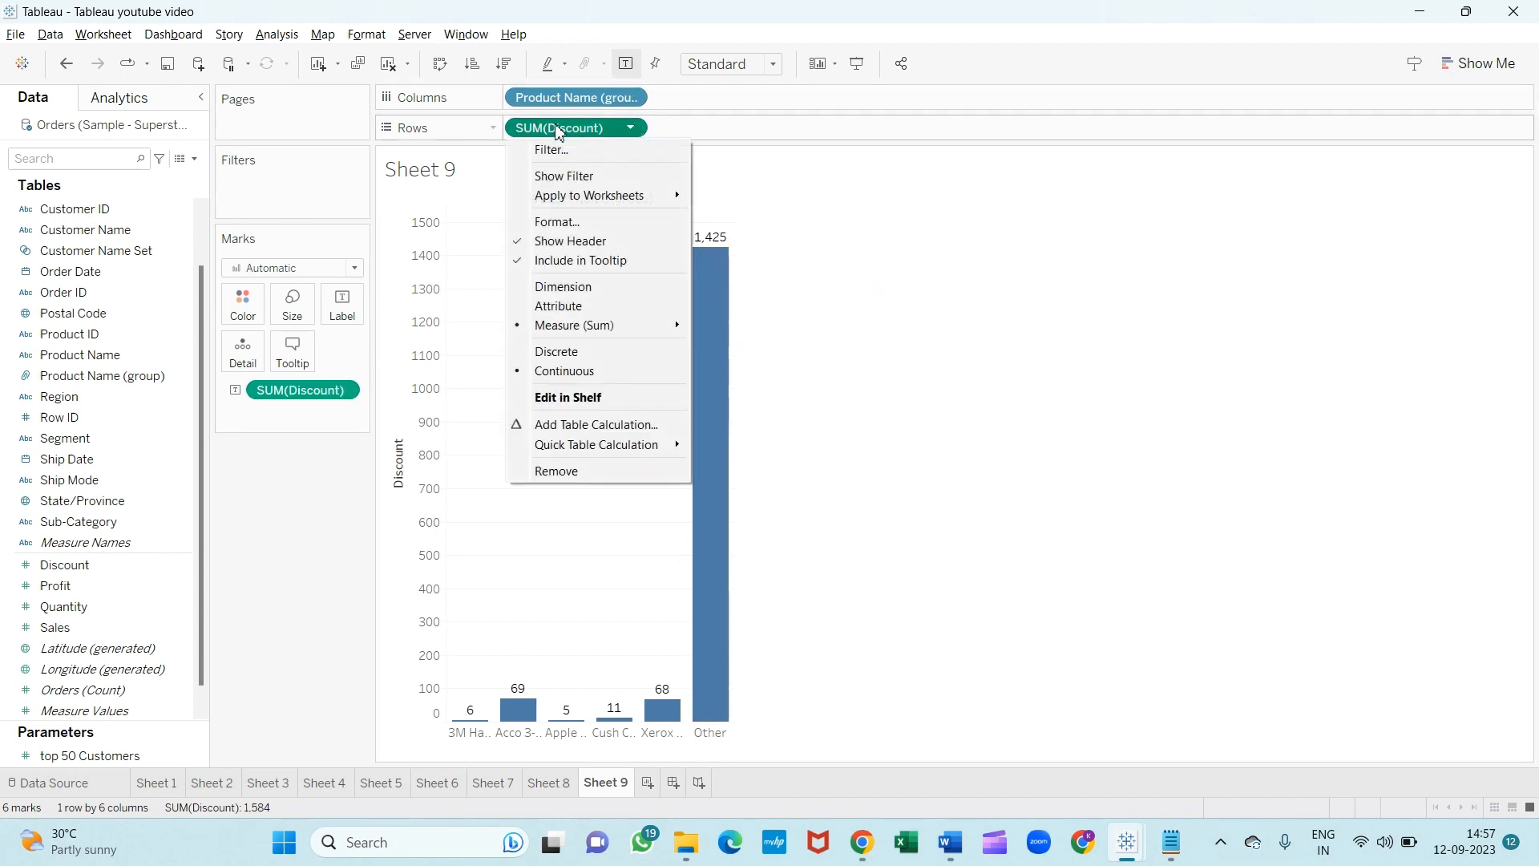
pyautogui.moveTo(552, 150)
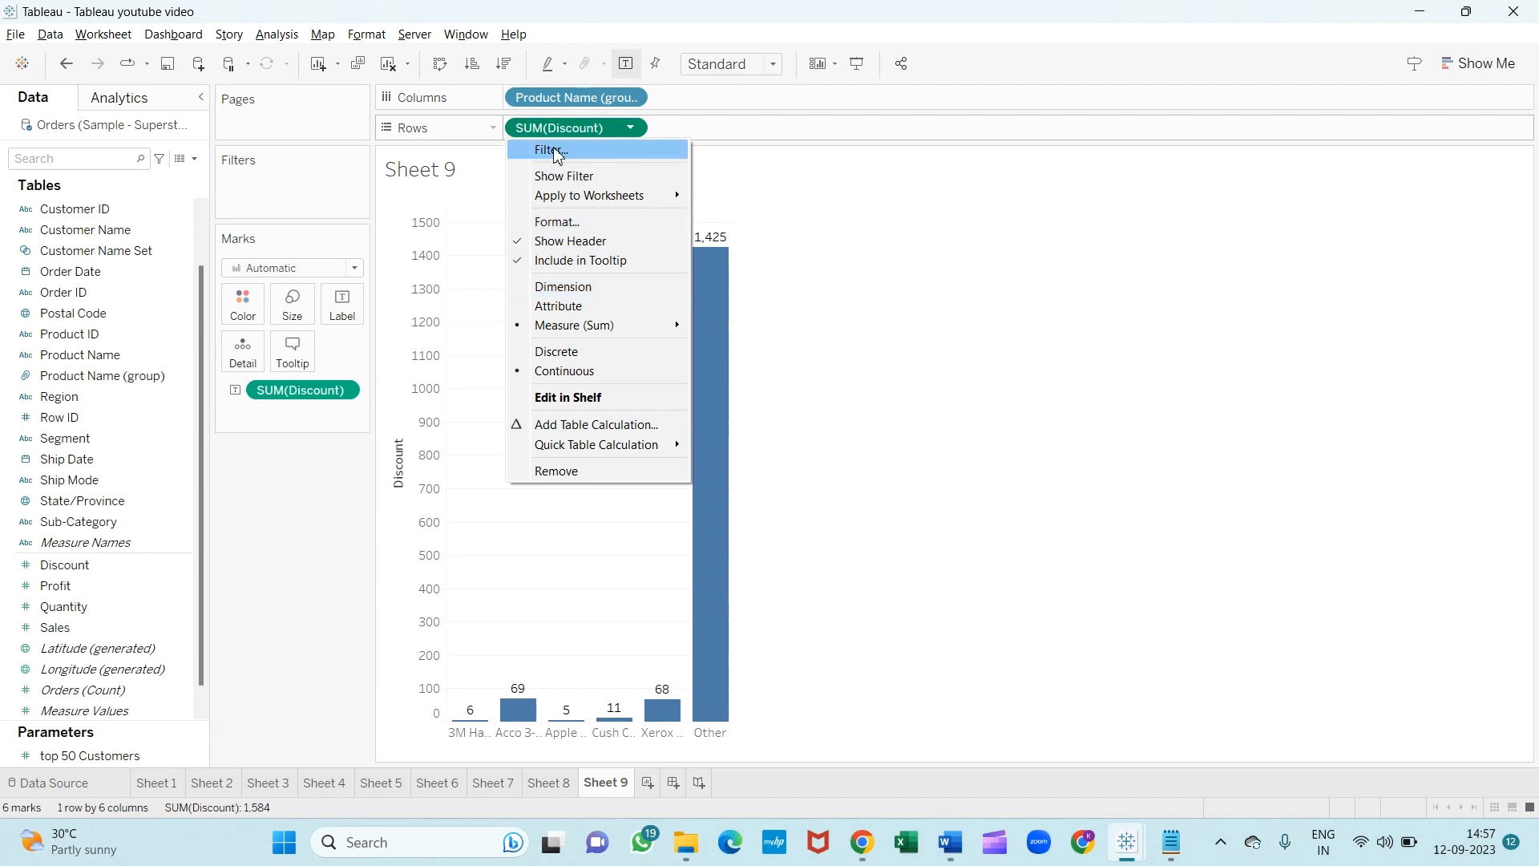
pyautogui.moveTo(574, 325)
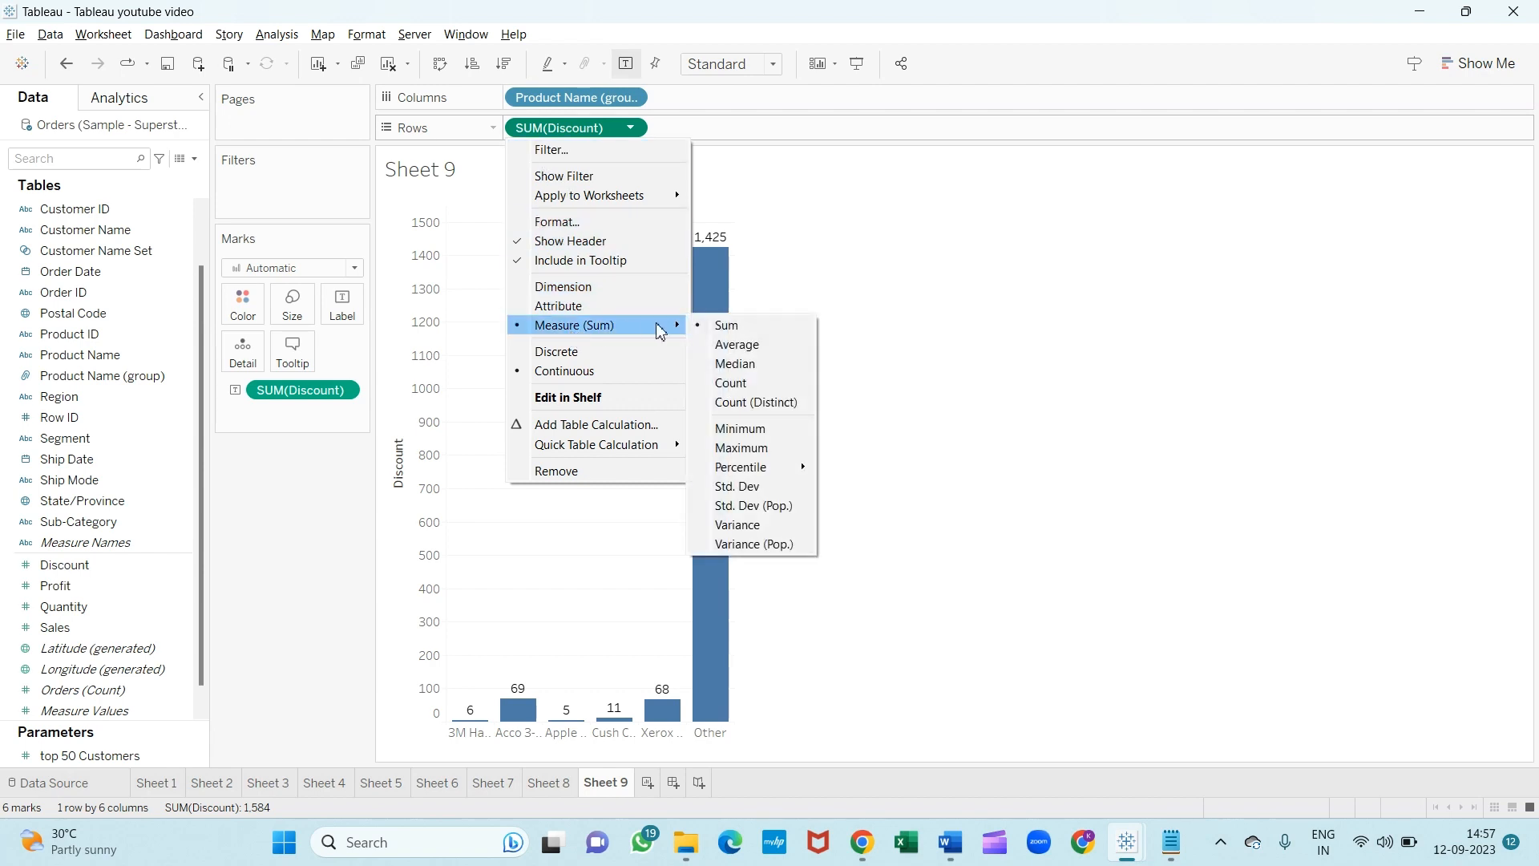
# Switch Discount and its bar labels to Average and fit the chart to Entire View.
pyautogui.click(736, 345)
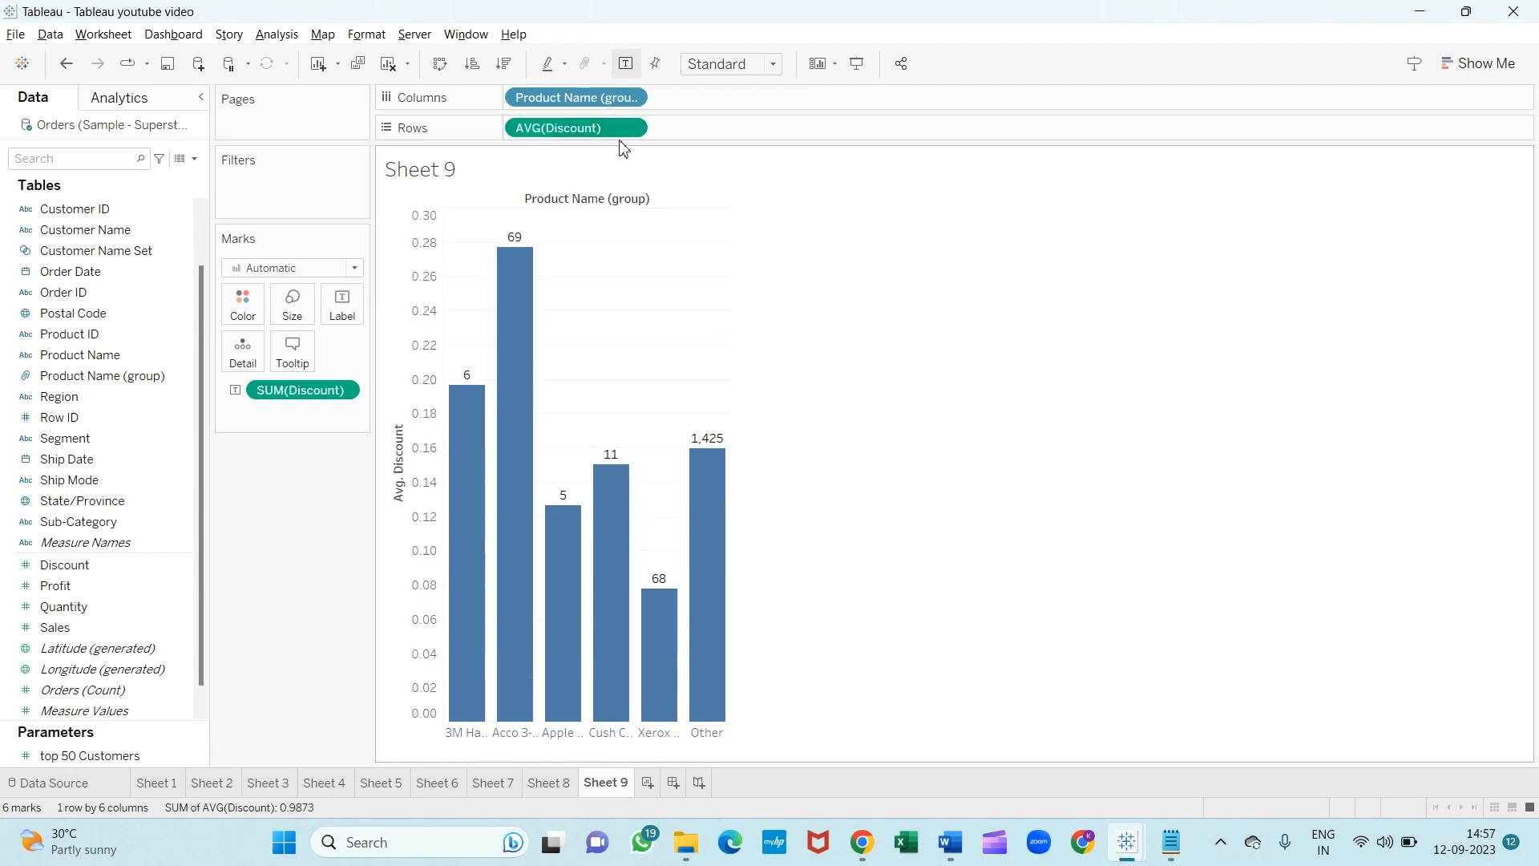
pyautogui.rightClick(300, 390)
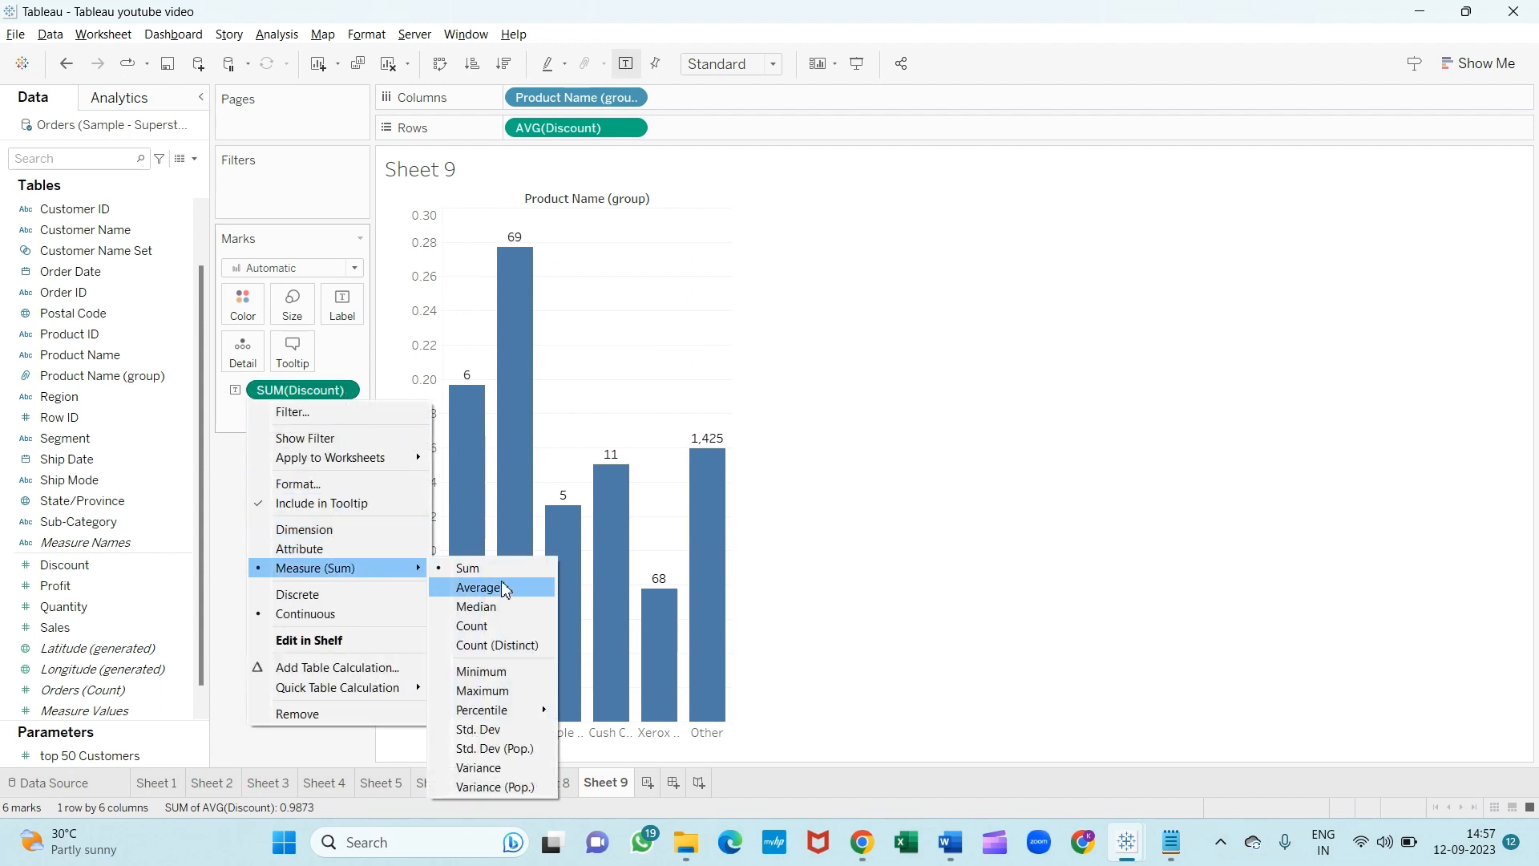
pyautogui.click(480, 587)
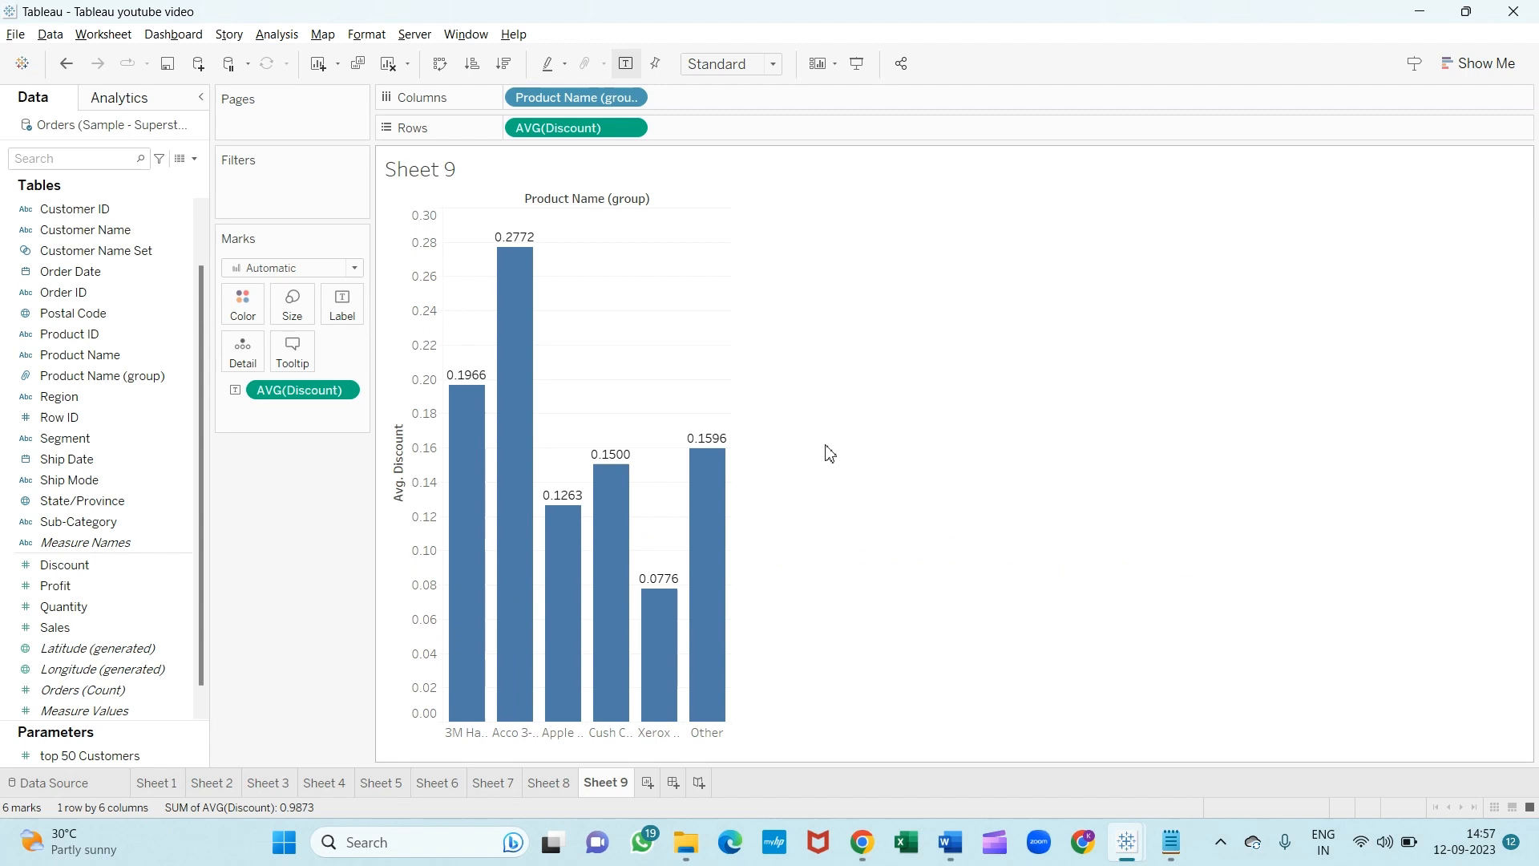
pyautogui.click(771, 62)
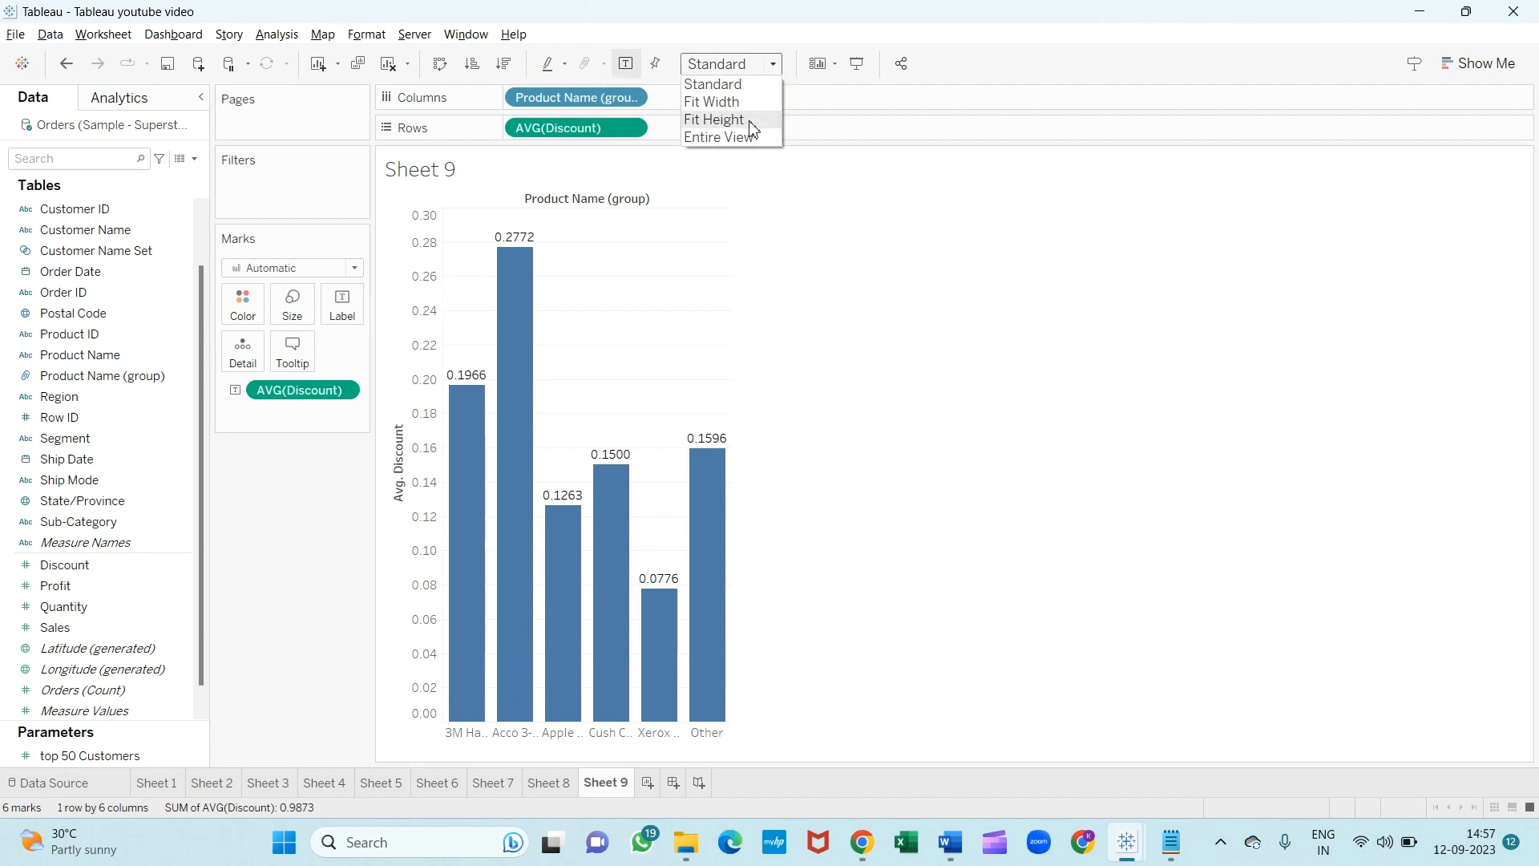
pyautogui.click(719, 138)
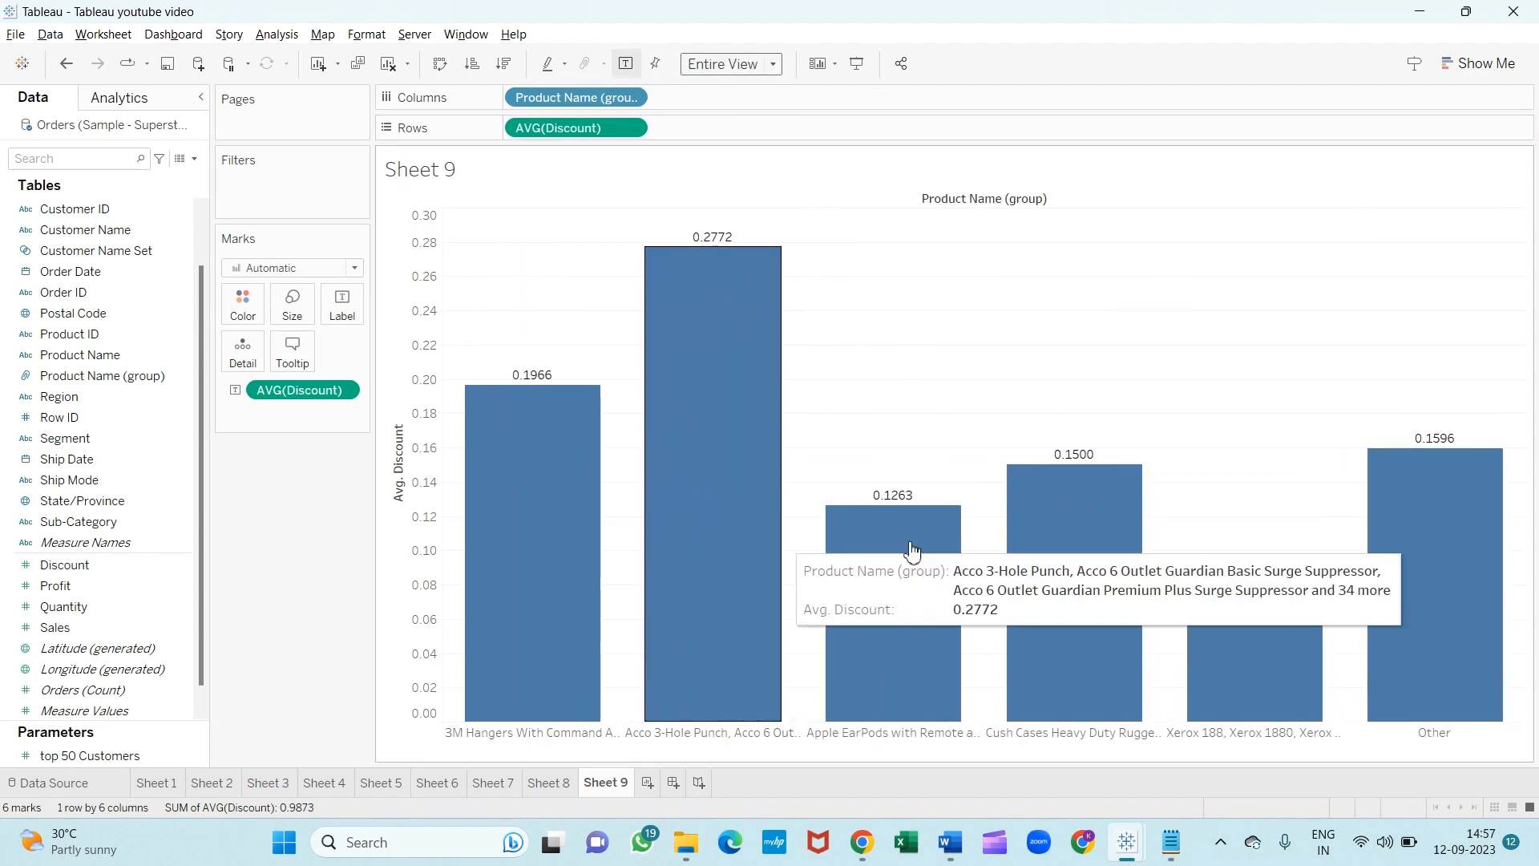
pyautogui.moveTo(708, 356)
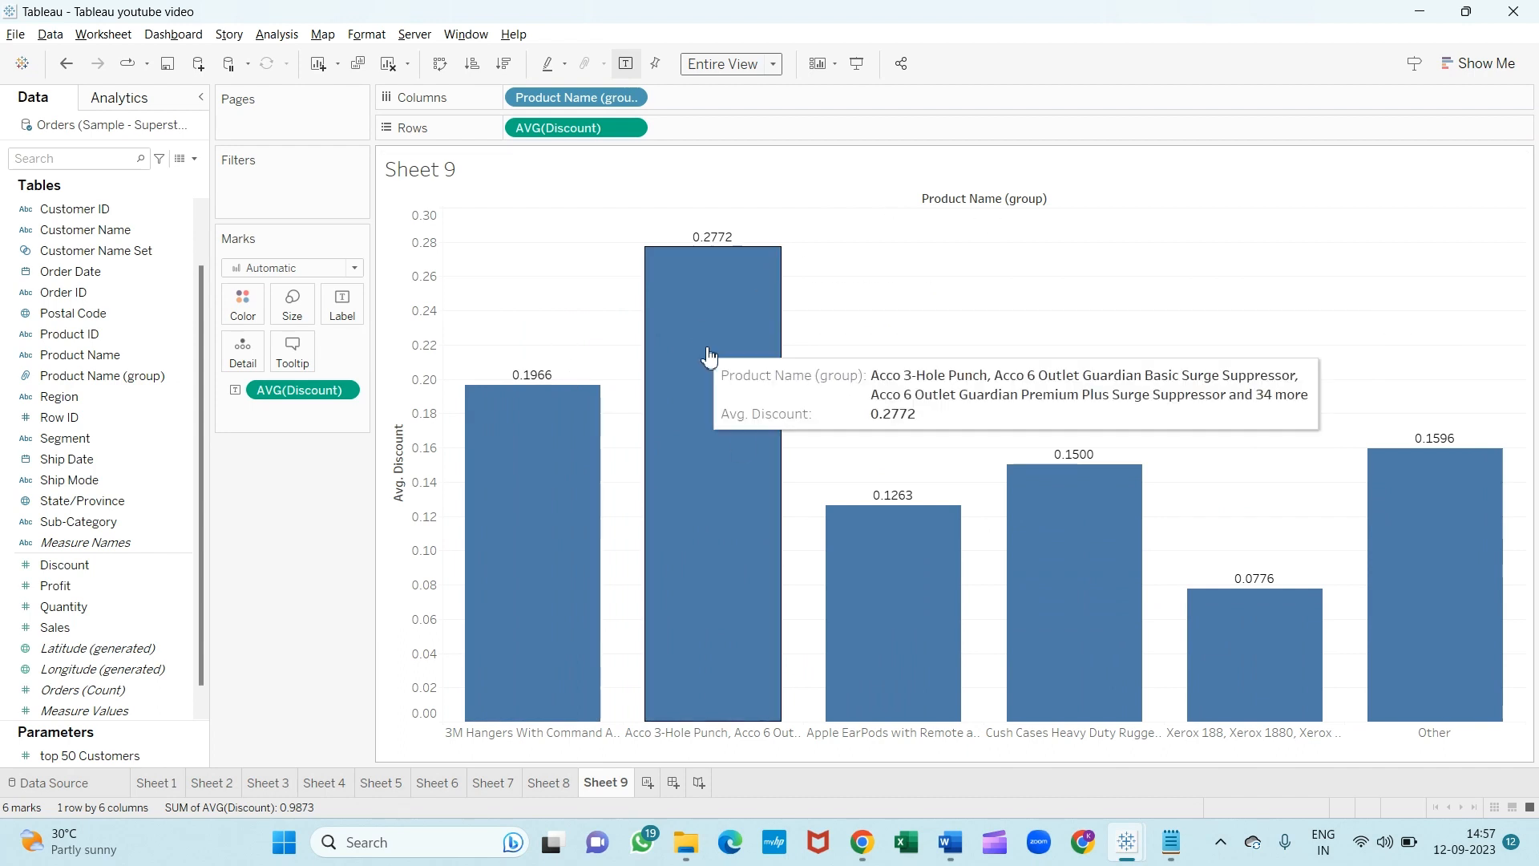
pyautogui.moveTo(339, 414)
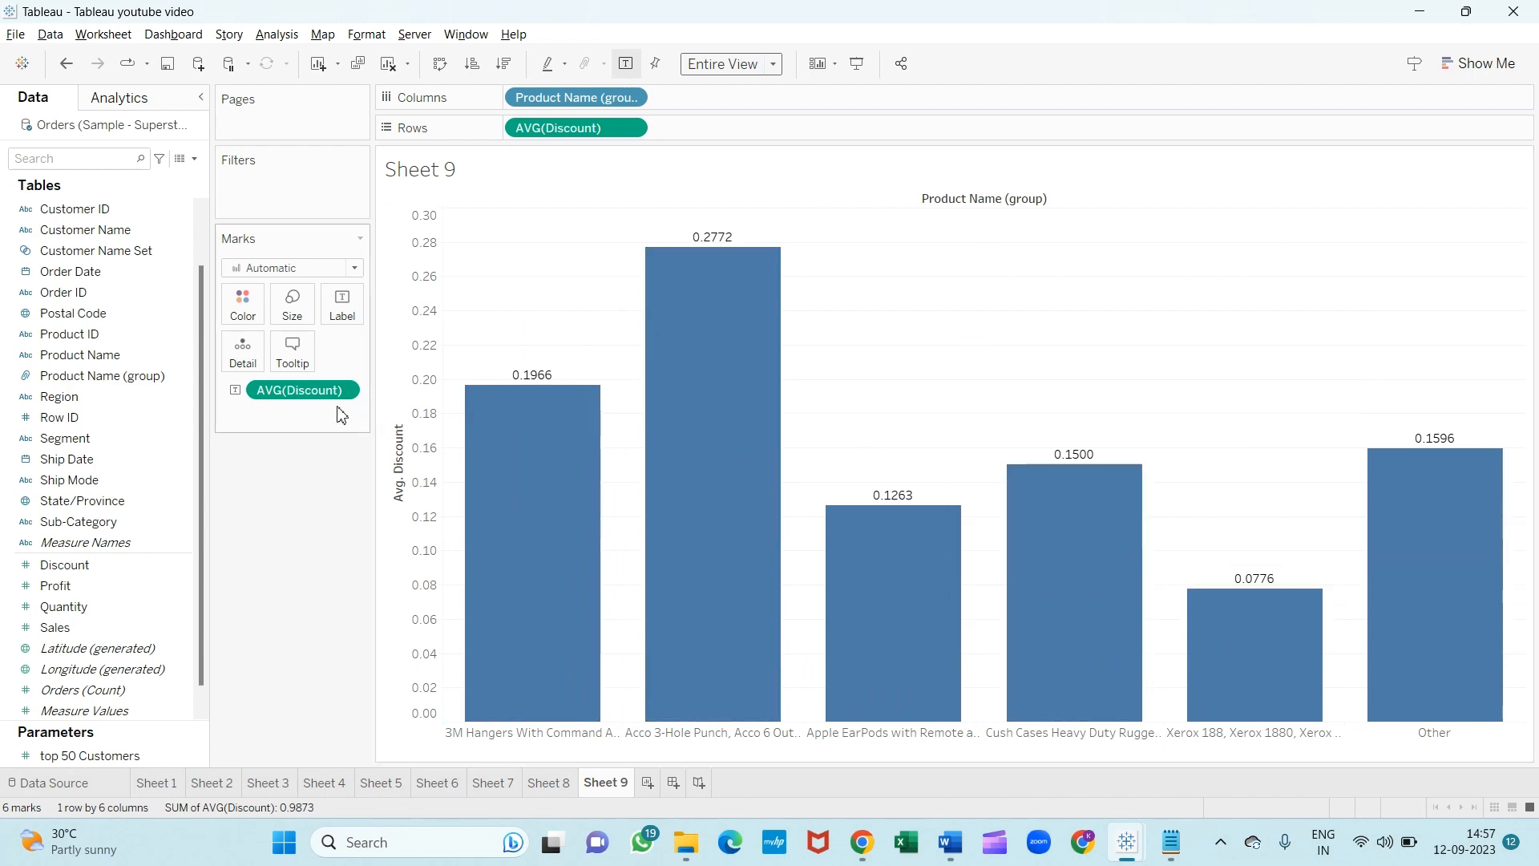
pyautogui.rightClick(300, 390)
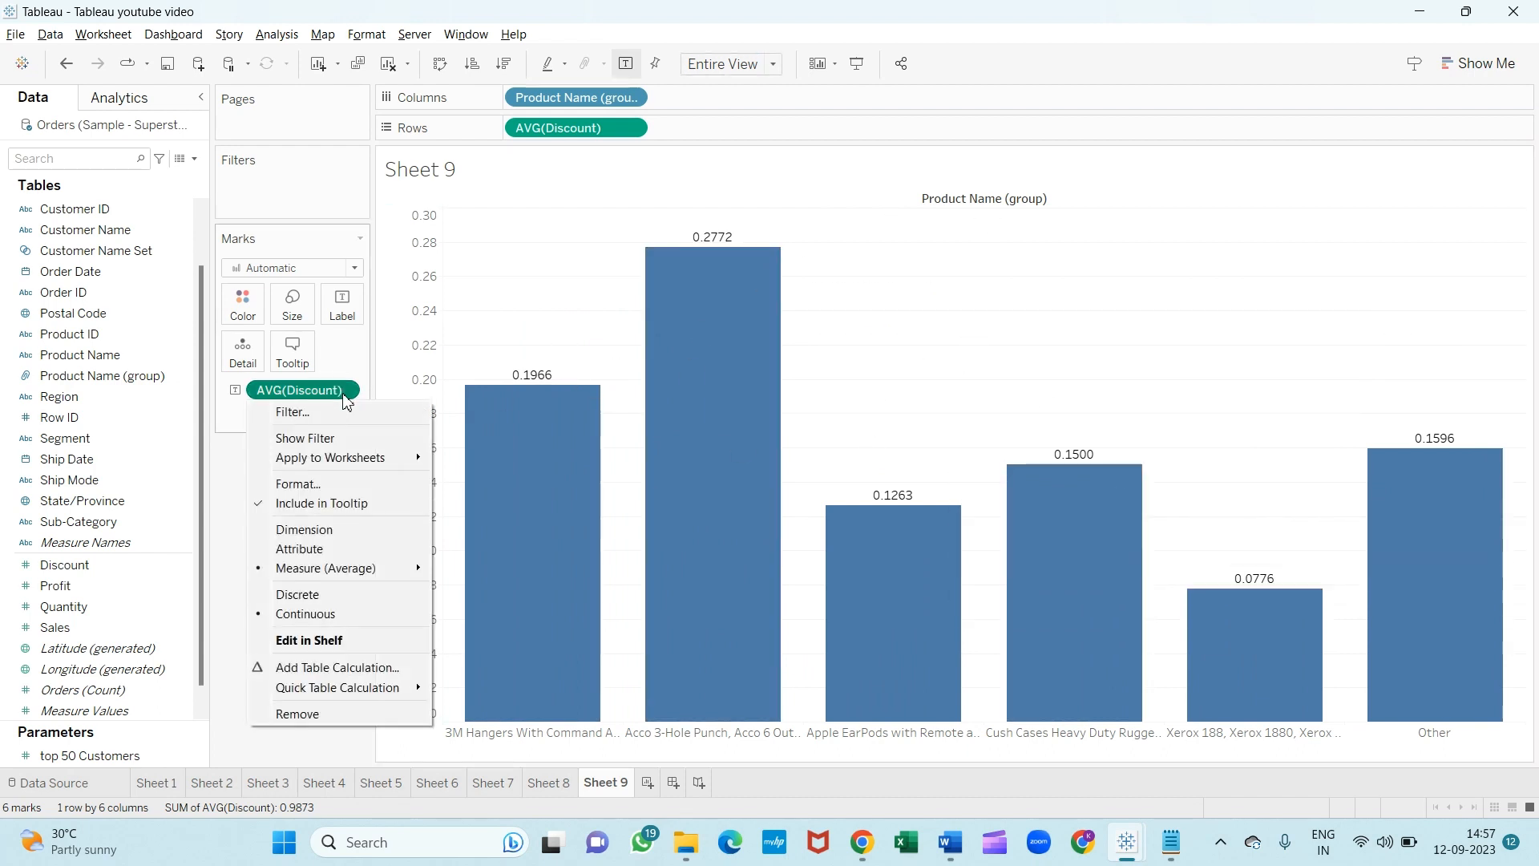
# Format the average labels as percentages with 0 decimal places (Acco 28%, Xerox 8%).
pyautogui.click(298, 483)
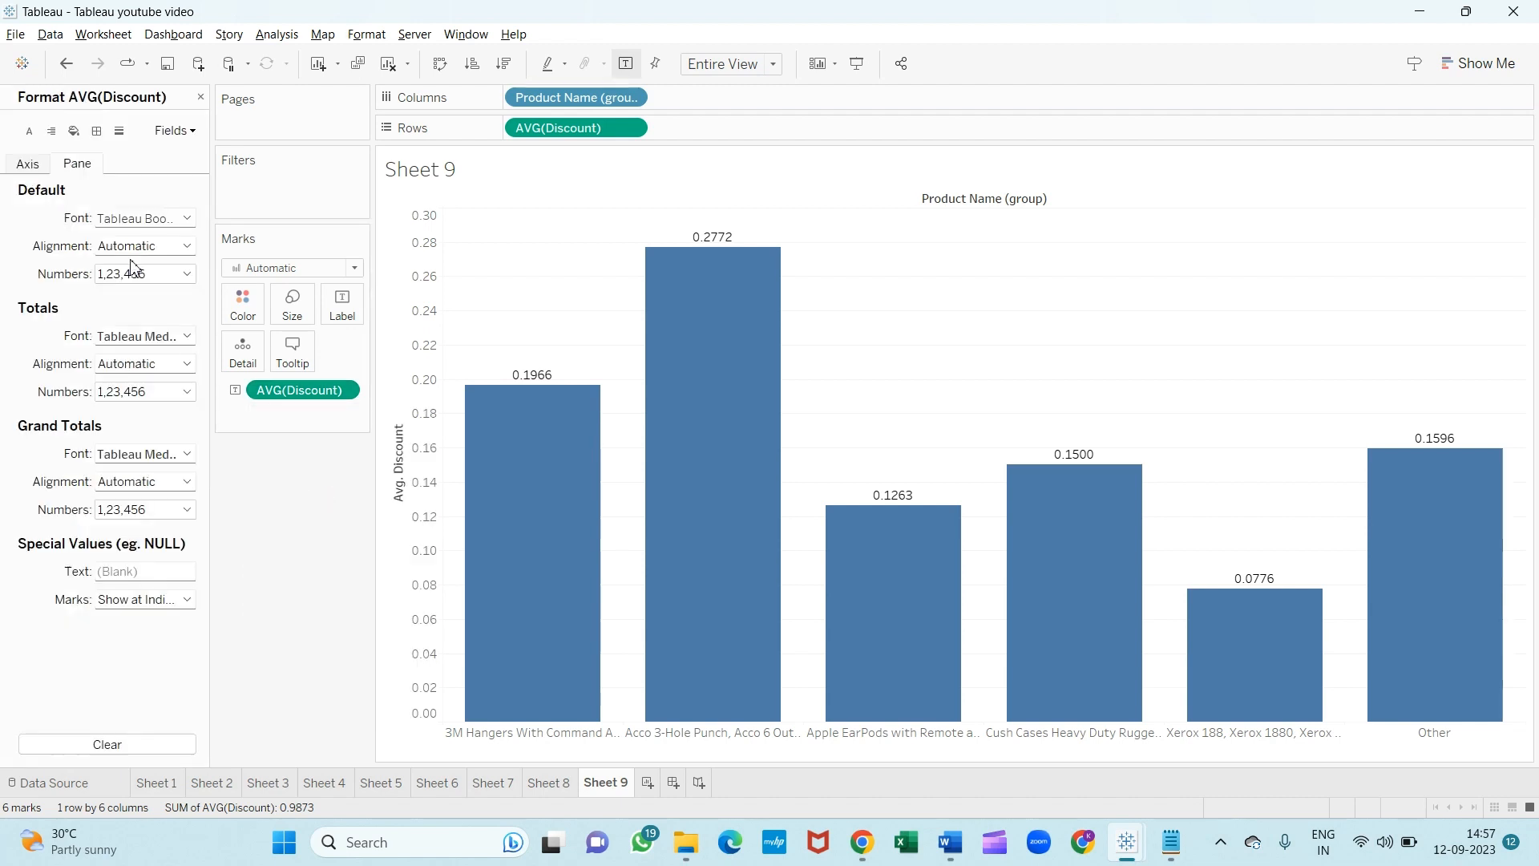
pyautogui.click(186, 274)
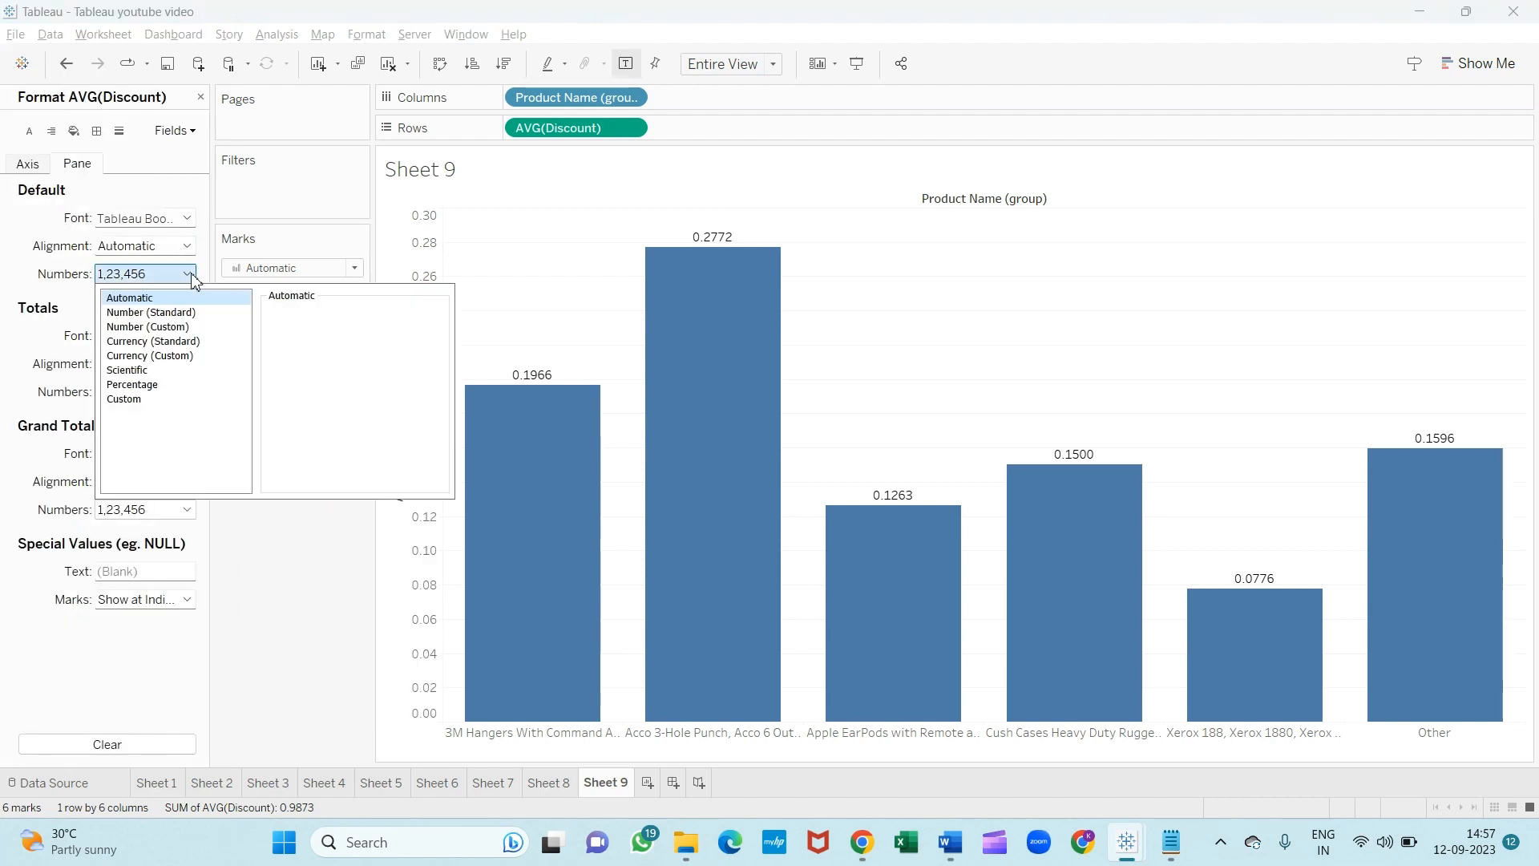
pyautogui.click(132, 383)
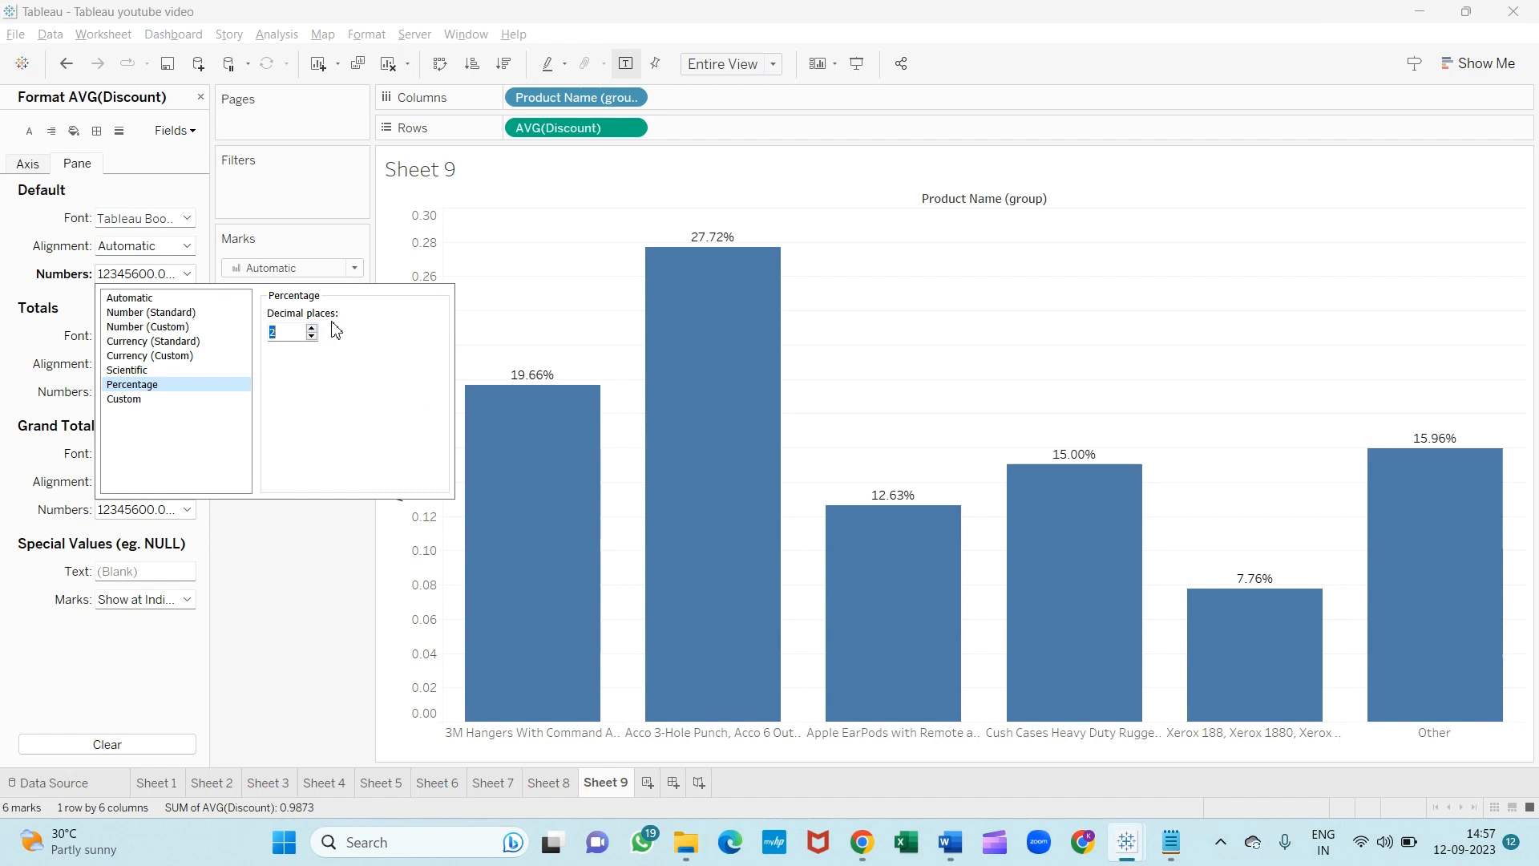
pyautogui.click(311, 336)
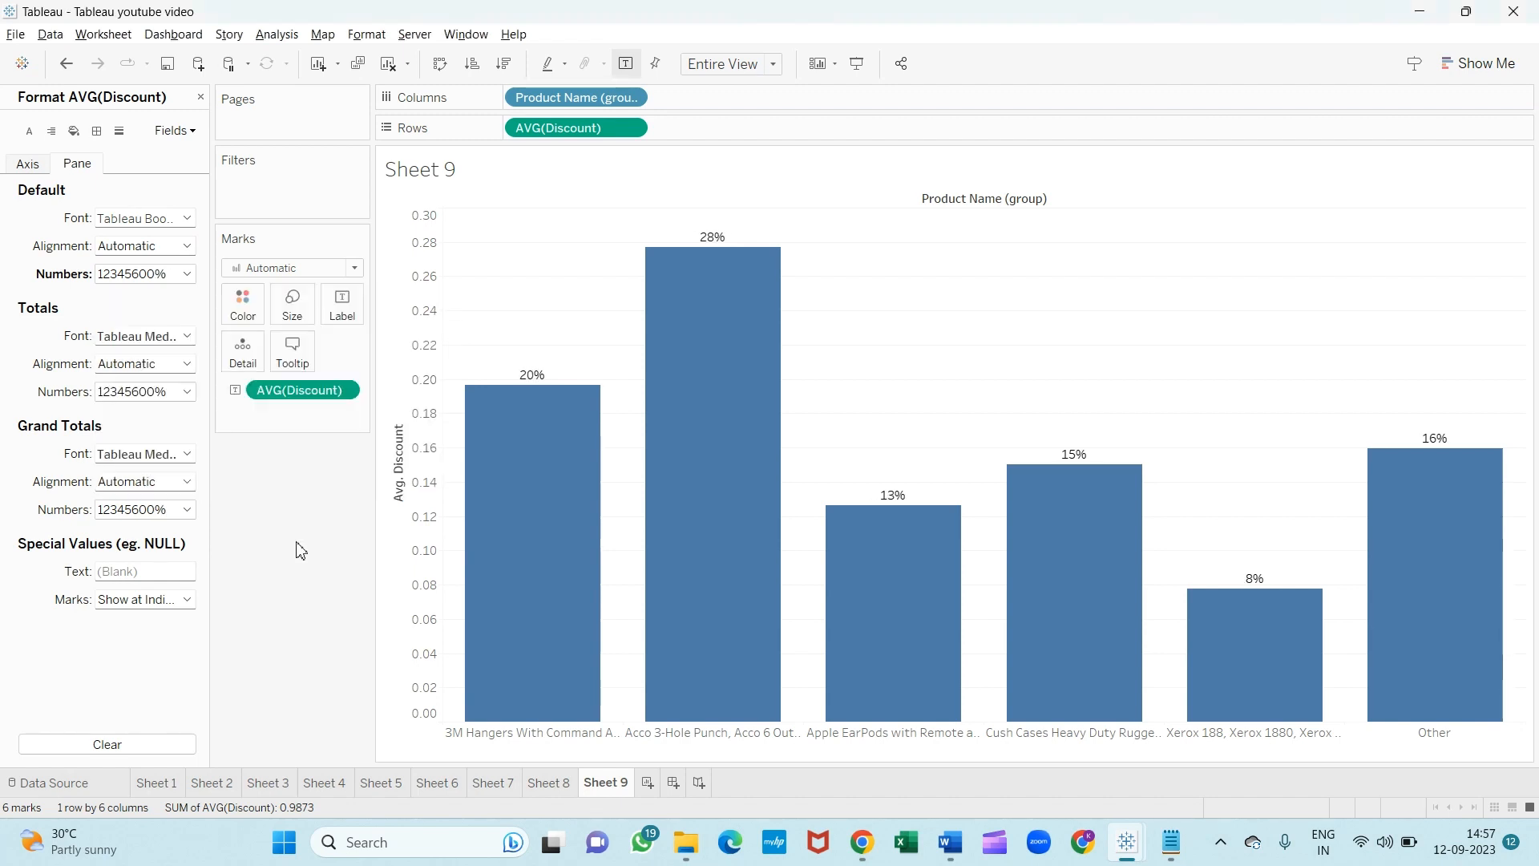
pyautogui.moveTo(1476, 545)
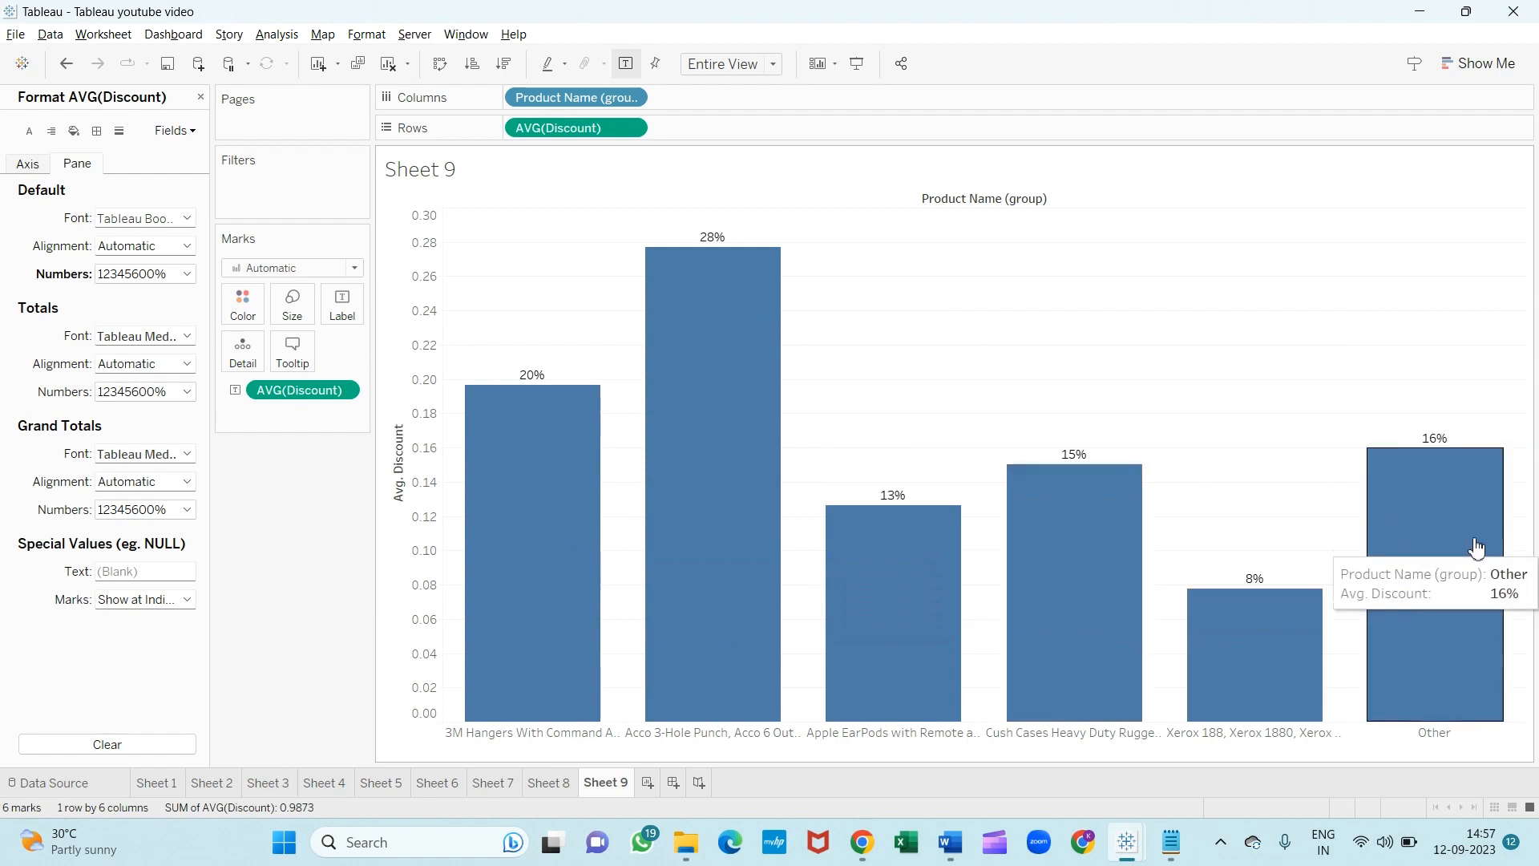
pyautogui.moveTo(1423, 506)
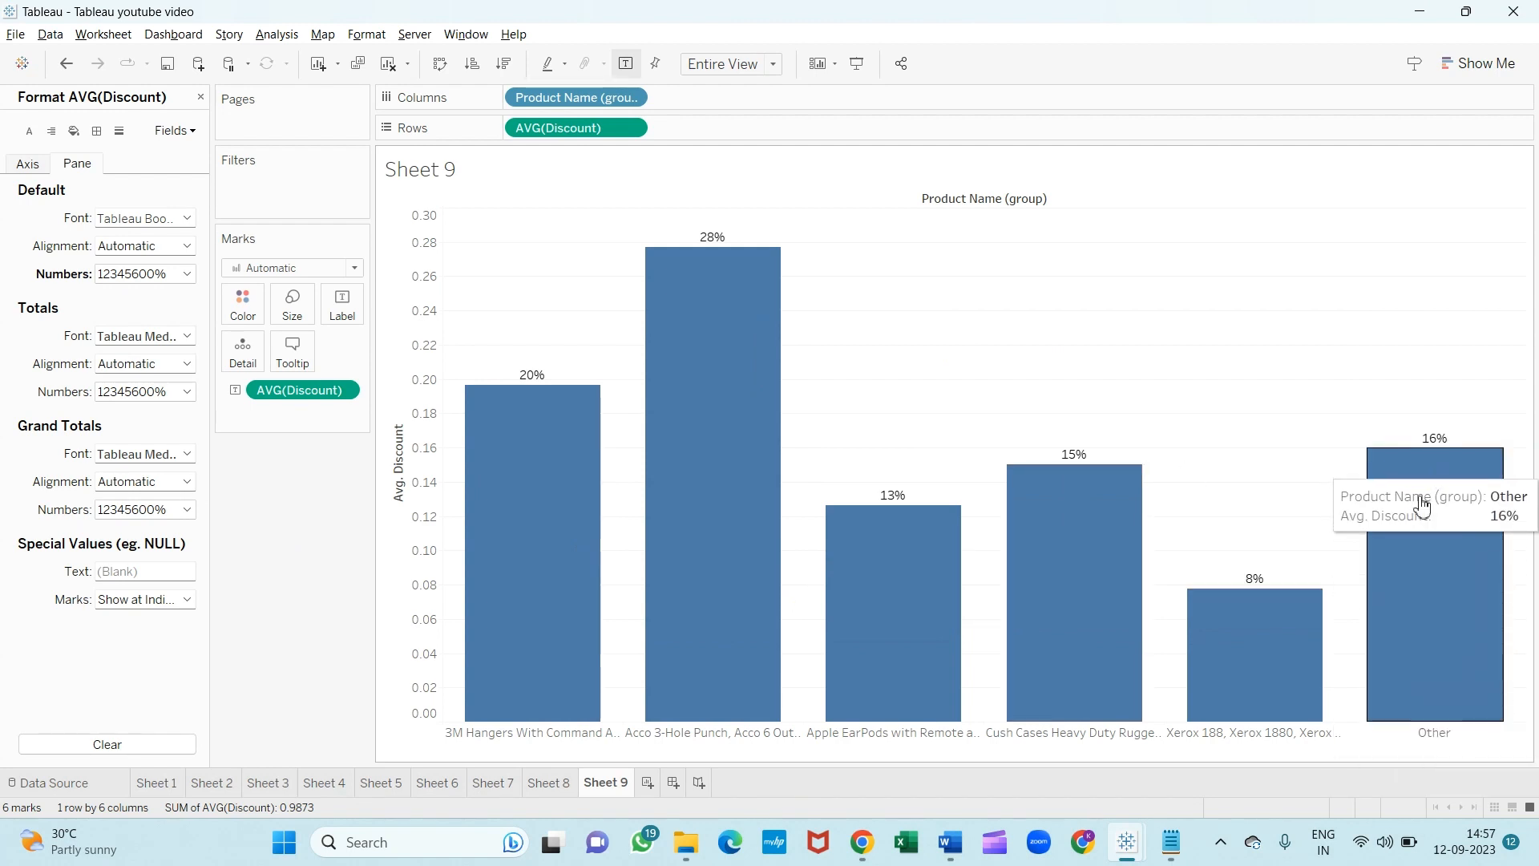
pyautogui.moveTo(791, 580)
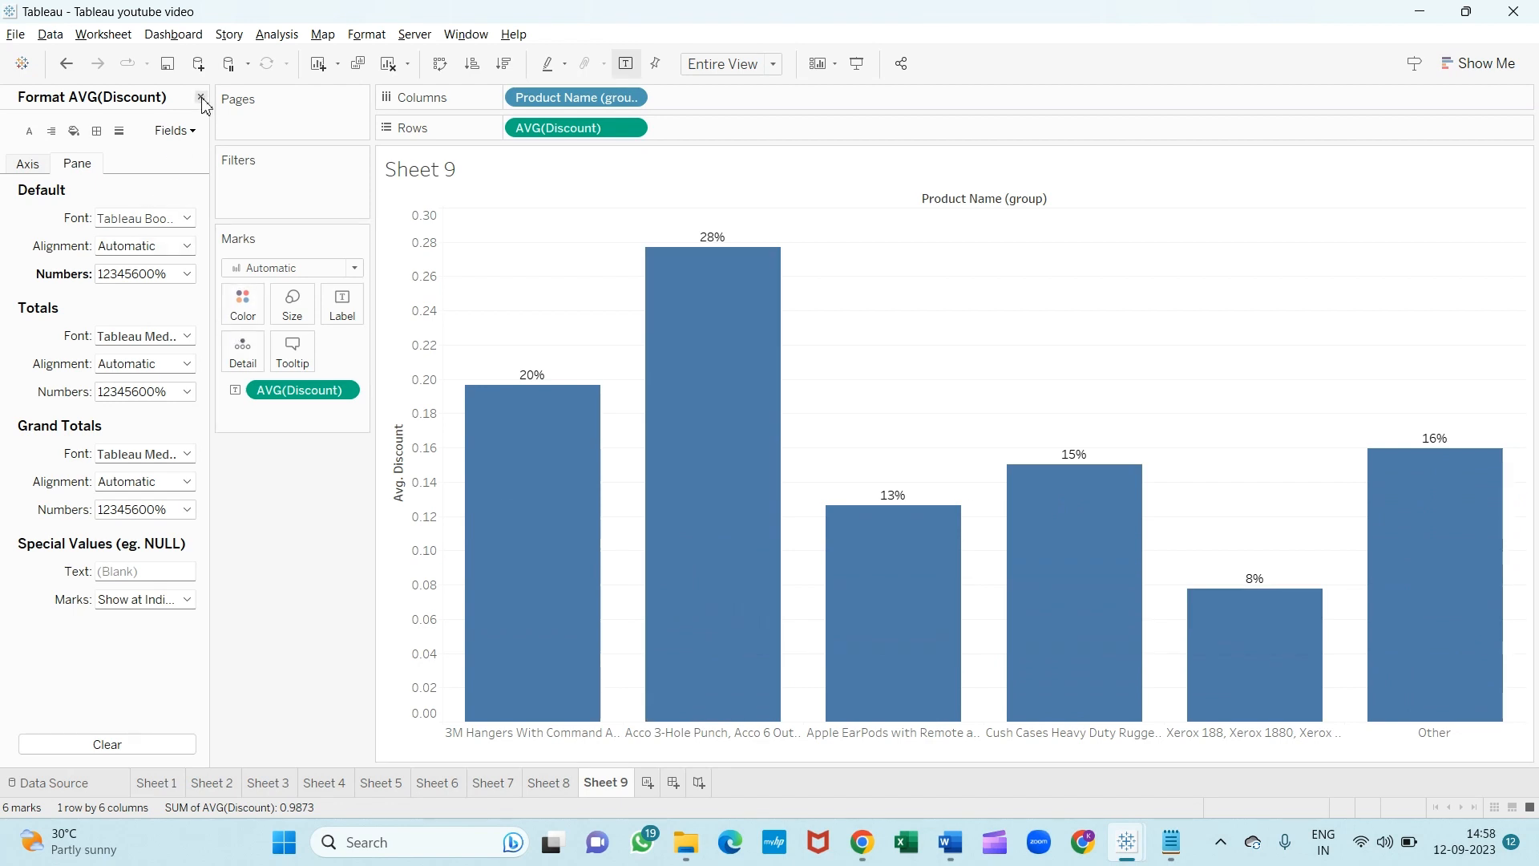
pyautogui.click(202, 101)
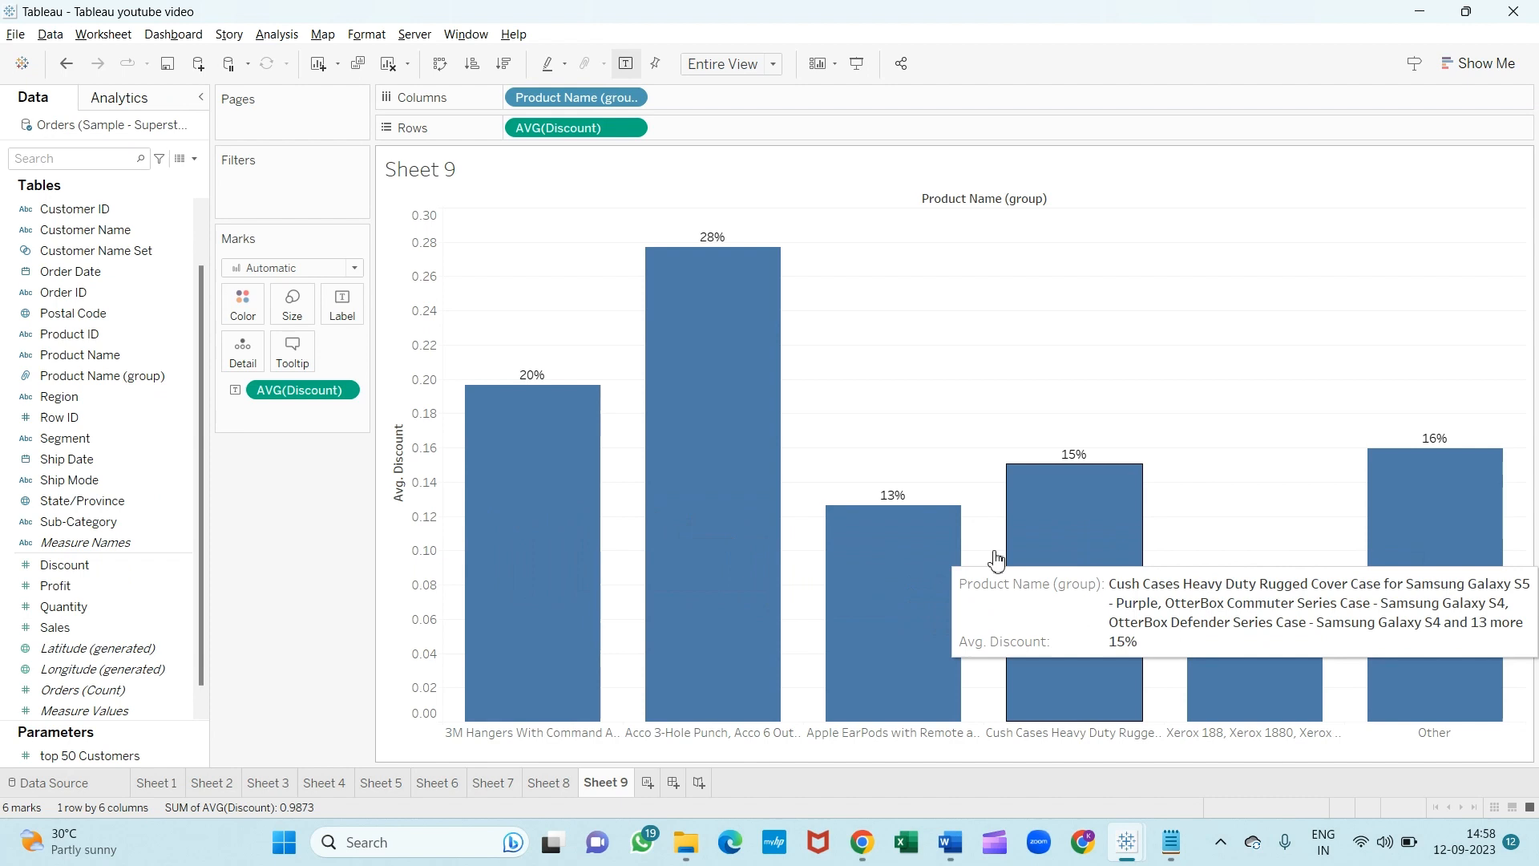
pyautogui.moveTo(996, 760)
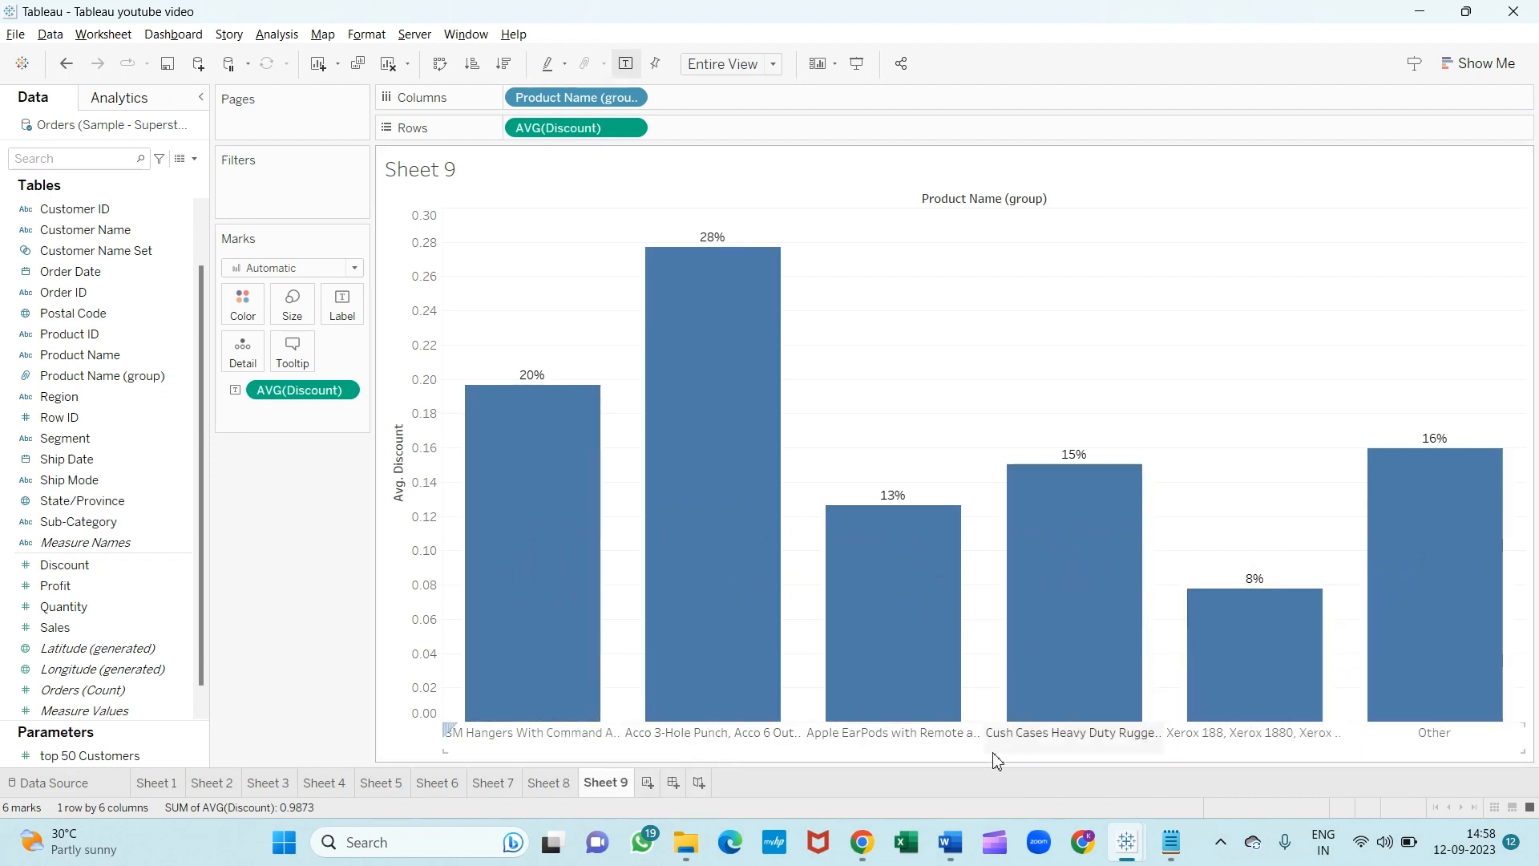
pyautogui.moveTo(1274, 710)
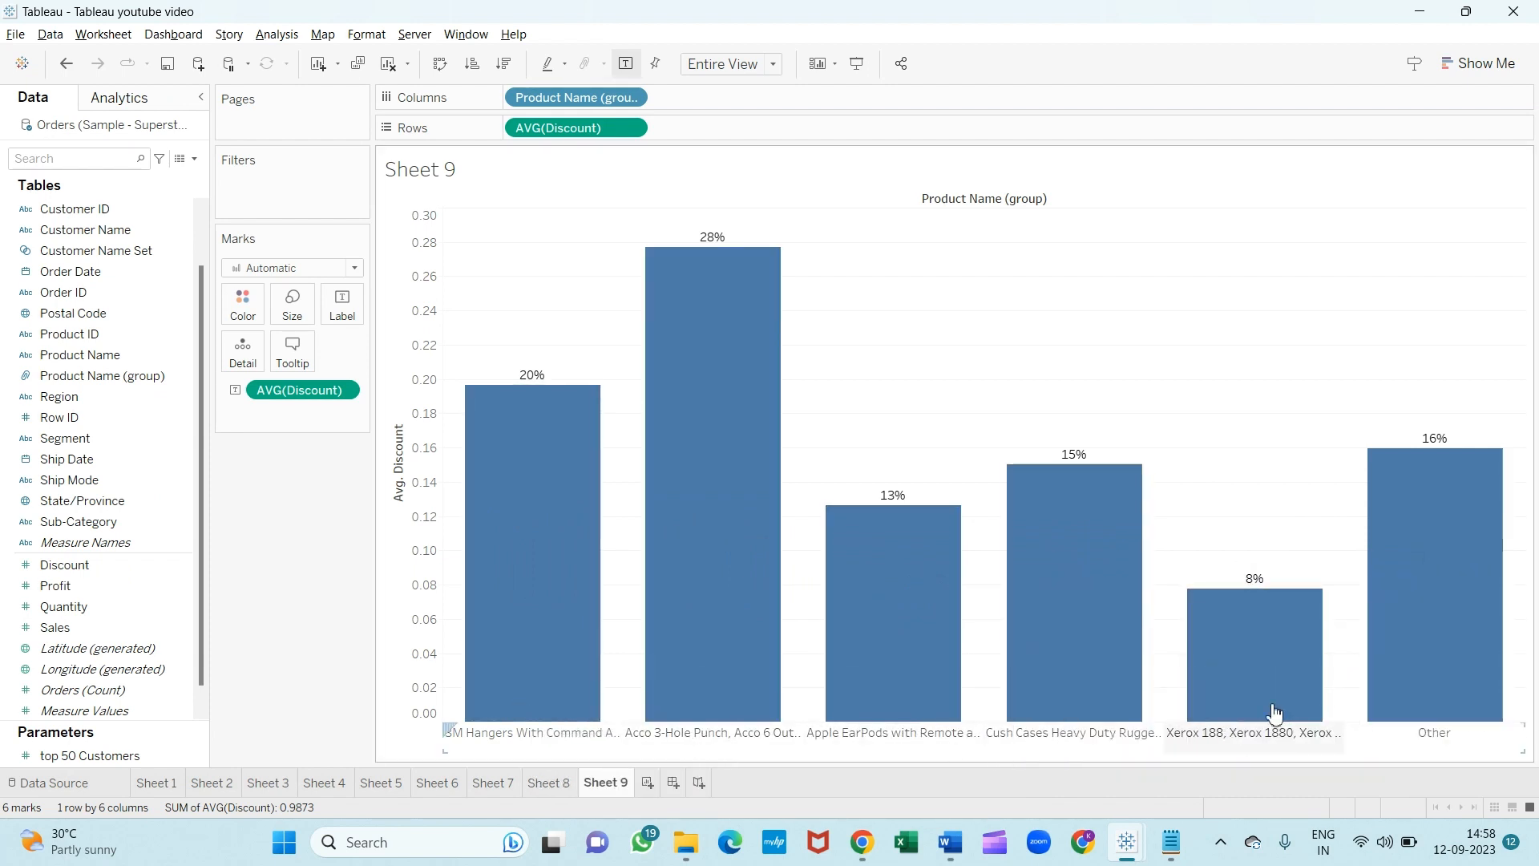
pyautogui.moveTo(1266, 462)
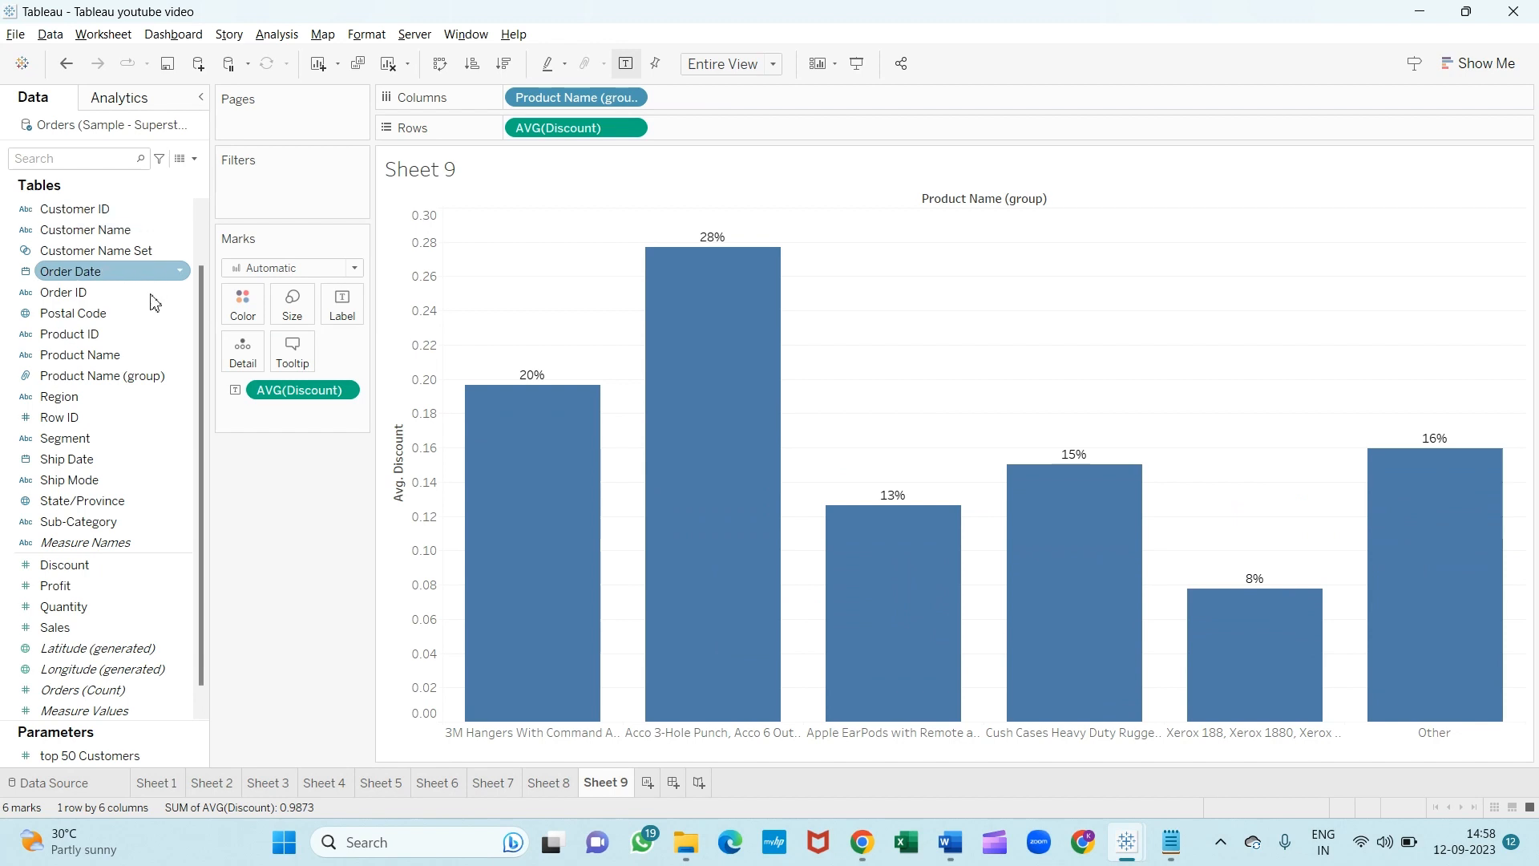
# Ungroup Acco, Apple, Cush Cases and Xerox into Other, leaving 3M at 13% and Other at 16%.
pyautogui.rightClick(103, 375)
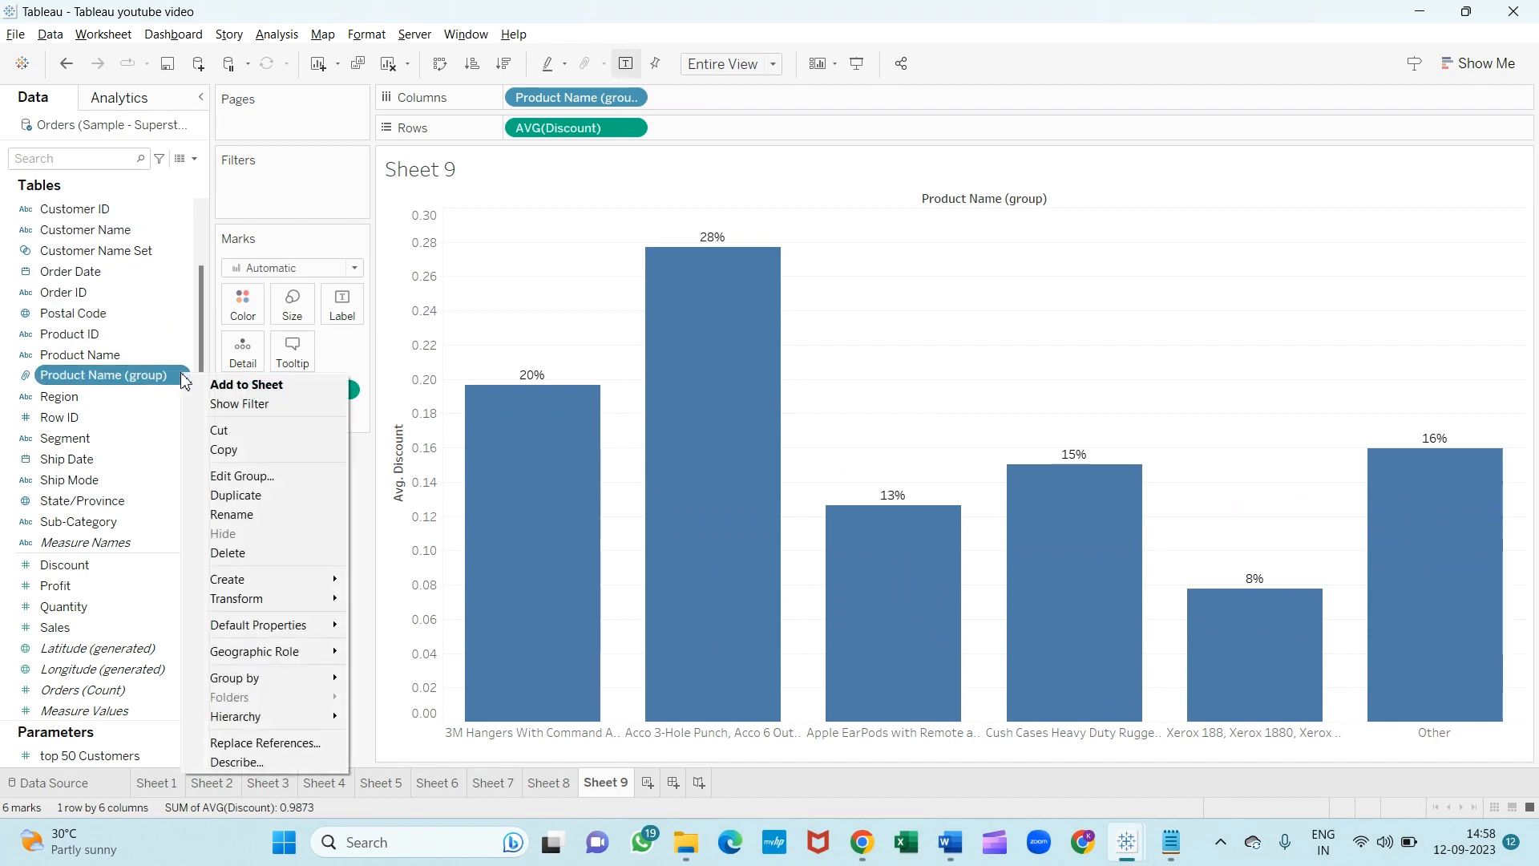
pyautogui.moveTo(225, 449)
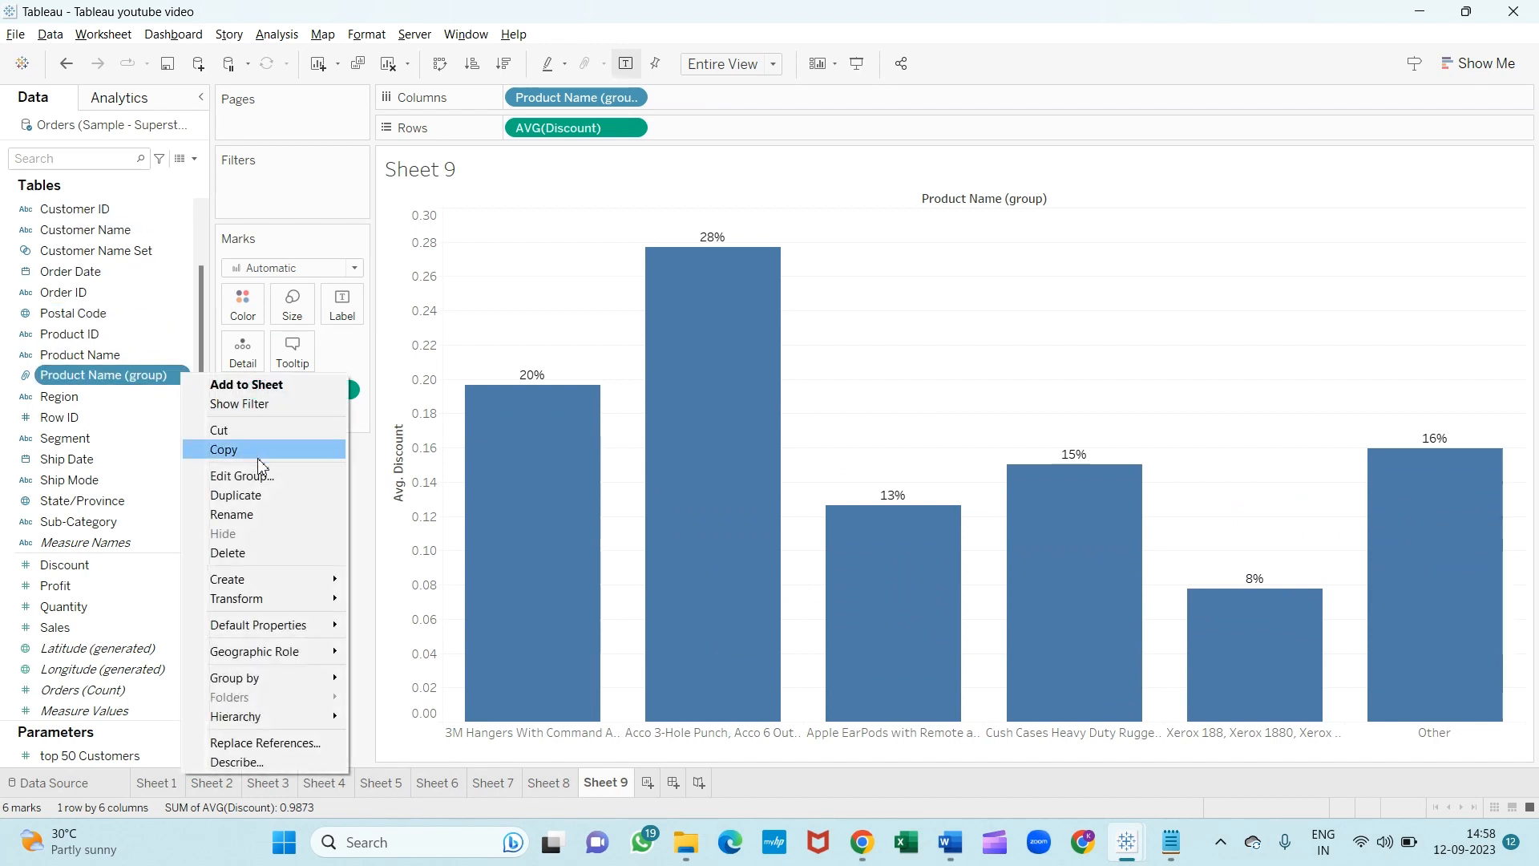
pyautogui.moveTo(492, 222)
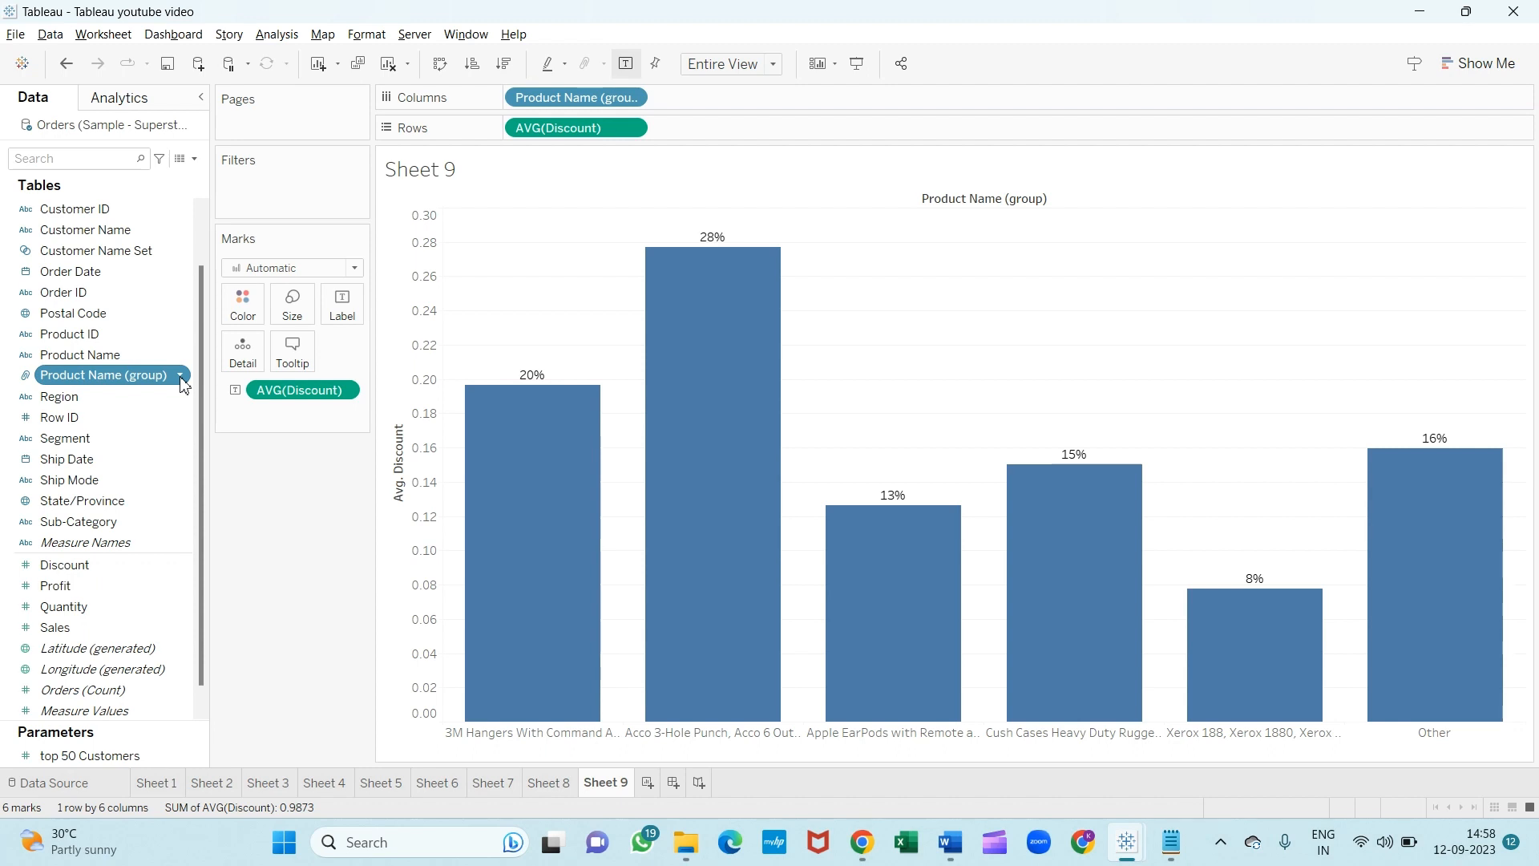
pyautogui.rightClick(103, 375)
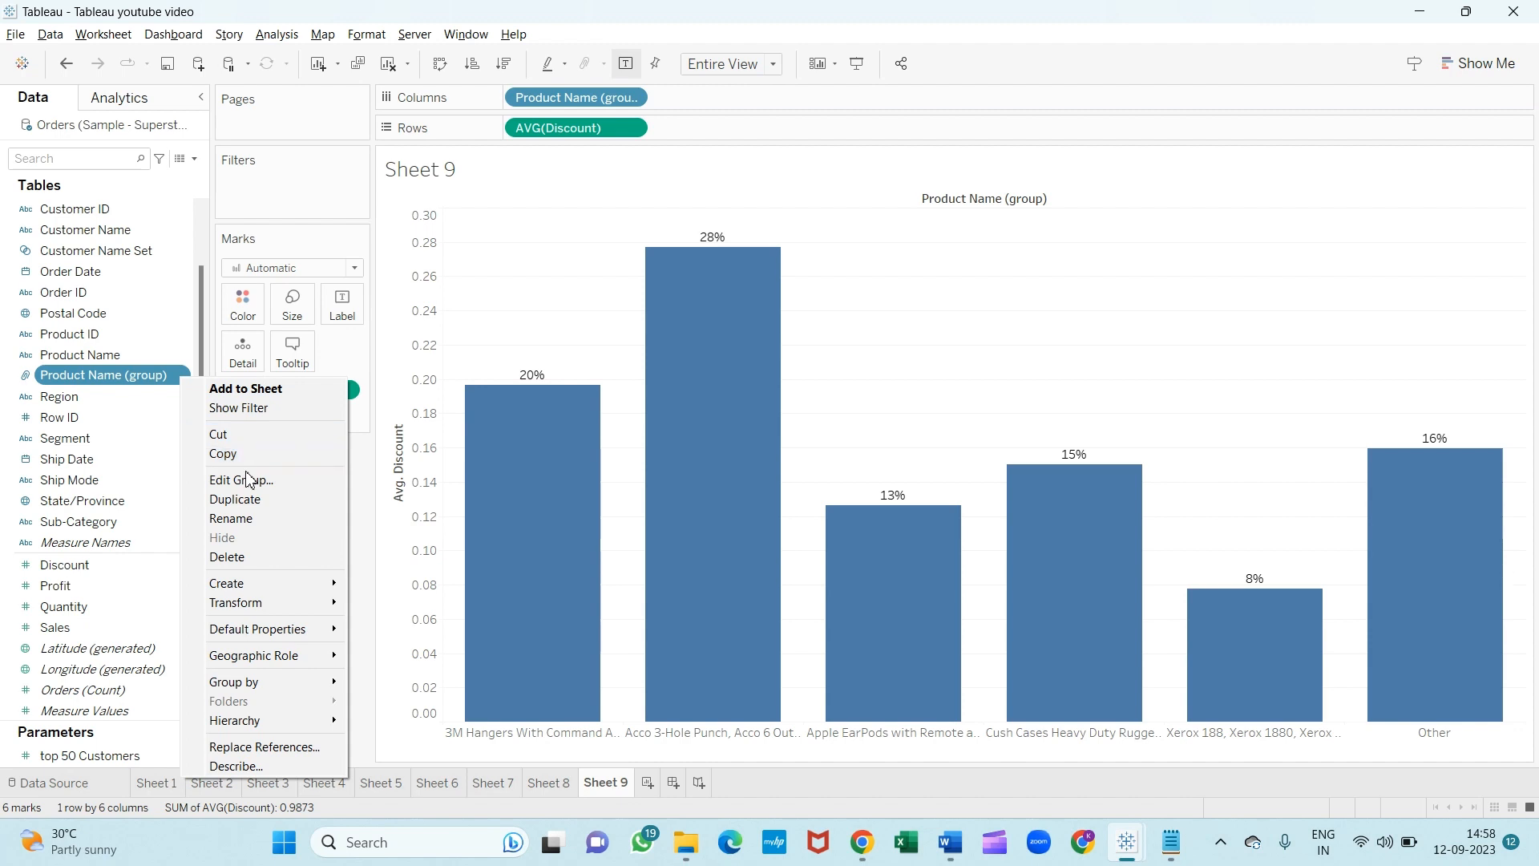
pyautogui.click(239, 480)
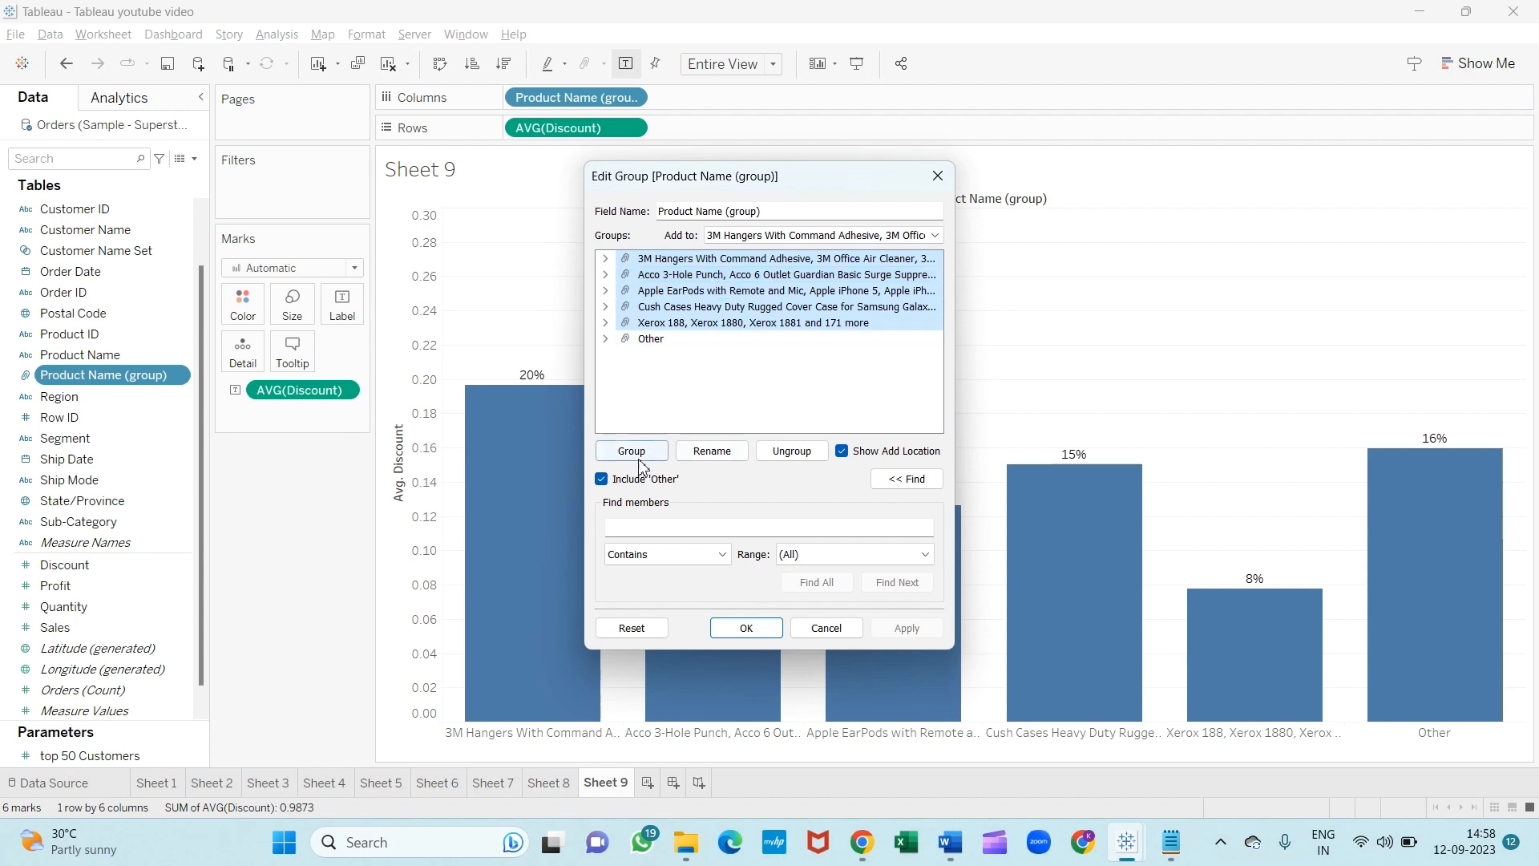
pyautogui.click(606, 258)
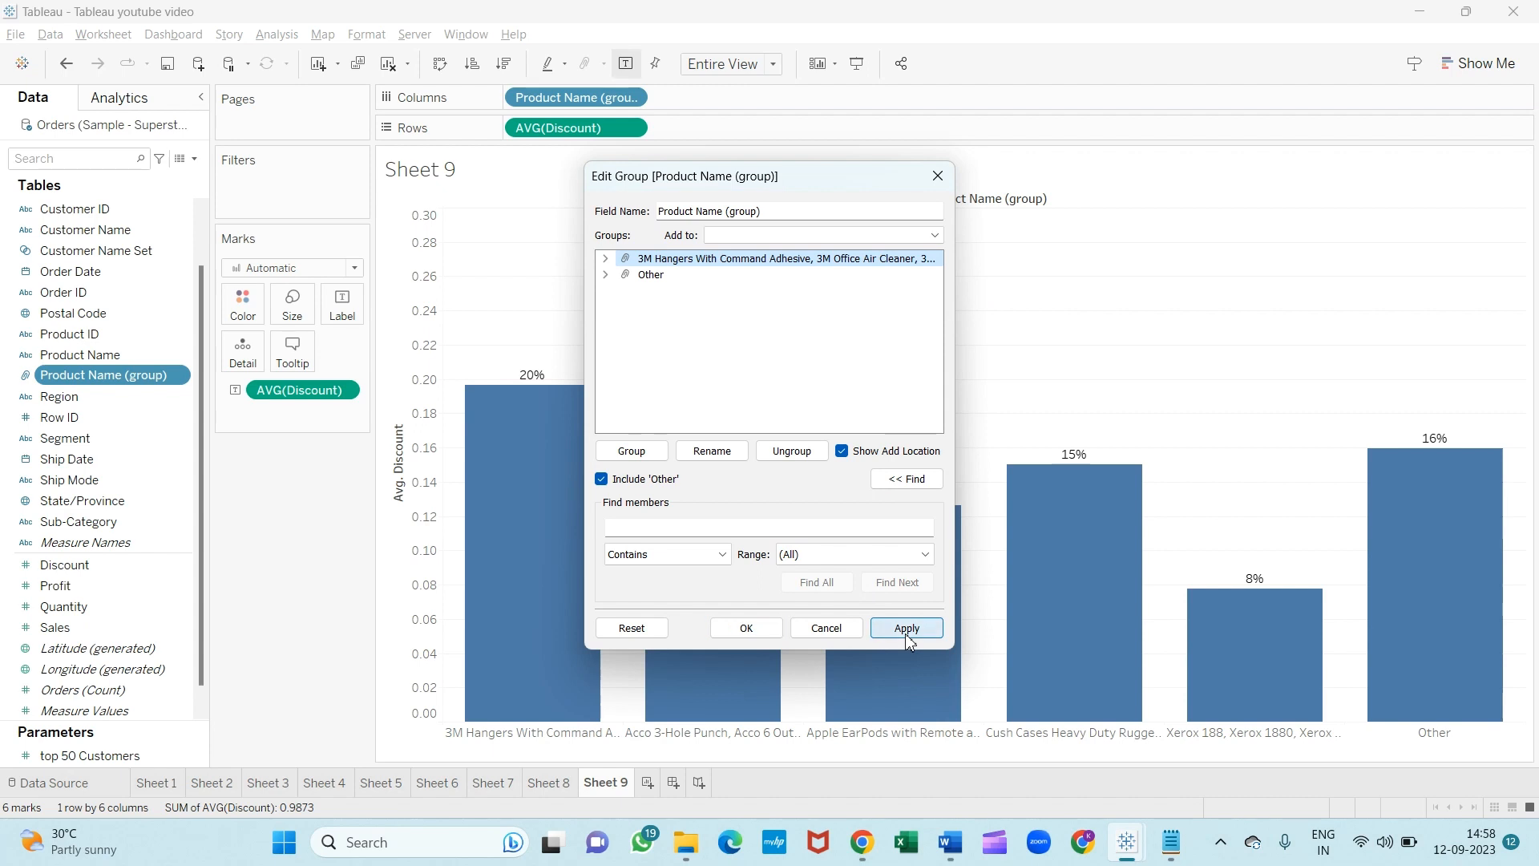
pyautogui.click(905, 629)
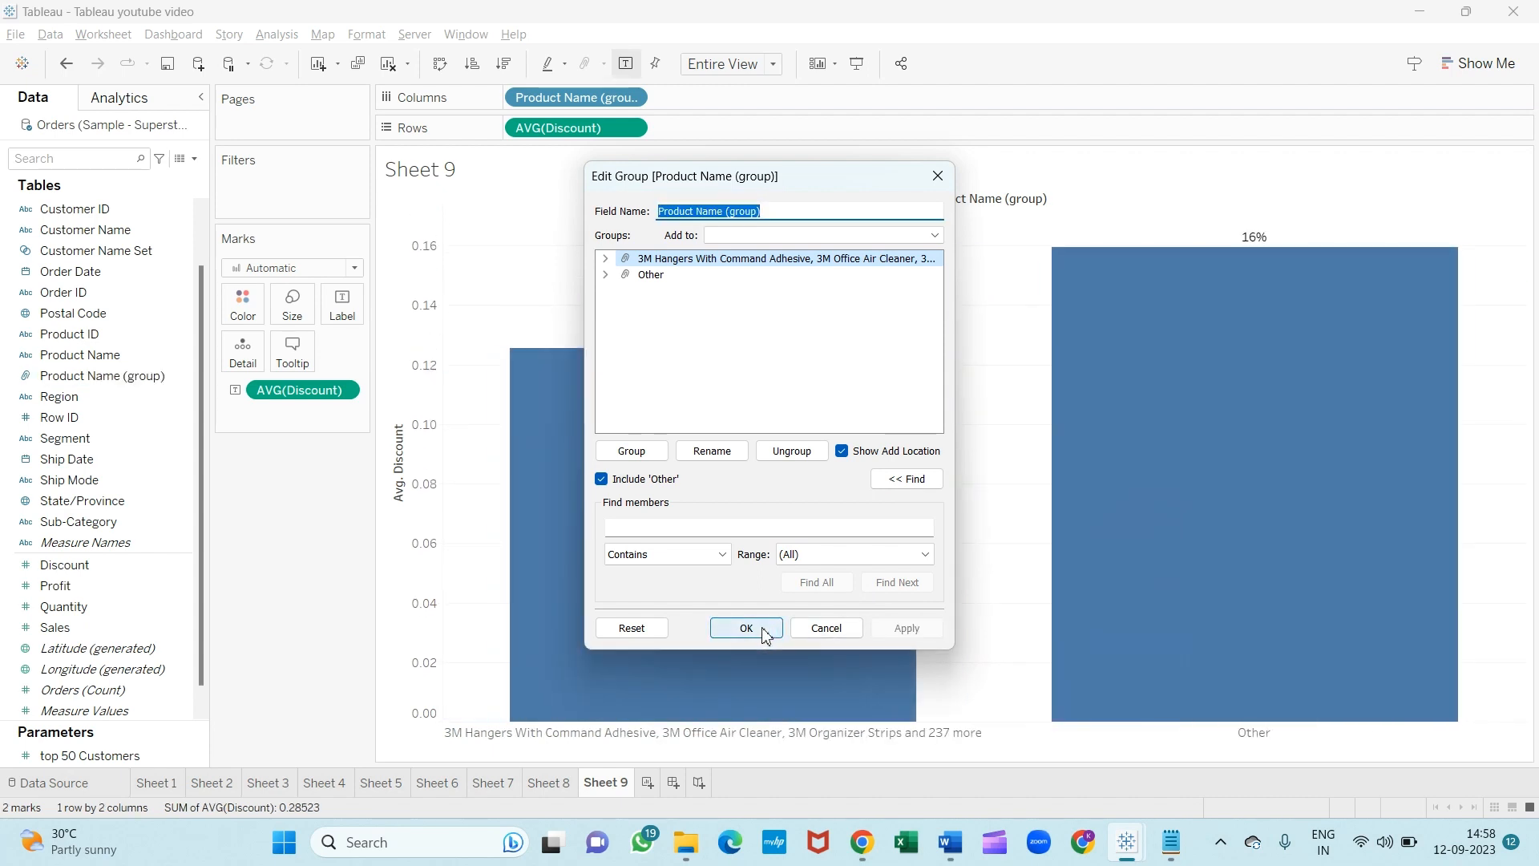
pyautogui.click(746, 627)
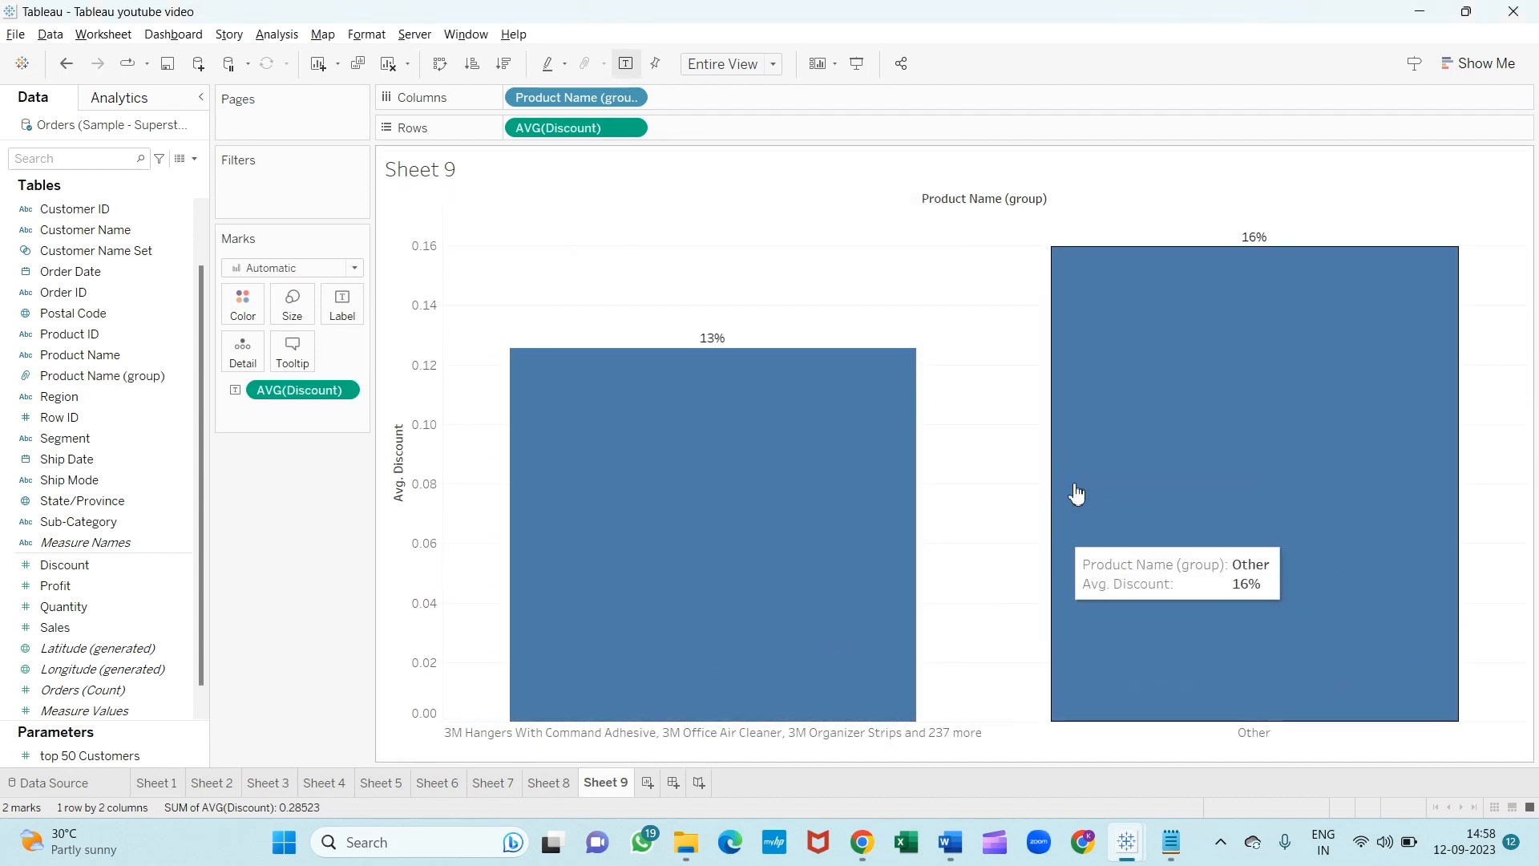
pyautogui.moveTo(951, 527)
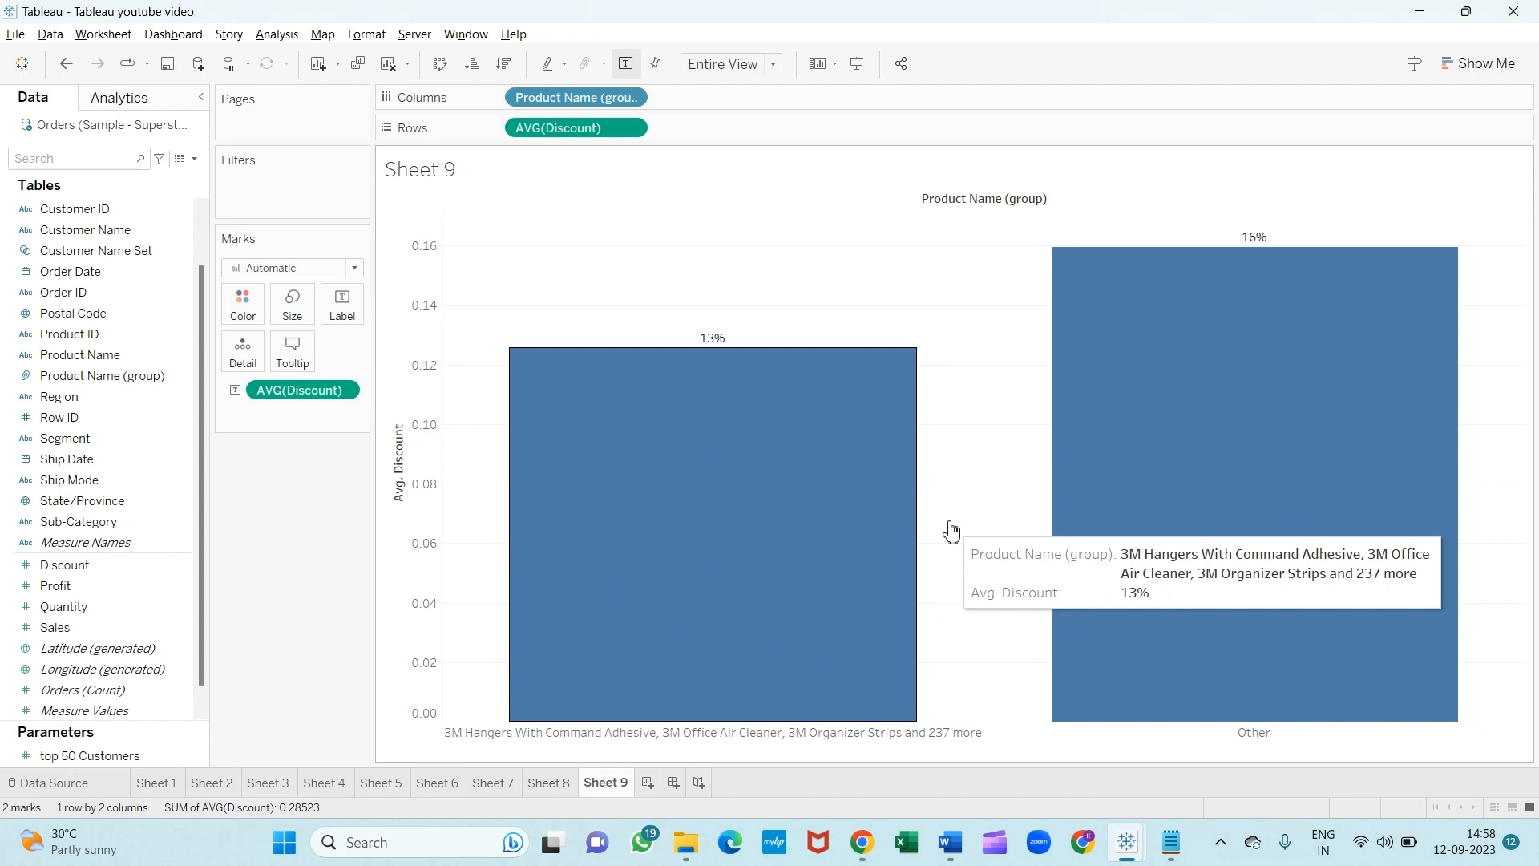
pyautogui.moveTo(873, 209)
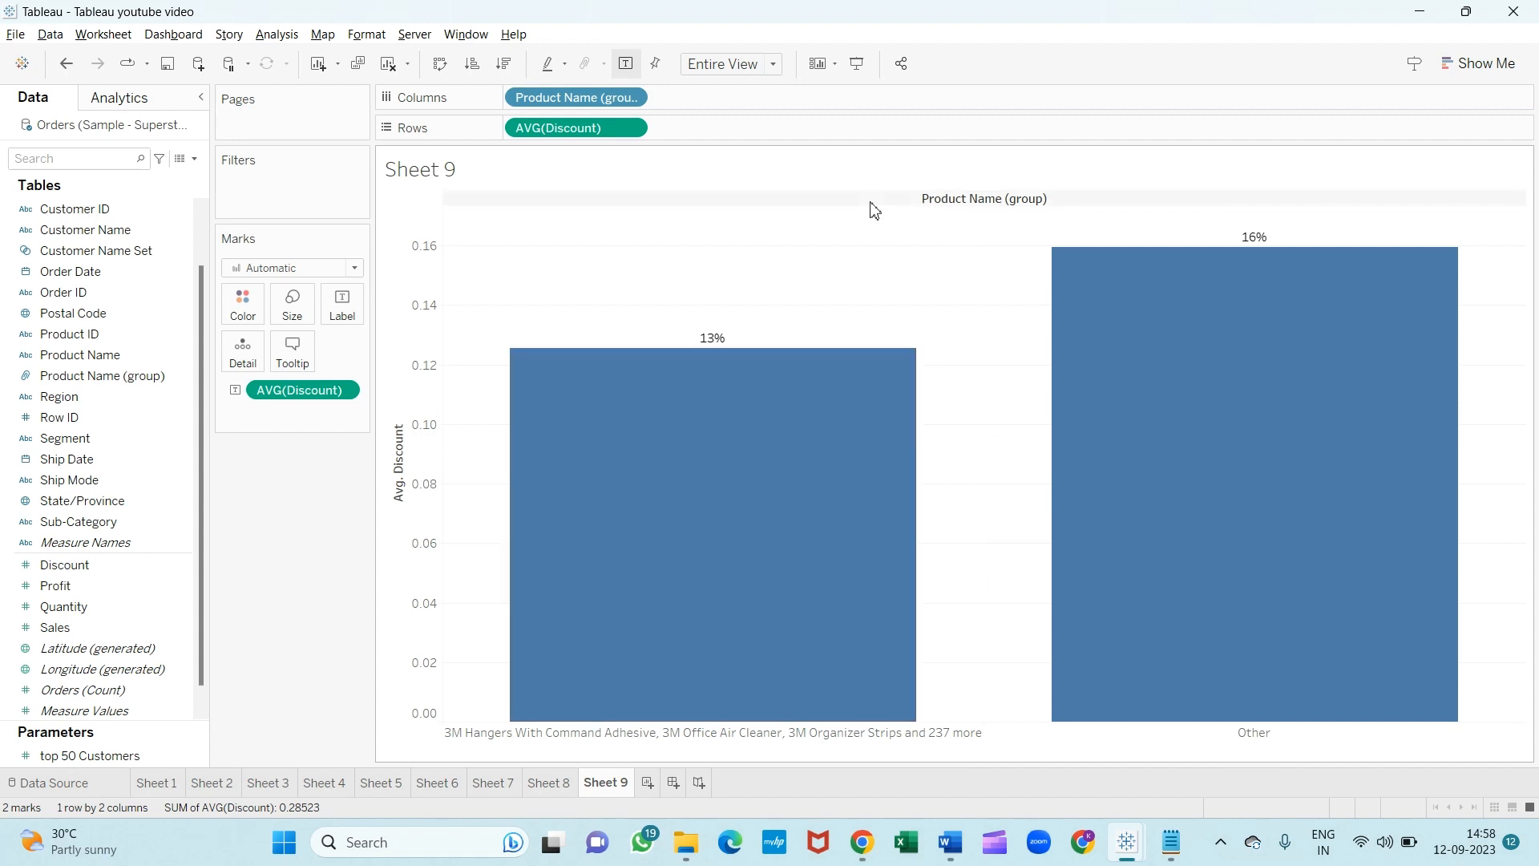
pyautogui.moveTo(564, 245)
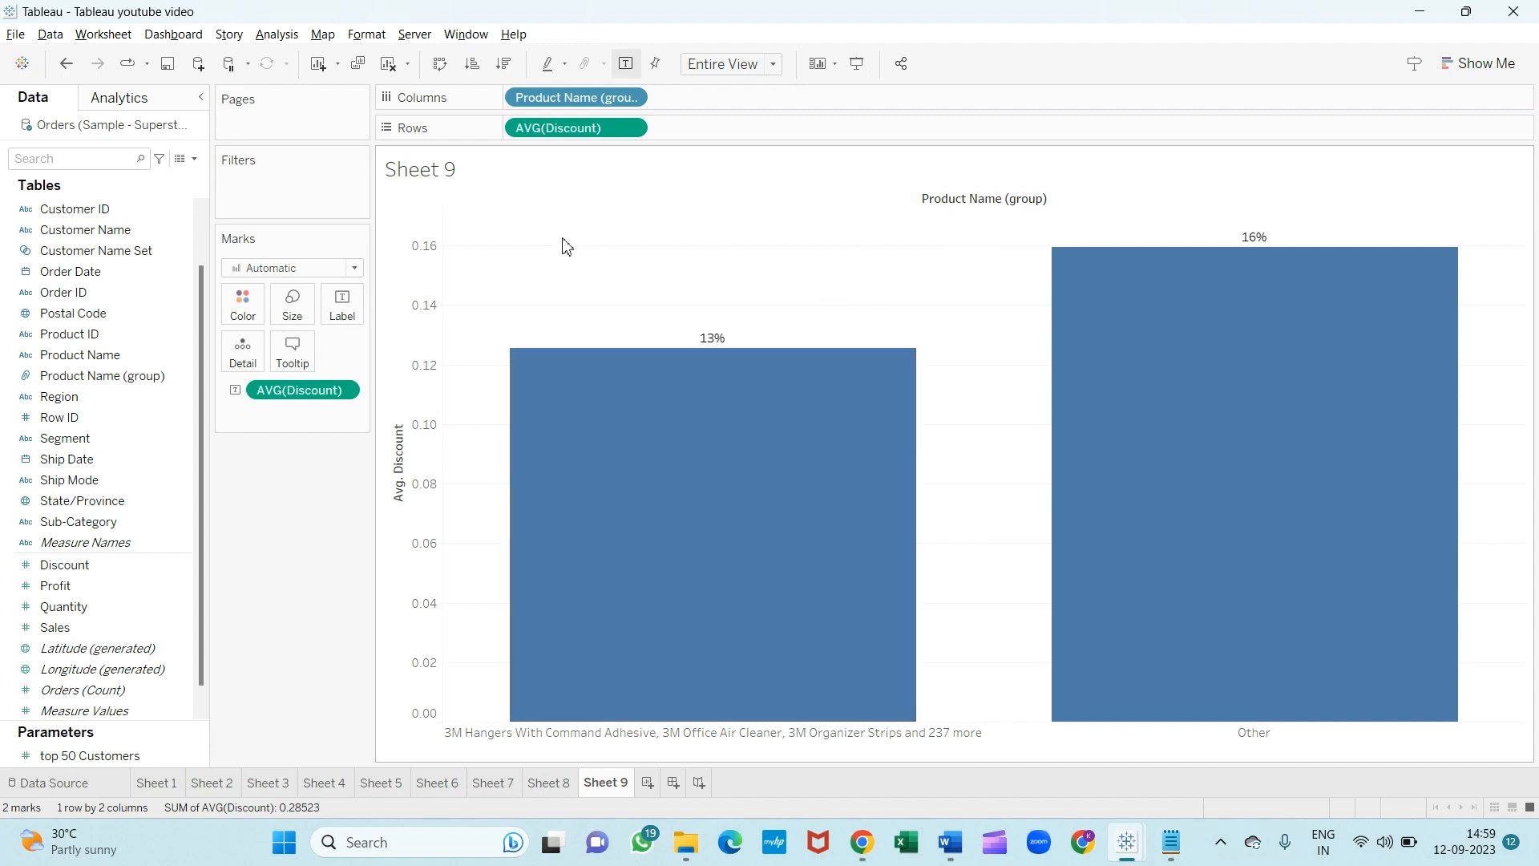
pyautogui.moveTo(774, 350)
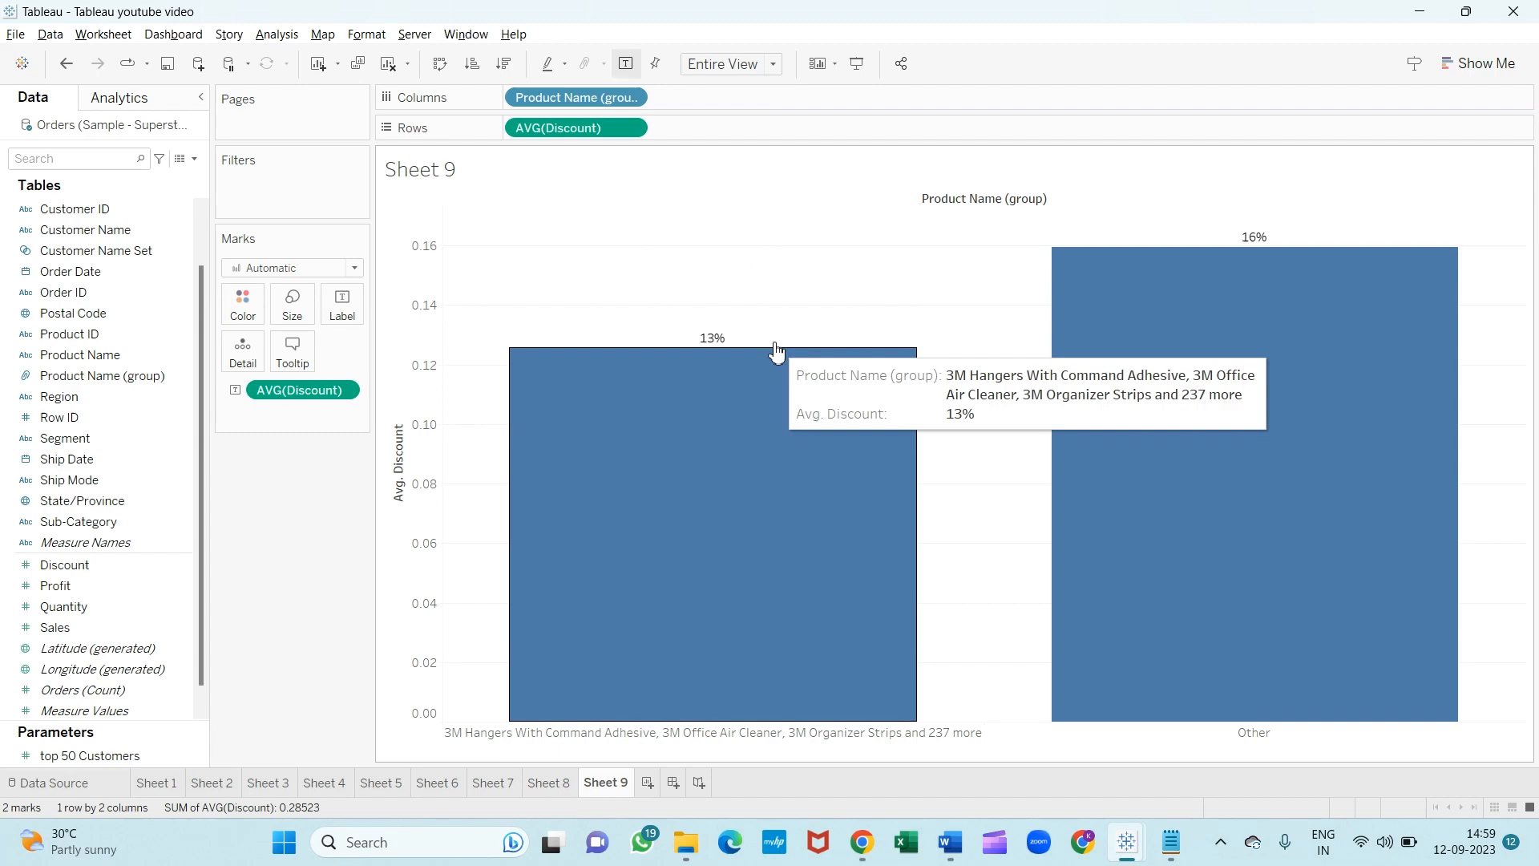
pyautogui.moveTo(841, 327)
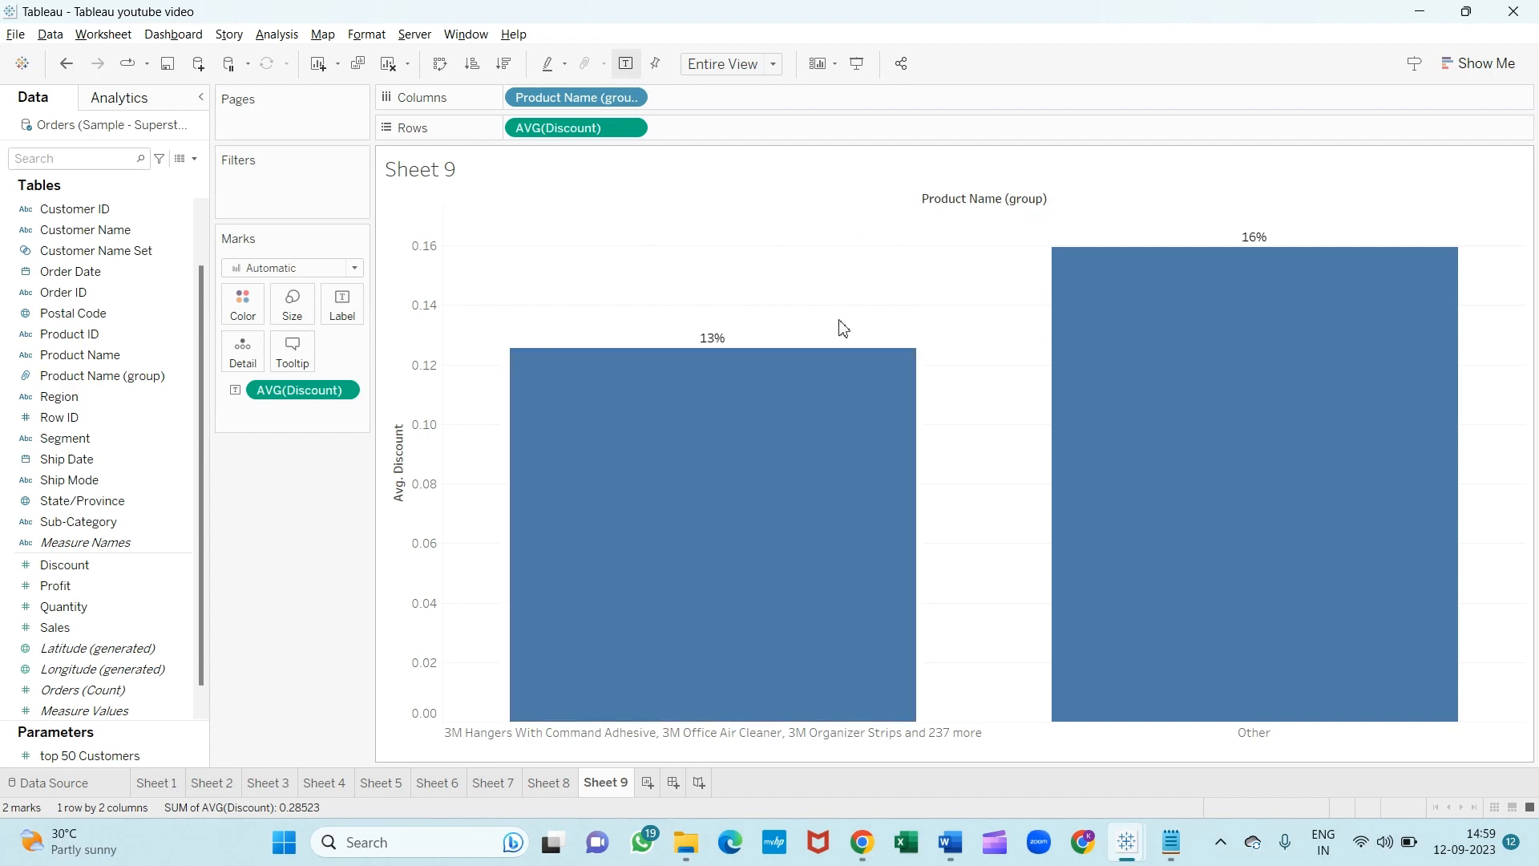